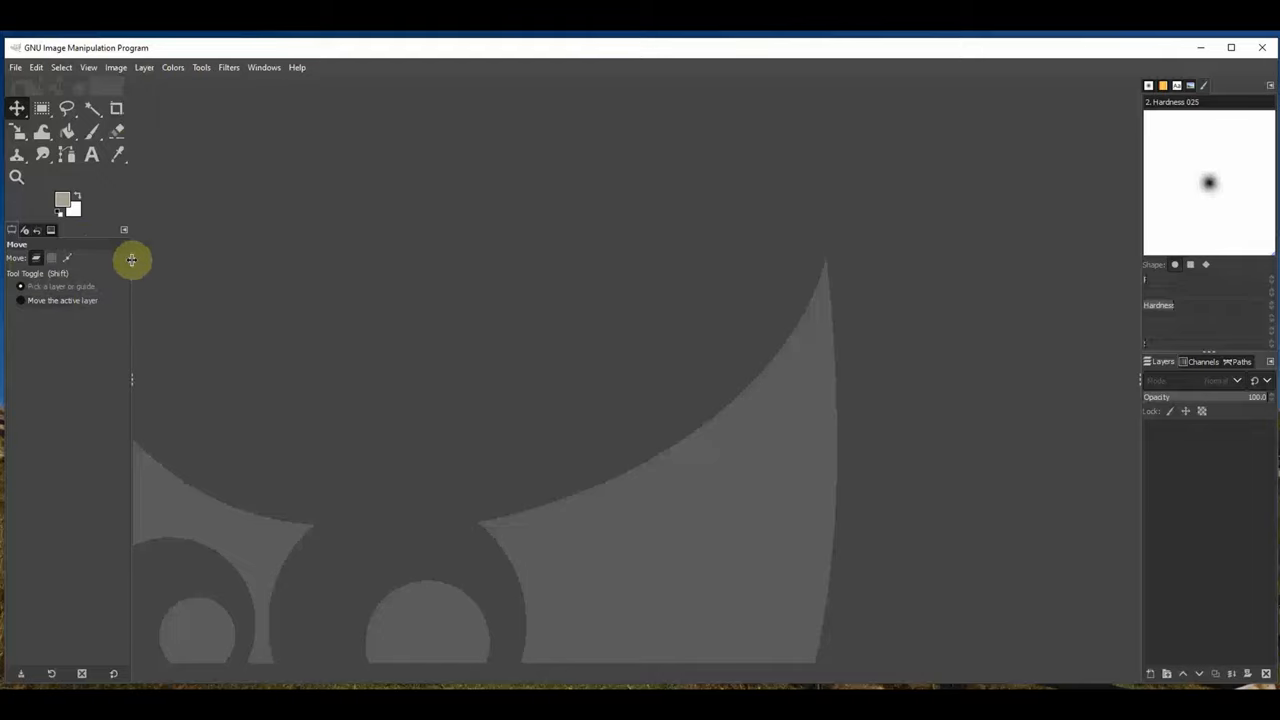
pyautogui.moveTo(384, 320)
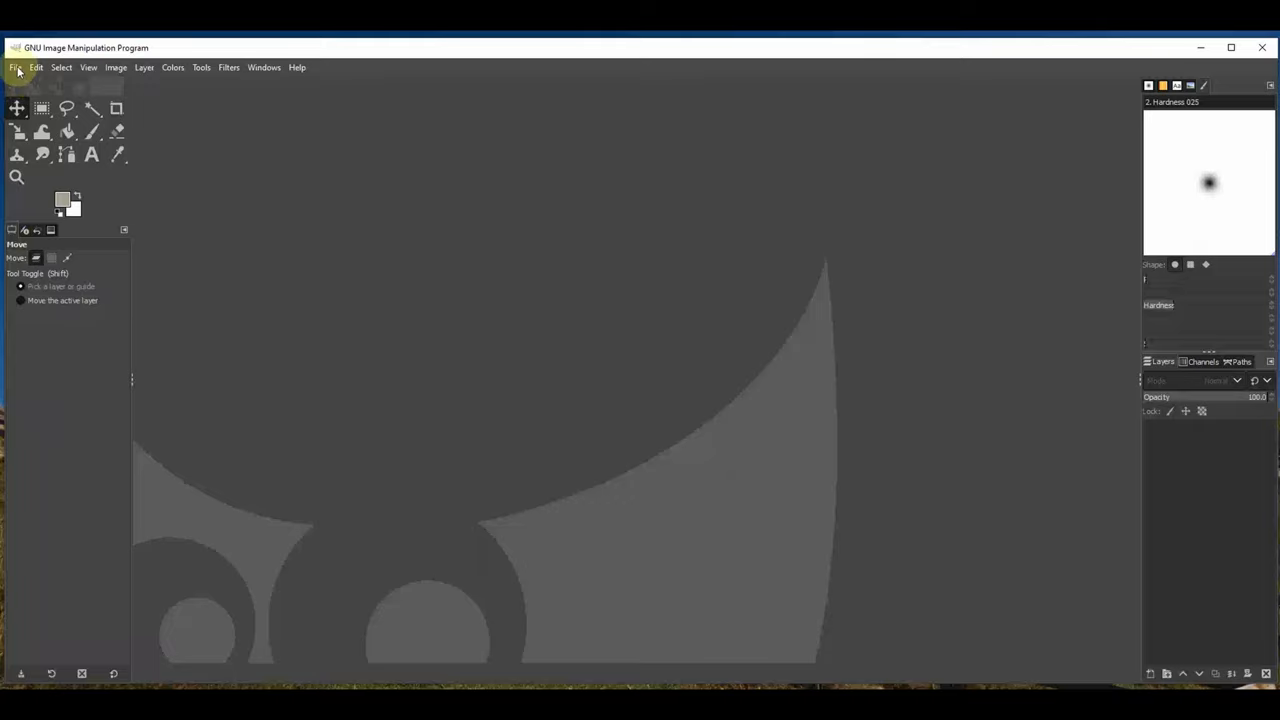
# Bring up the Open Image dialog from the File menu
pyautogui.click(14, 68)
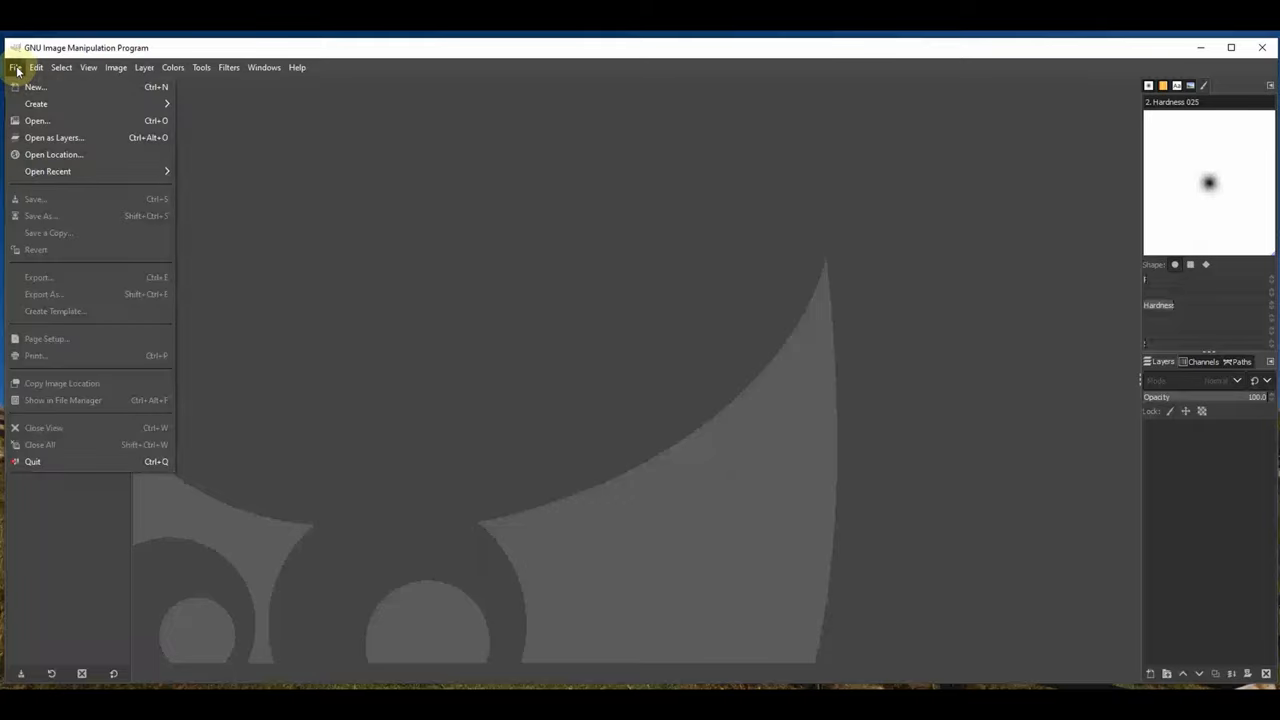
pyautogui.moveTo(36, 132)
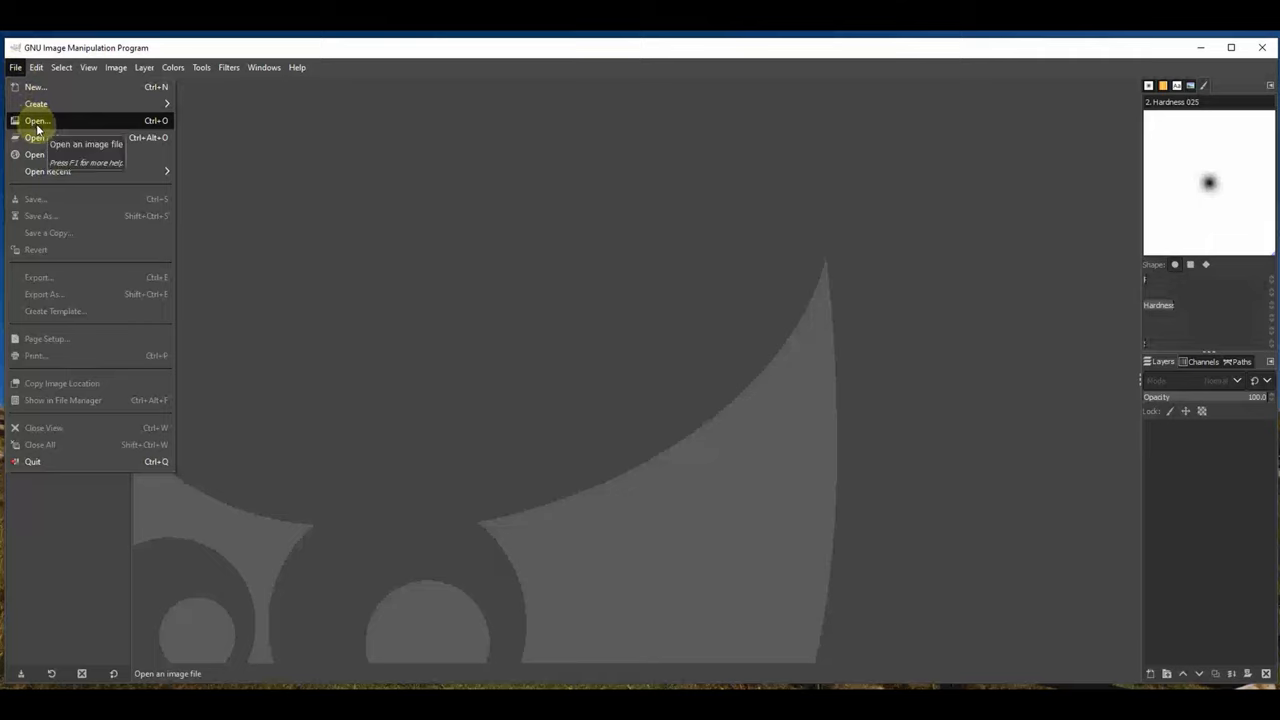
pyautogui.click(36, 122)
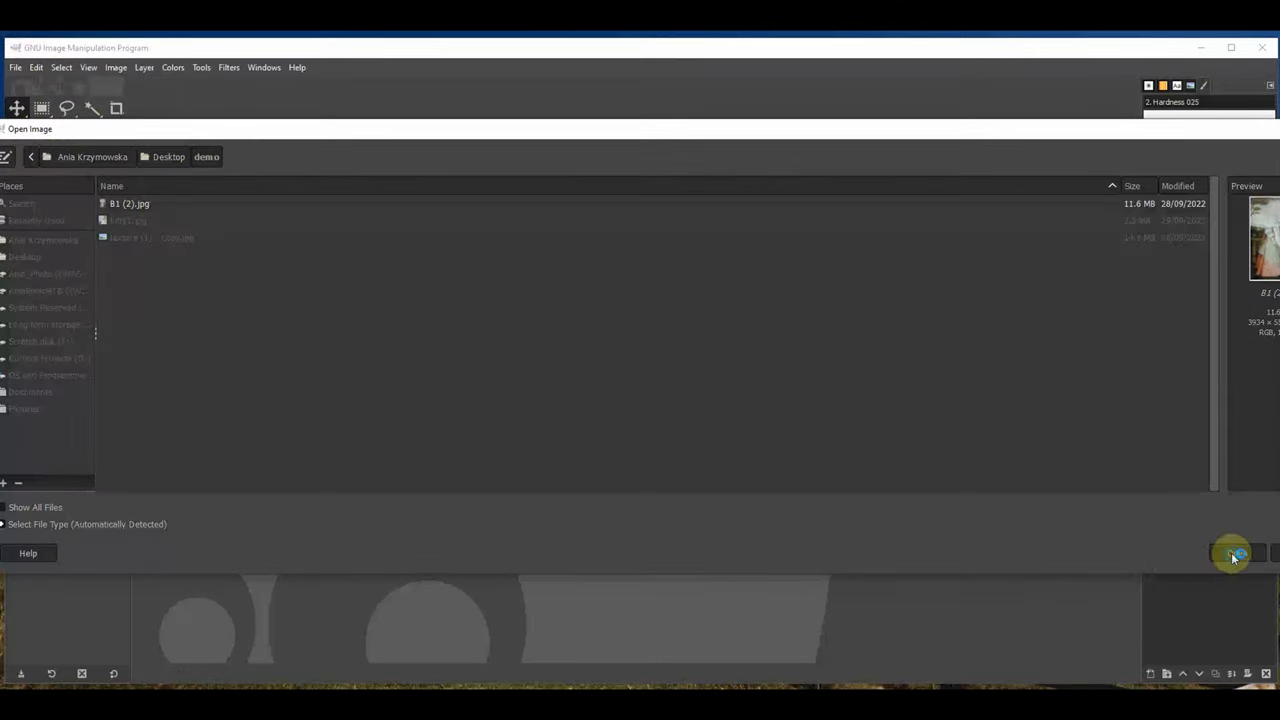
# Load B1 (2).jpg and choose a smaller zoom so the whole painting fits the window
pyautogui.click(1224, 552)
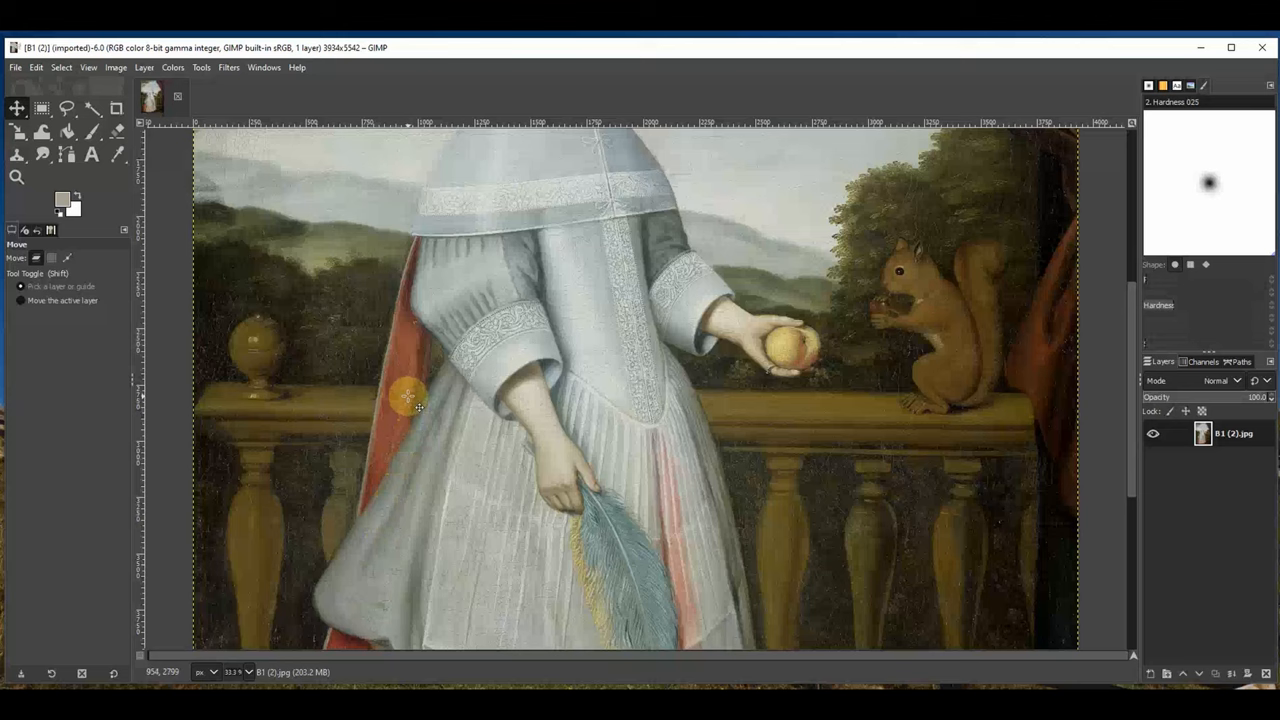
pyautogui.moveTo(424, 356)
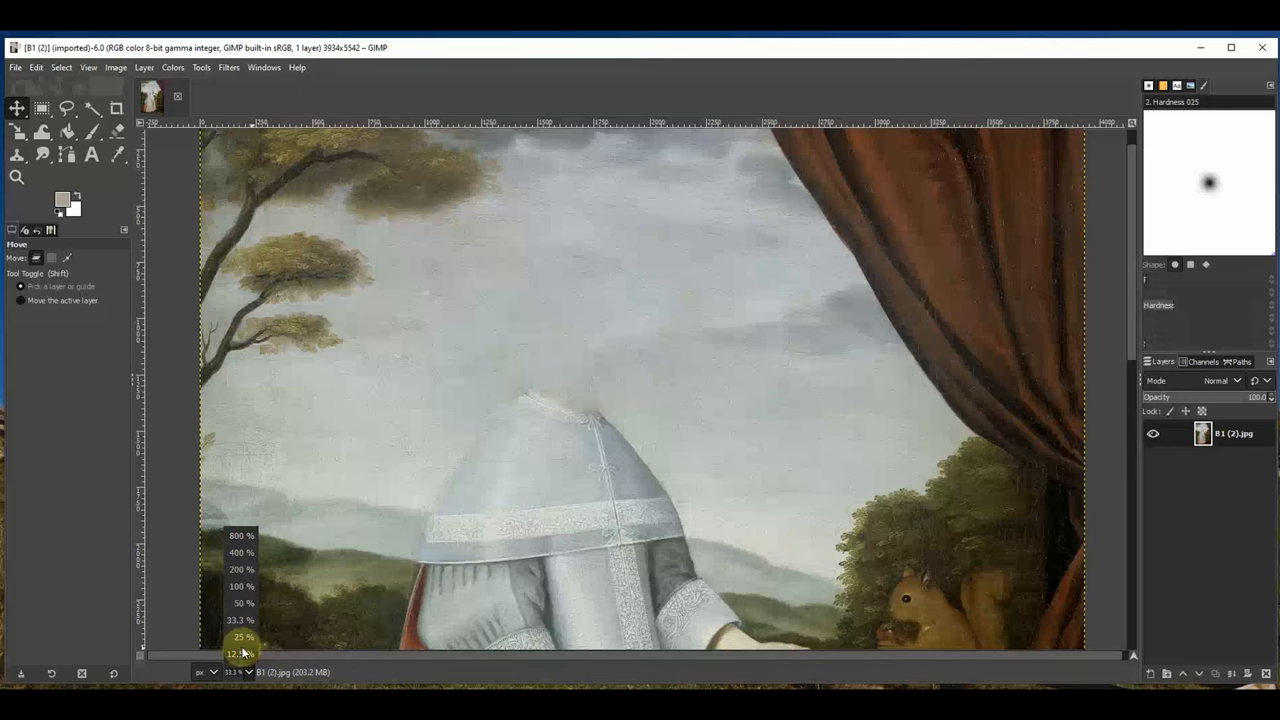
pyautogui.click(240, 654)
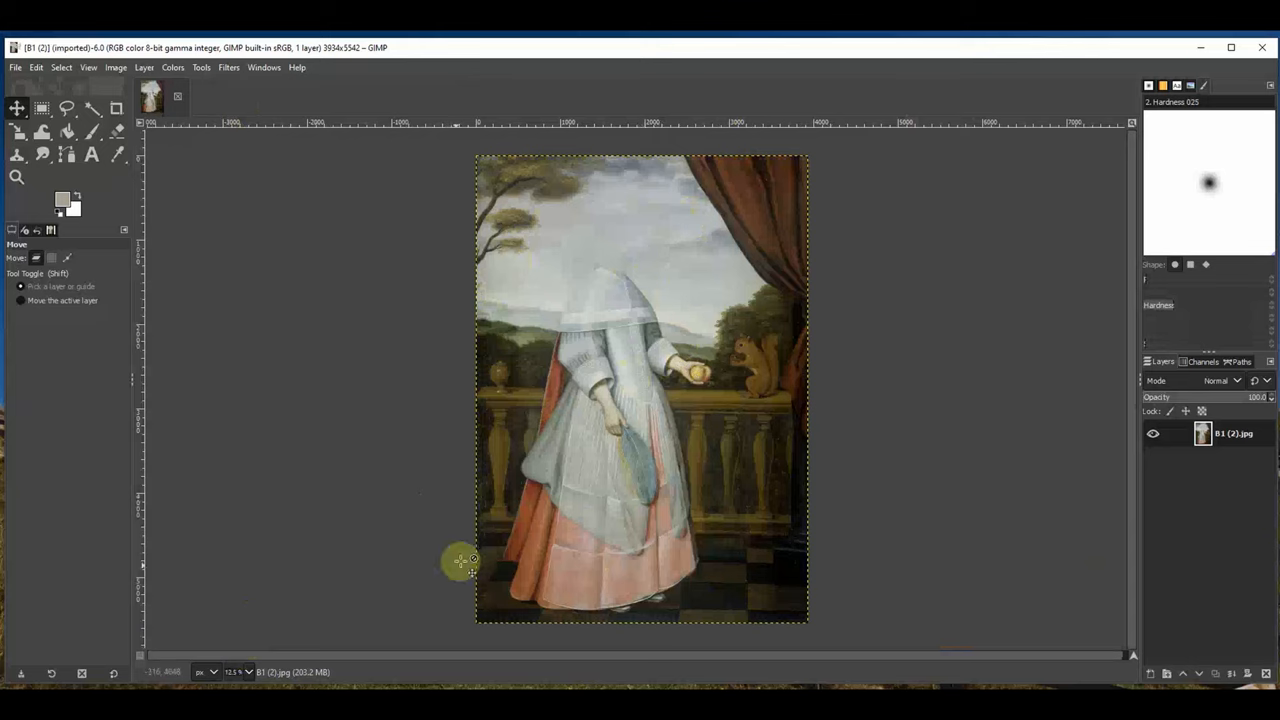
pyautogui.moveTo(320, 264)
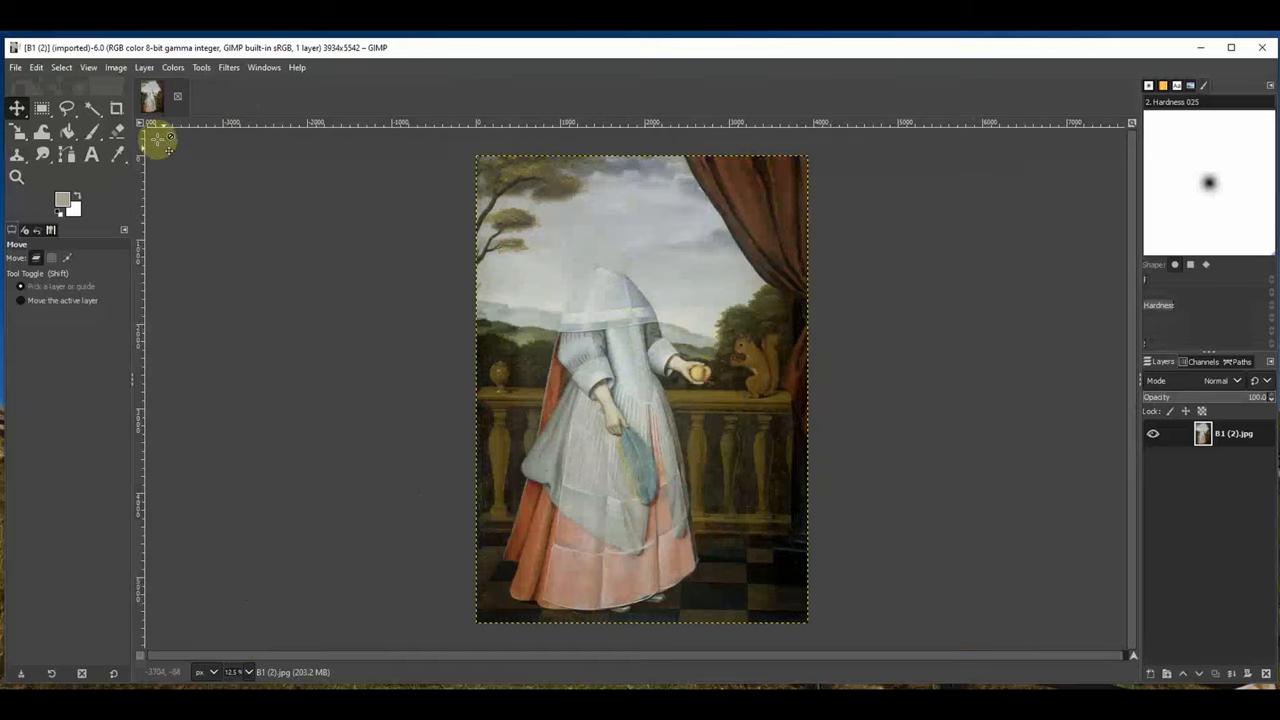
# Import Kitty1.jpg as a new layer, converting its colour profile
pyautogui.click(12, 68)
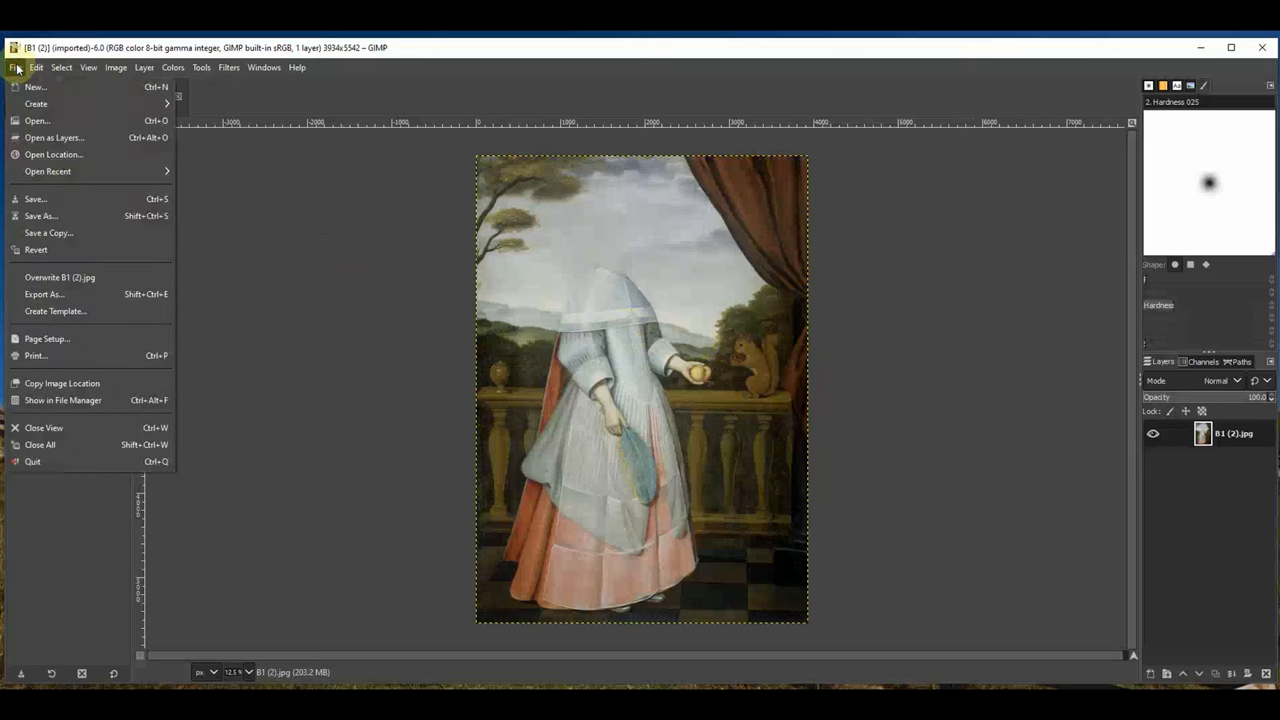
pyautogui.moveTo(50, 136)
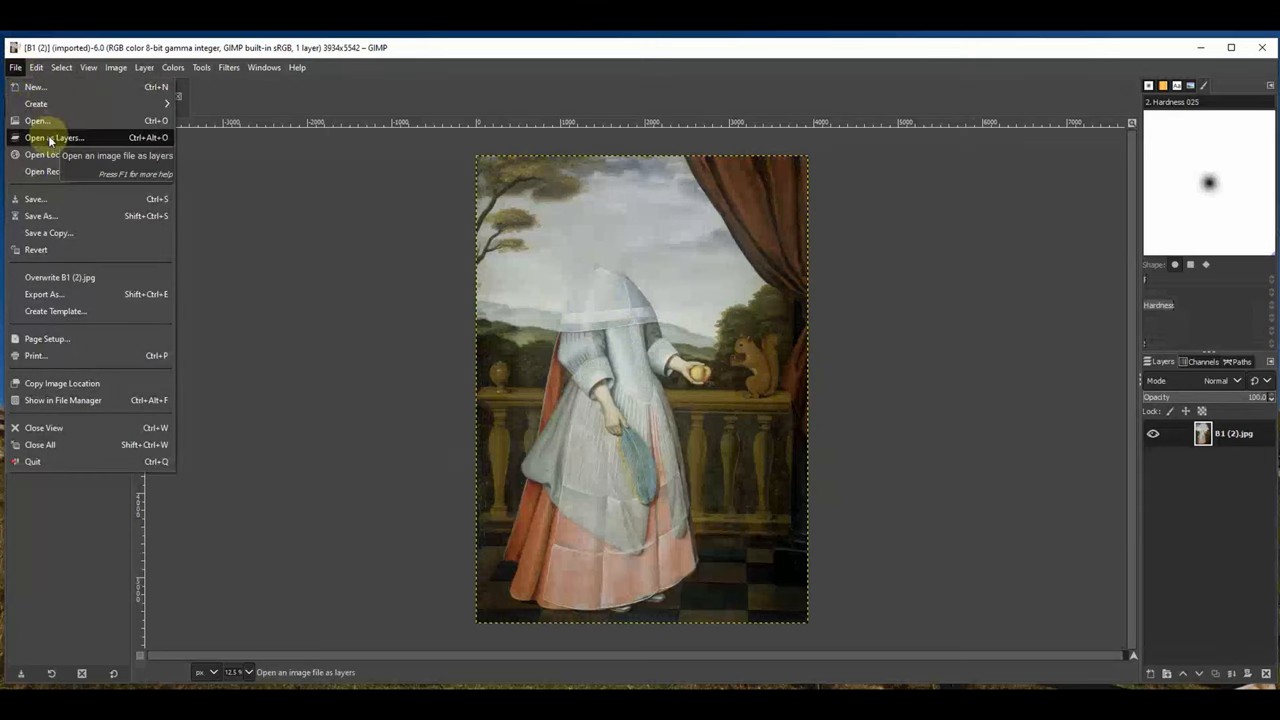
pyautogui.click(50, 136)
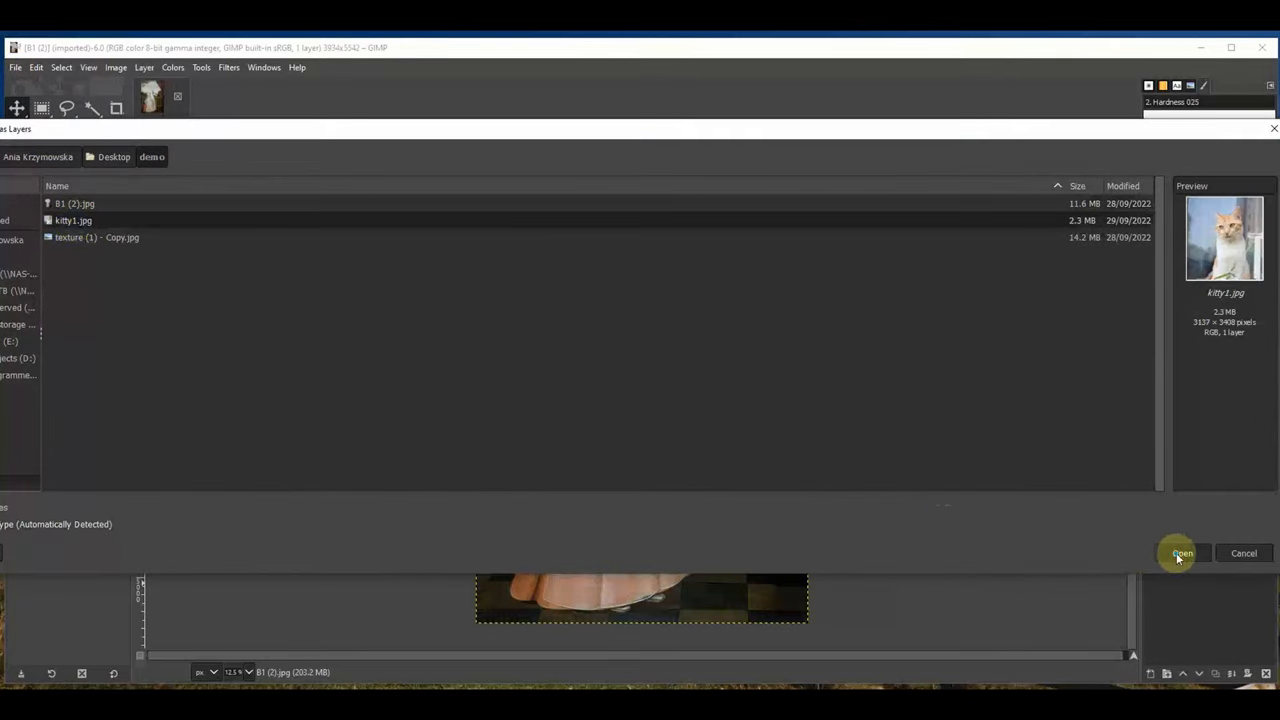
pyautogui.click(1182, 552)
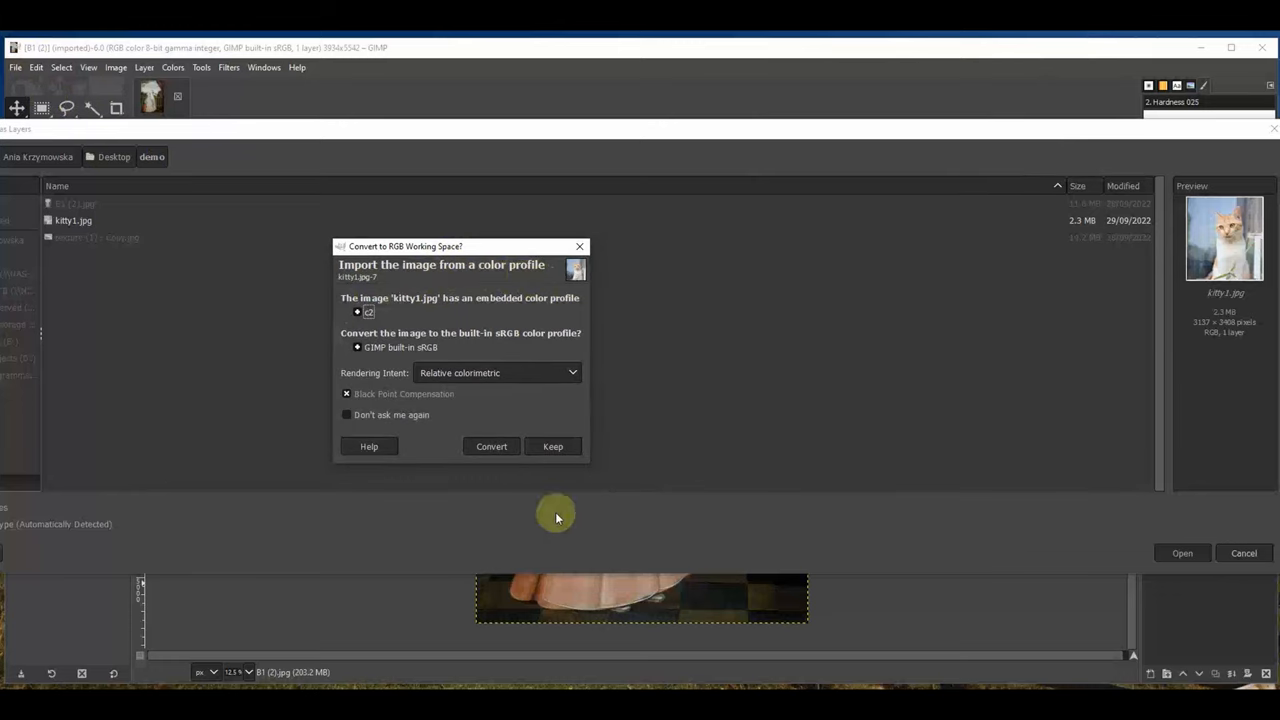
pyautogui.moveTo(444, 480)
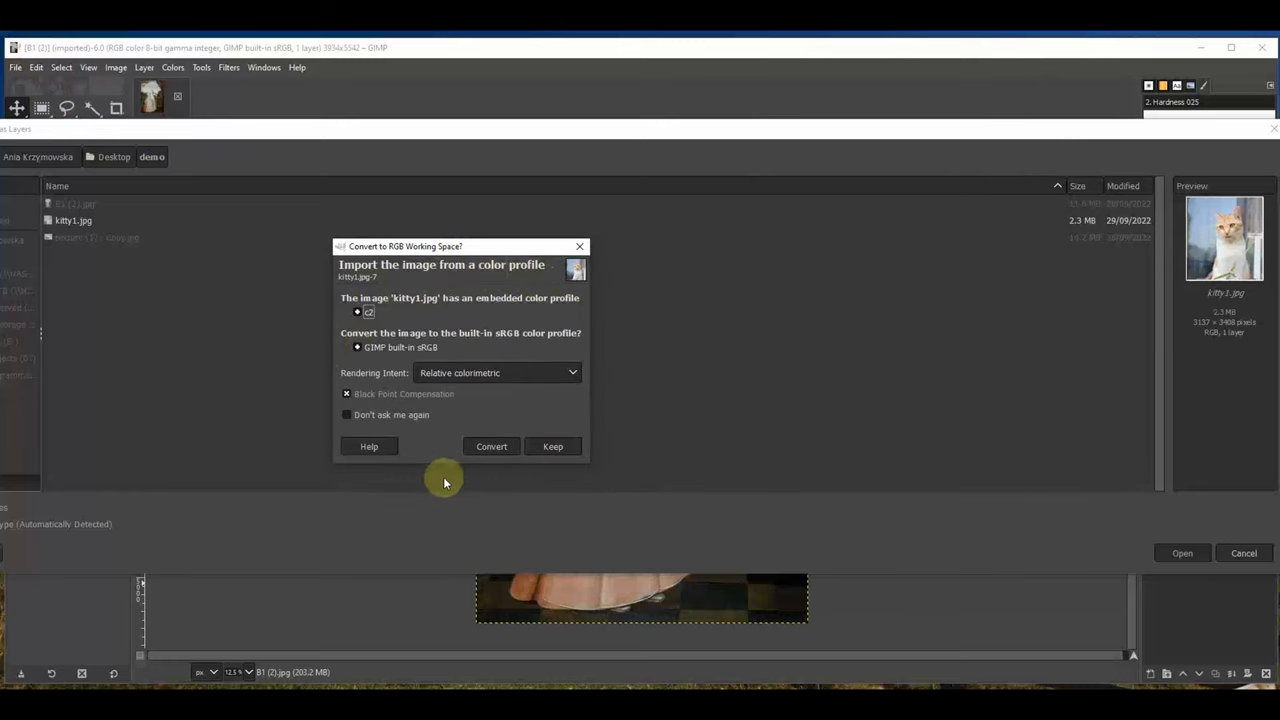
pyautogui.click(492, 446)
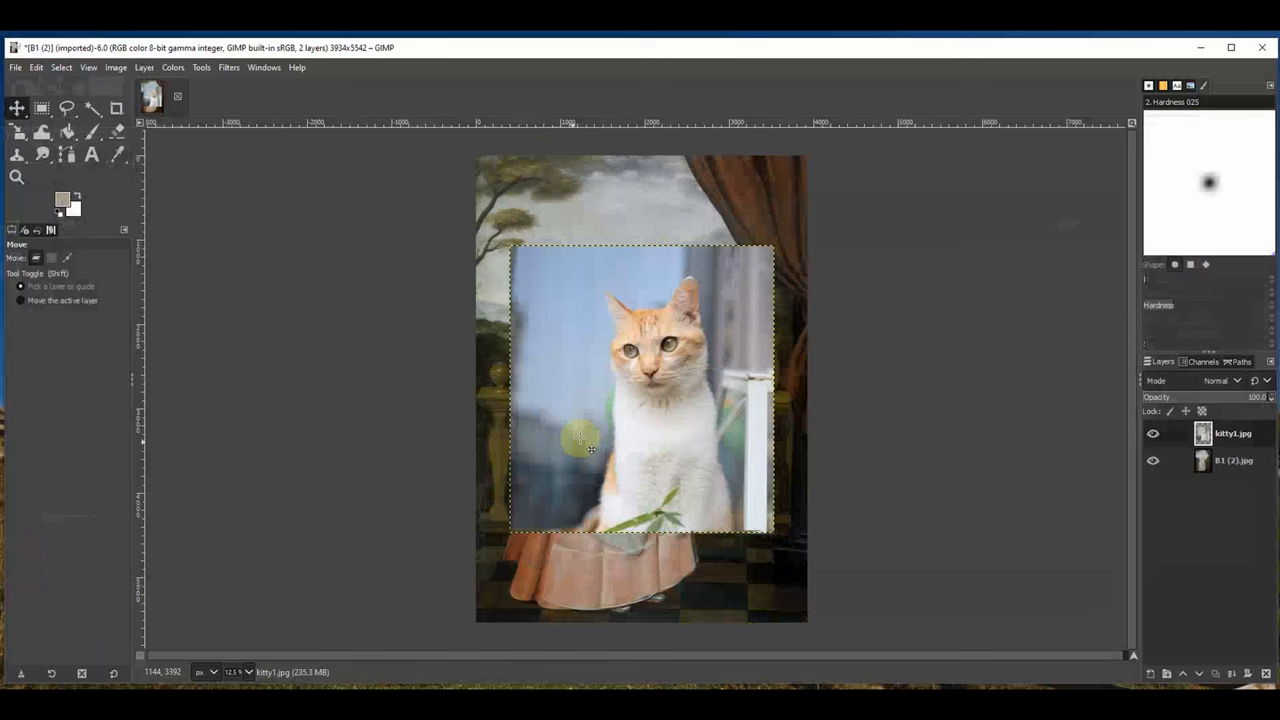
# Move the cat photo layer over the portrait's upper body
pyautogui.moveTo(590, 448); pyautogui.dragTo(664, 340)
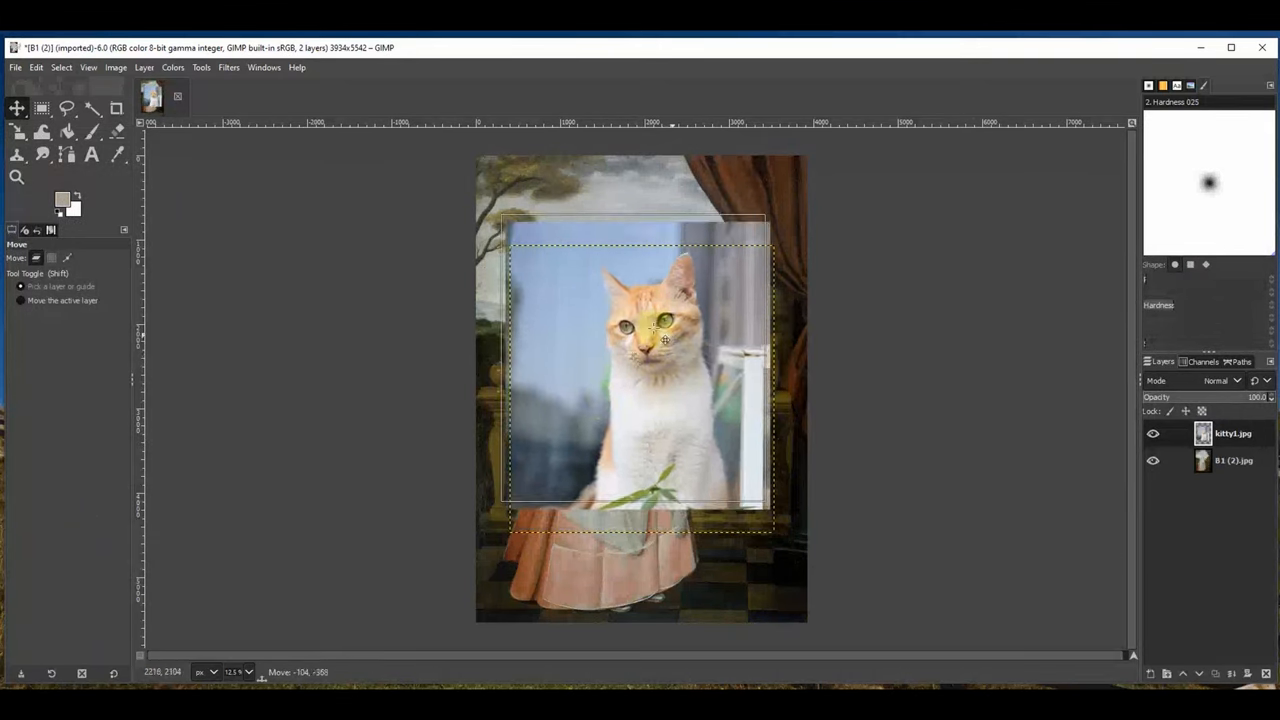
pyautogui.moveTo(664, 340); pyautogui.dragTo(660, 360)
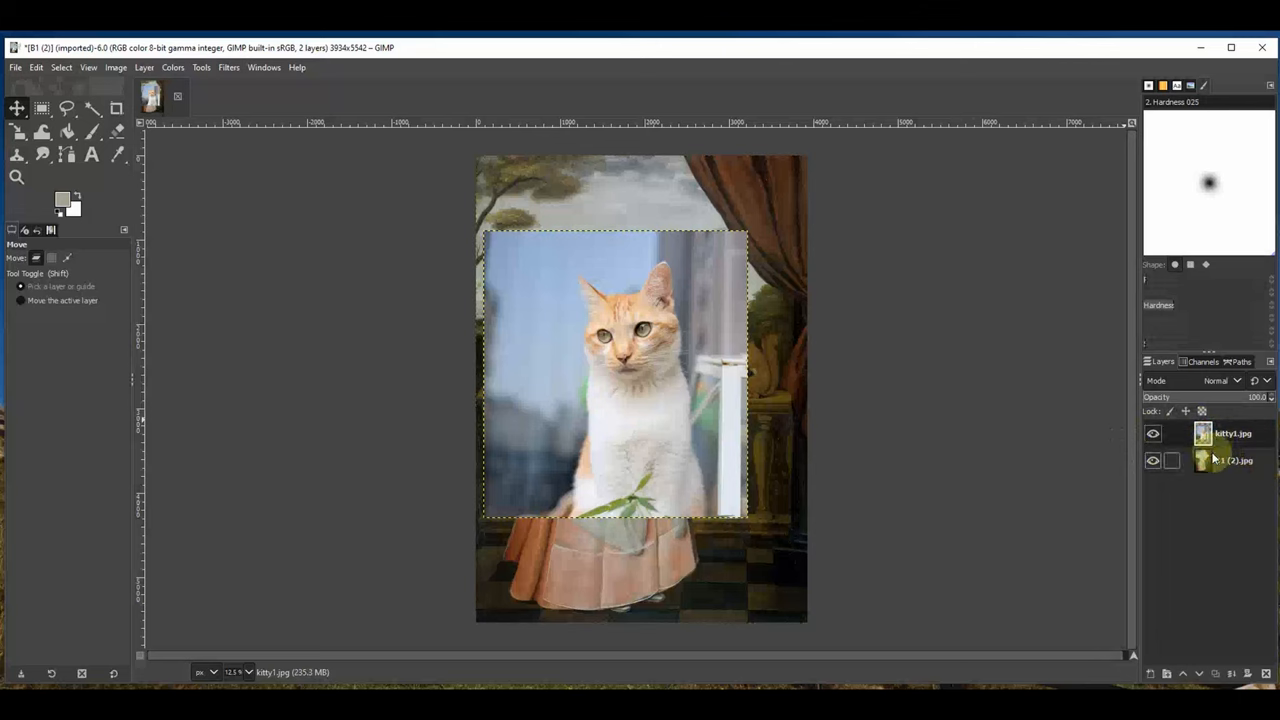
# Lower the cat layer's opacity and drag it so the cat's head aligns with the figure's body
pyautogui.click(1152, 434)
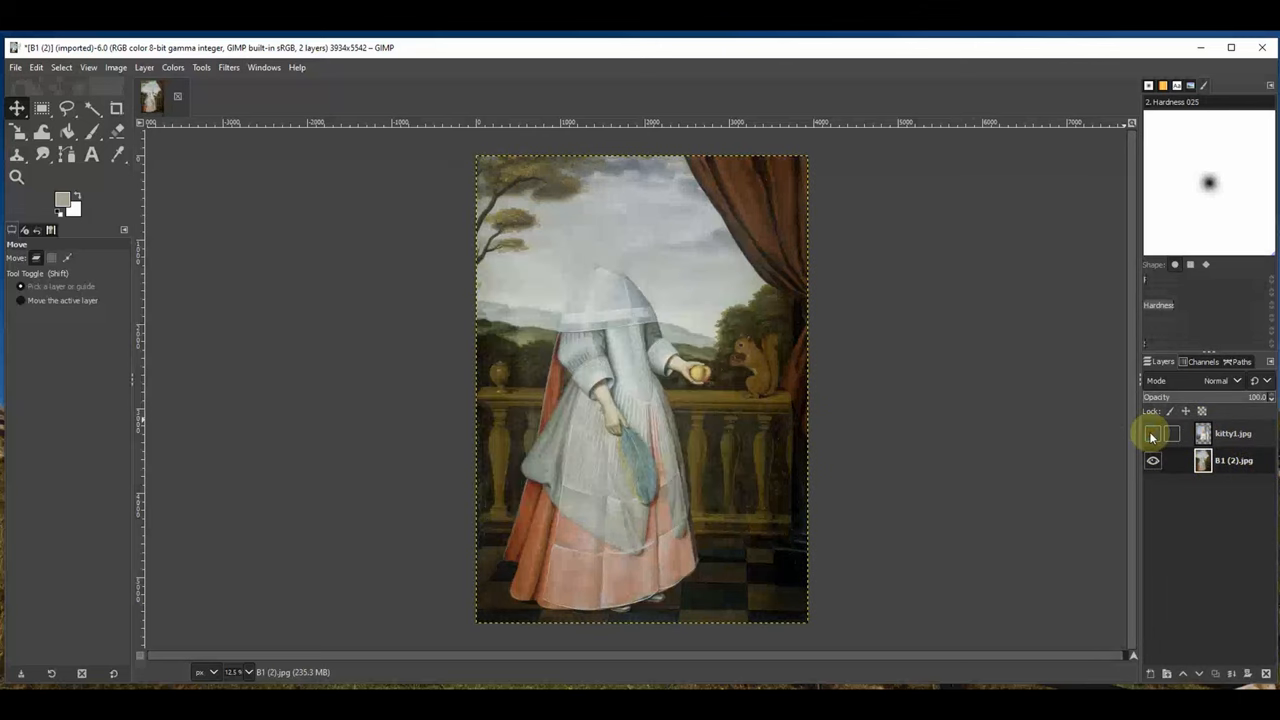
pyautogui.click(1152, 432)
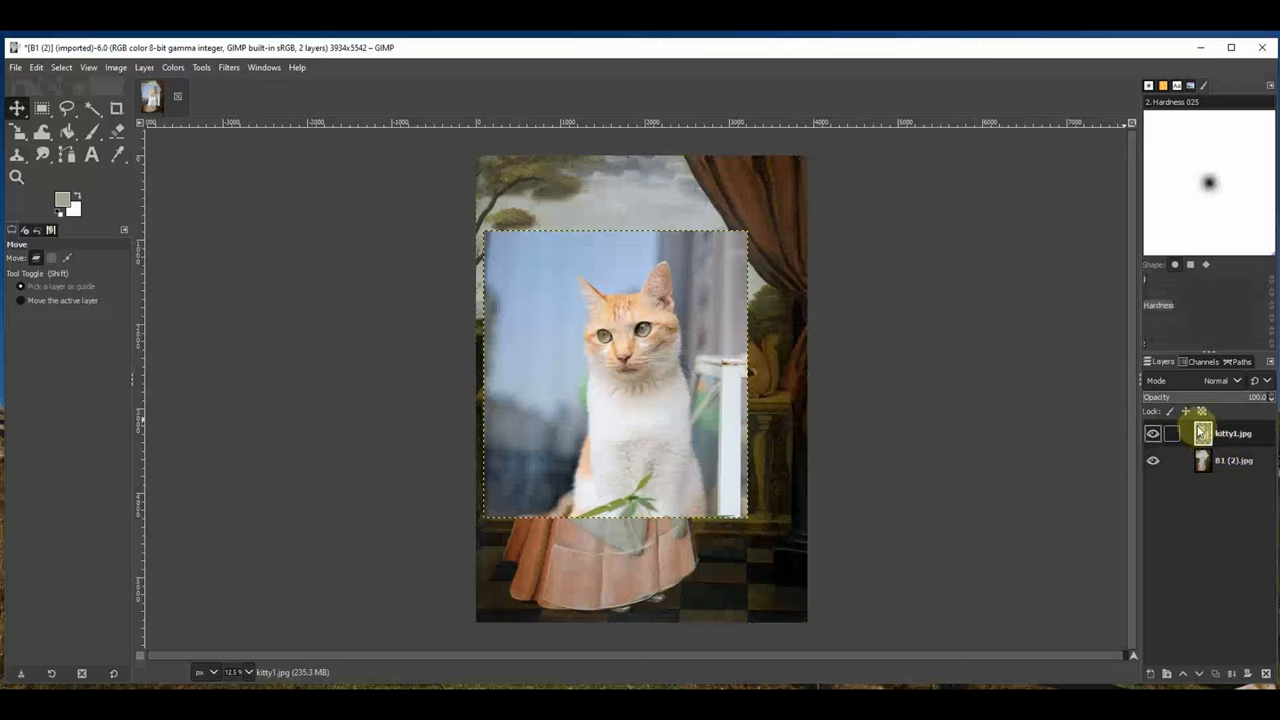
pyautogui.moveTo(834, 428)
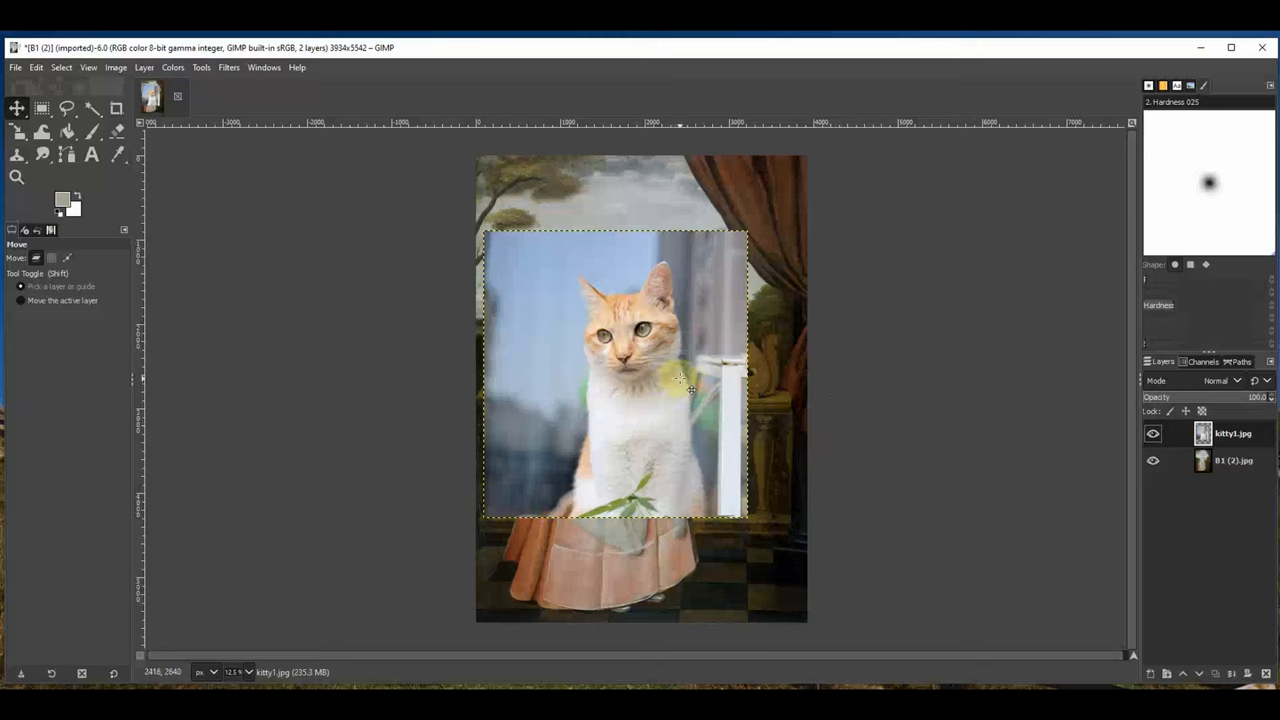
pyautogui.moveTo(836, 418)
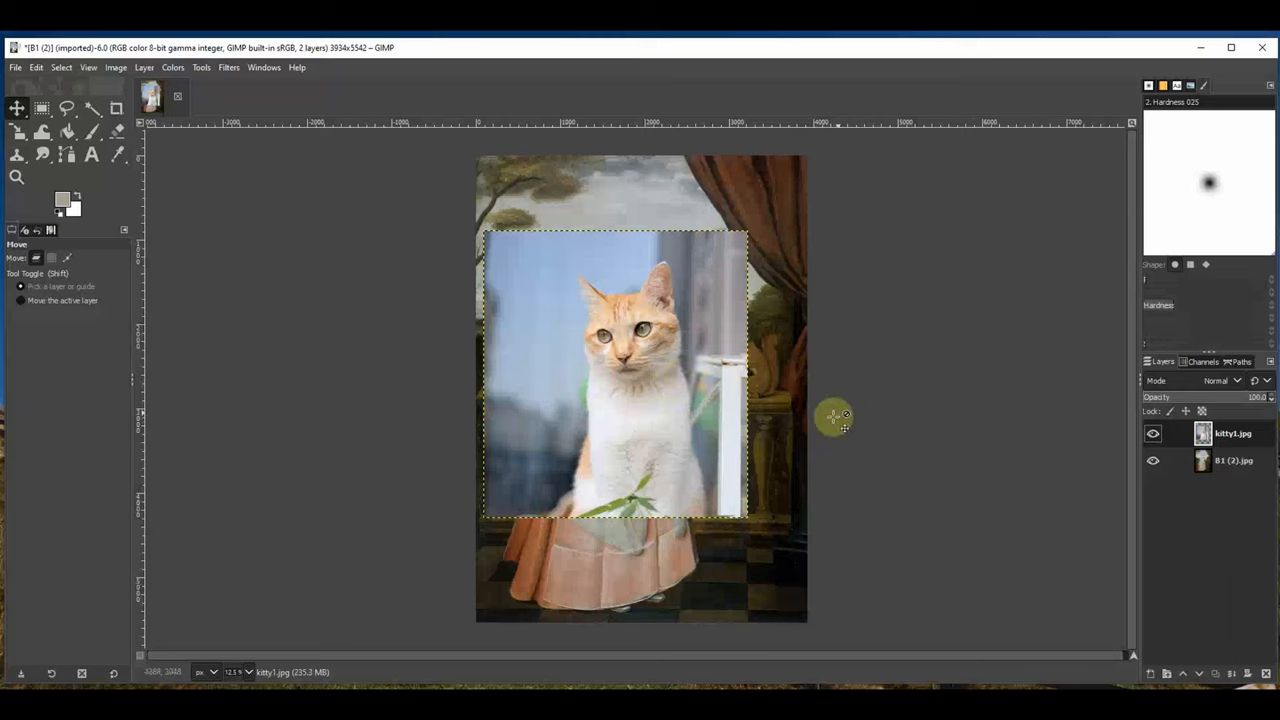
pyautogui.moveTo(824, 498)
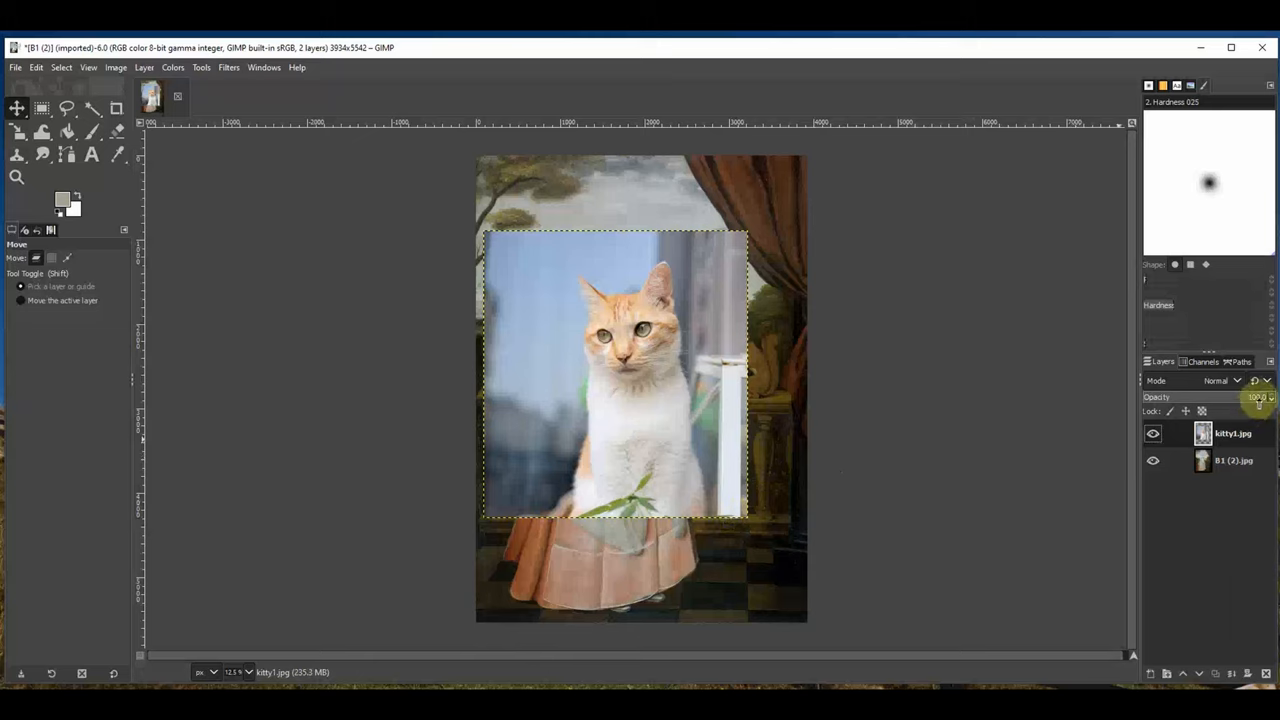
pyautogui.moveTo(1258, 396); pyautogui.dragTo(1218, 396)
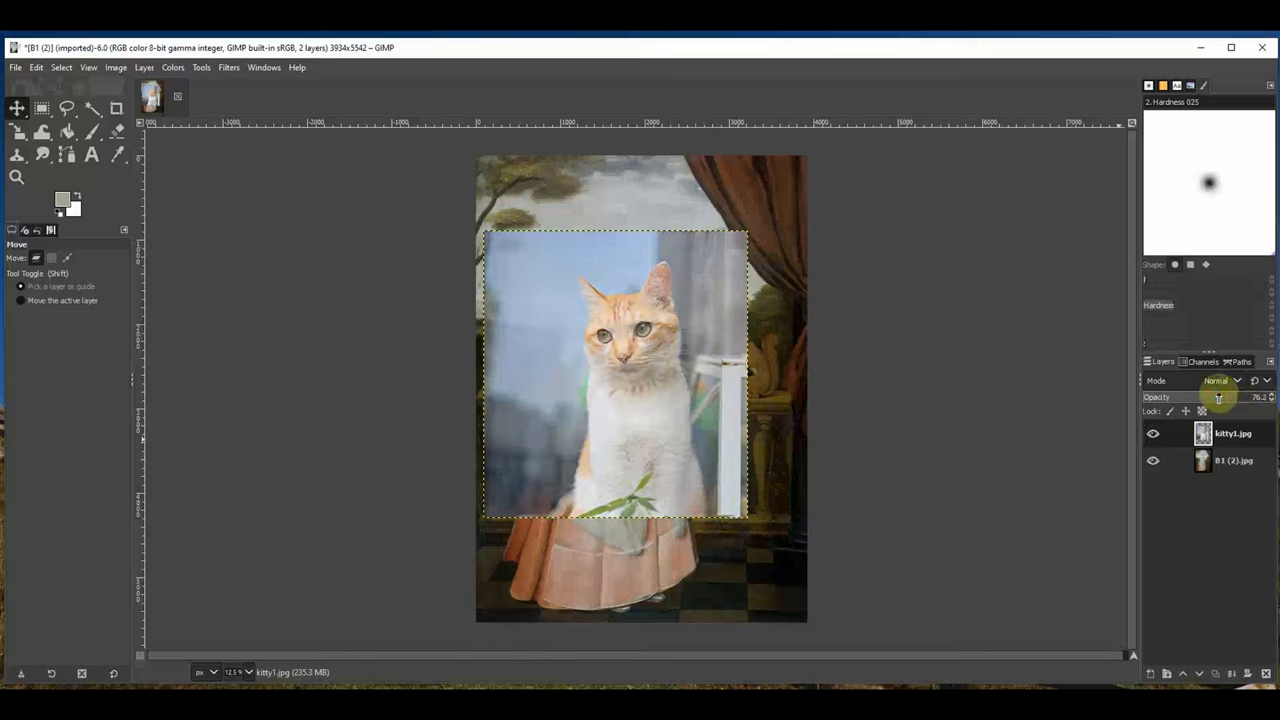
pyautogui.moveTo(1220, 396); pyautogui.dragTo(1200, 396)
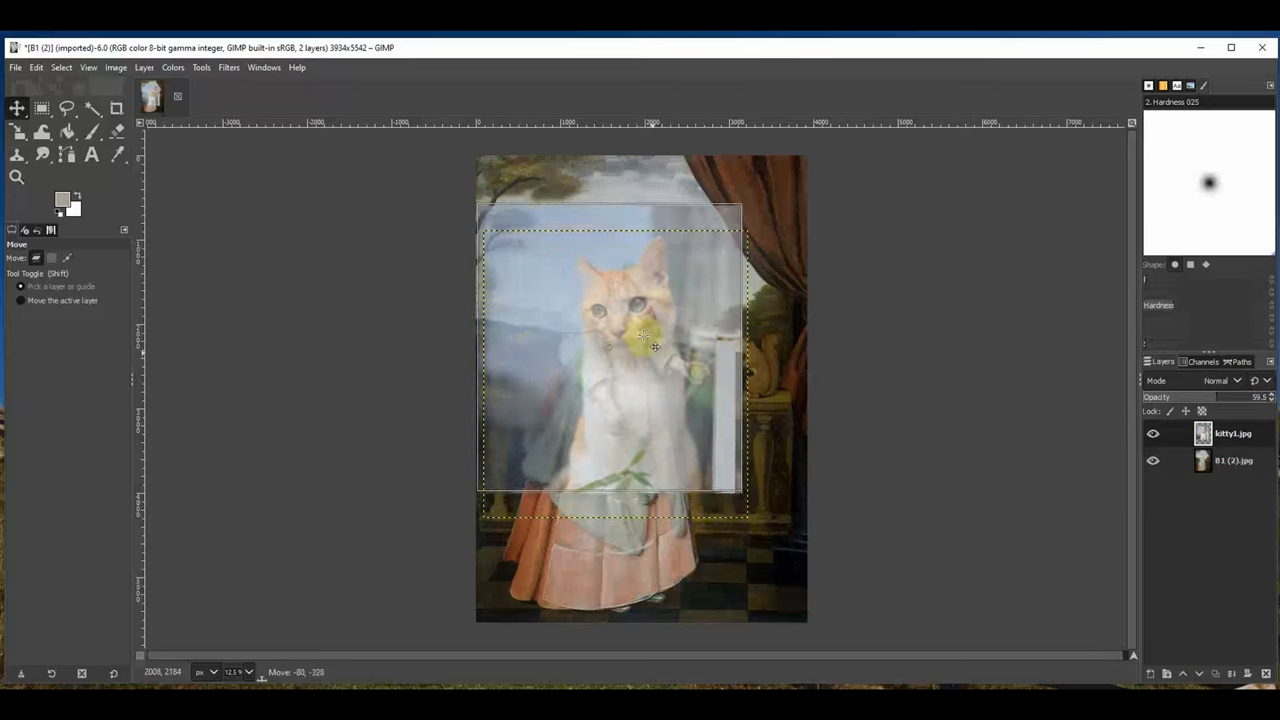
pyautogui.moveTo(656, 348); pyautogui.dragTo(776, 290)
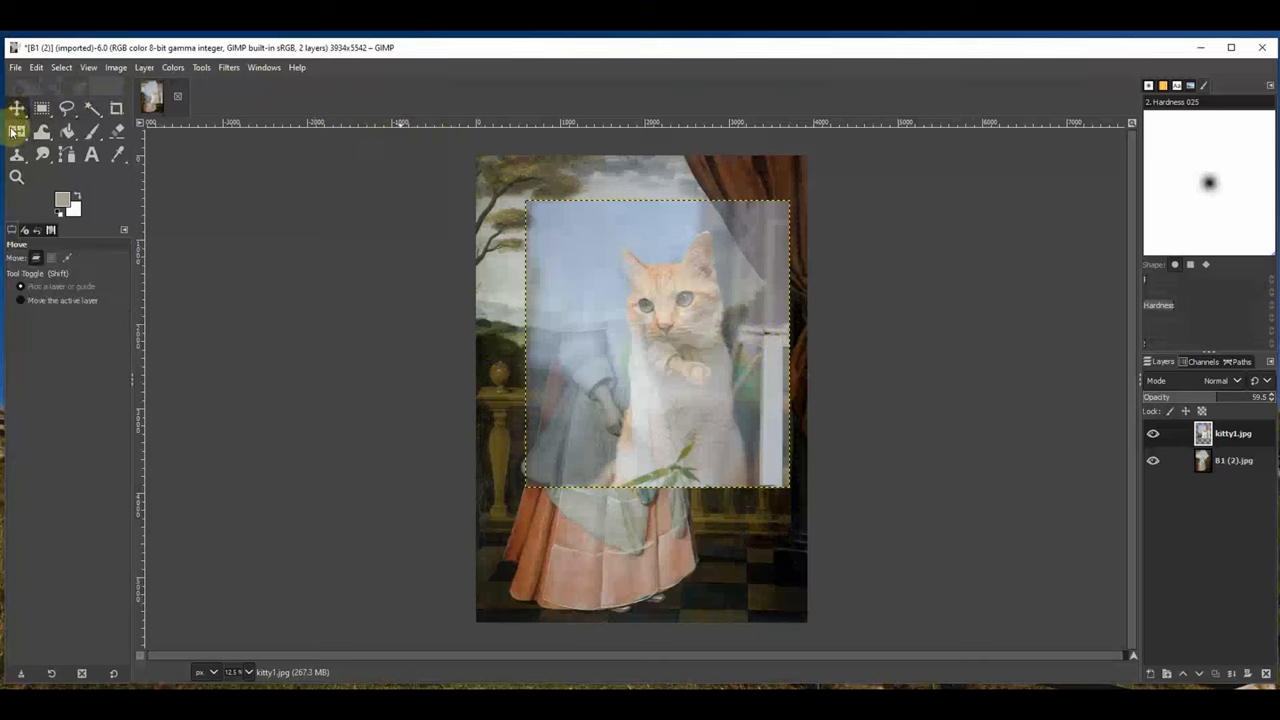
# Flip the cat layer horizontally so the cat faces the opposite direction
pyautogui.click(48, 134)
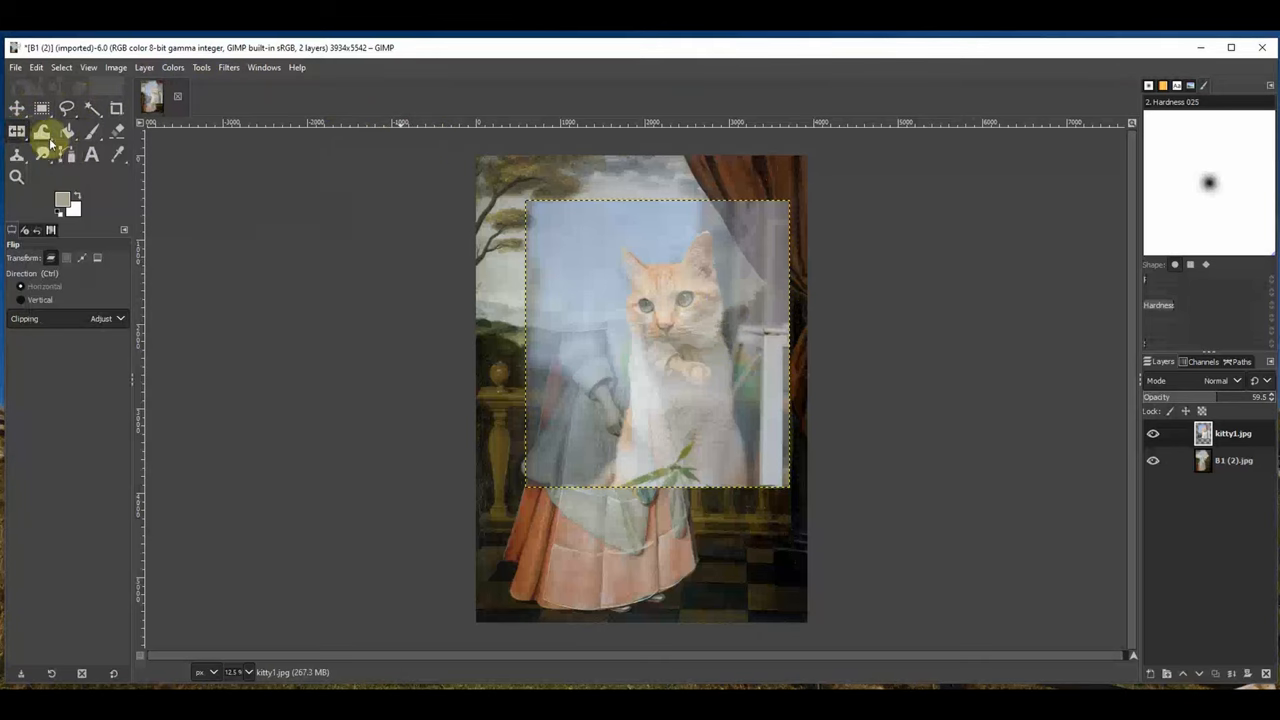
pyautogui.click(14, 132)
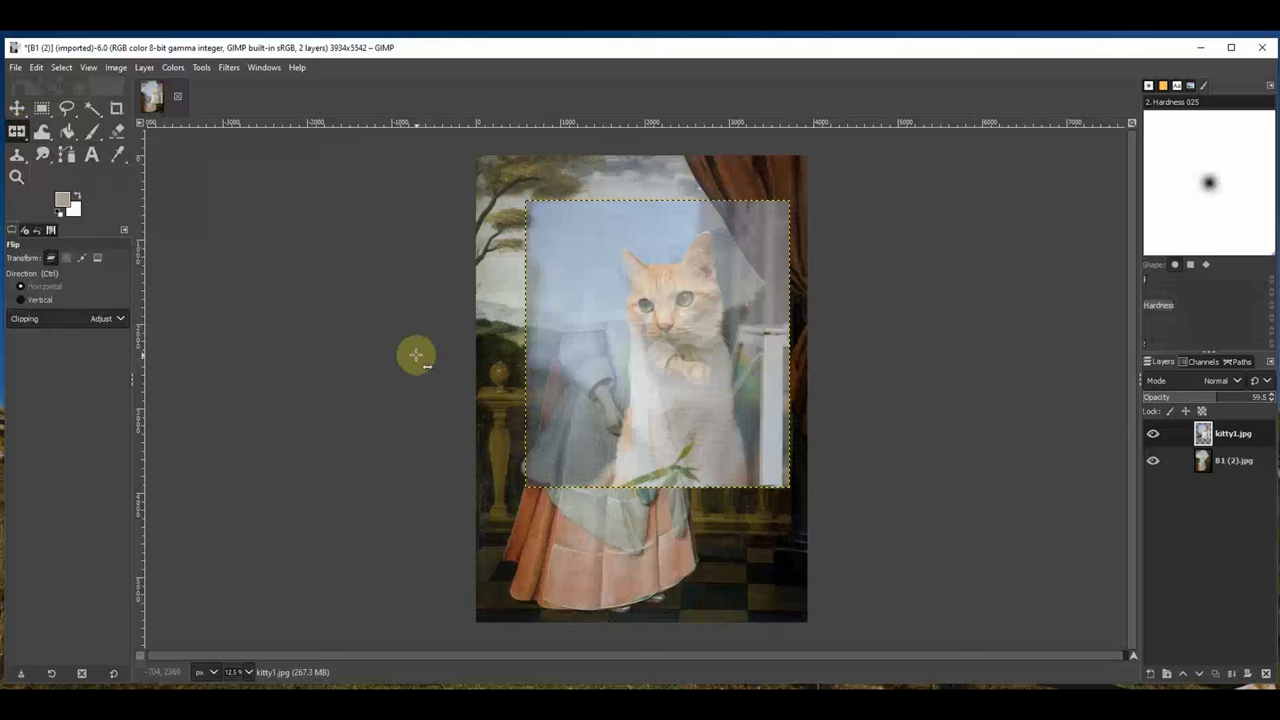
pyautogui.moveTo(404, 364)
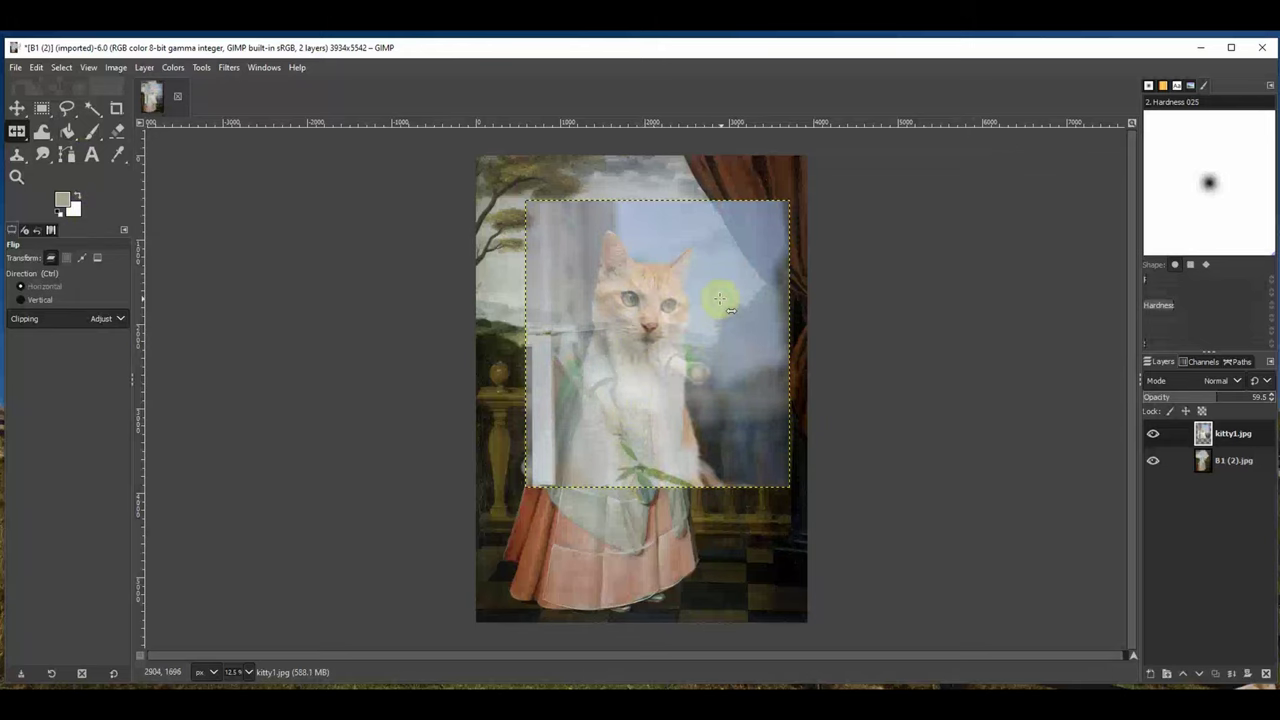
pyautogui.click(12, 132)
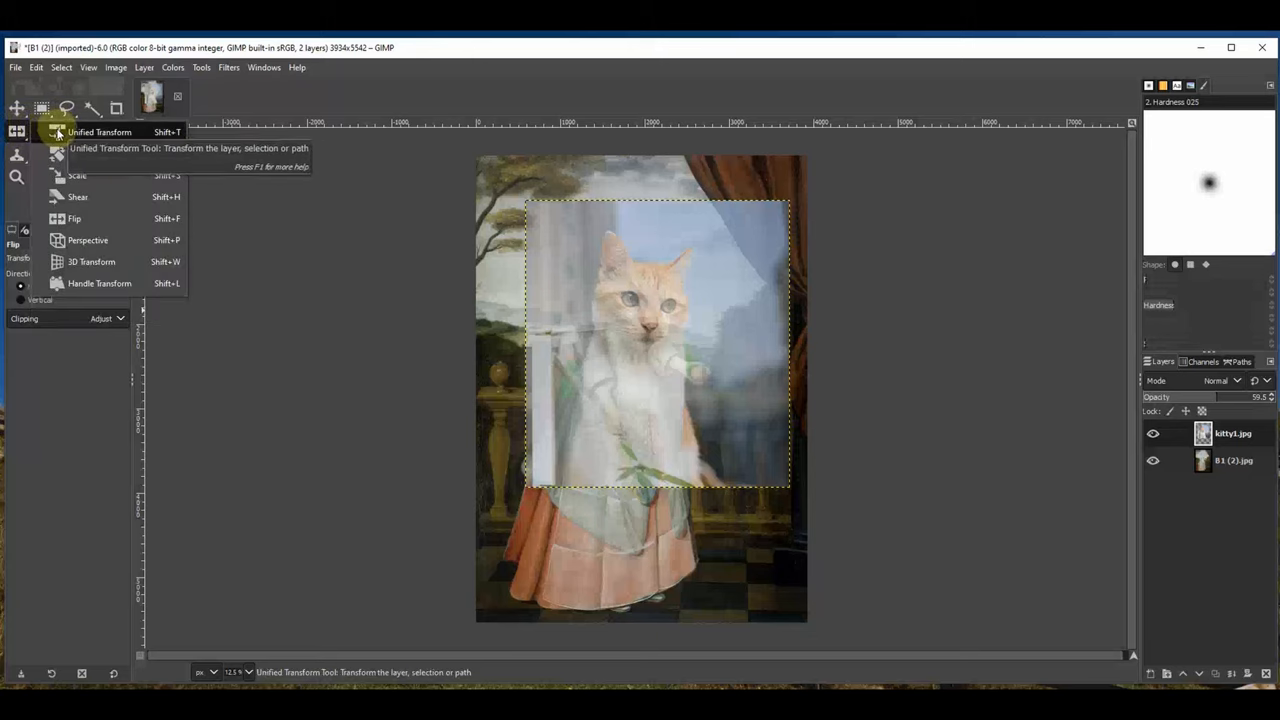
pyautogui.moveTo(96, 162)
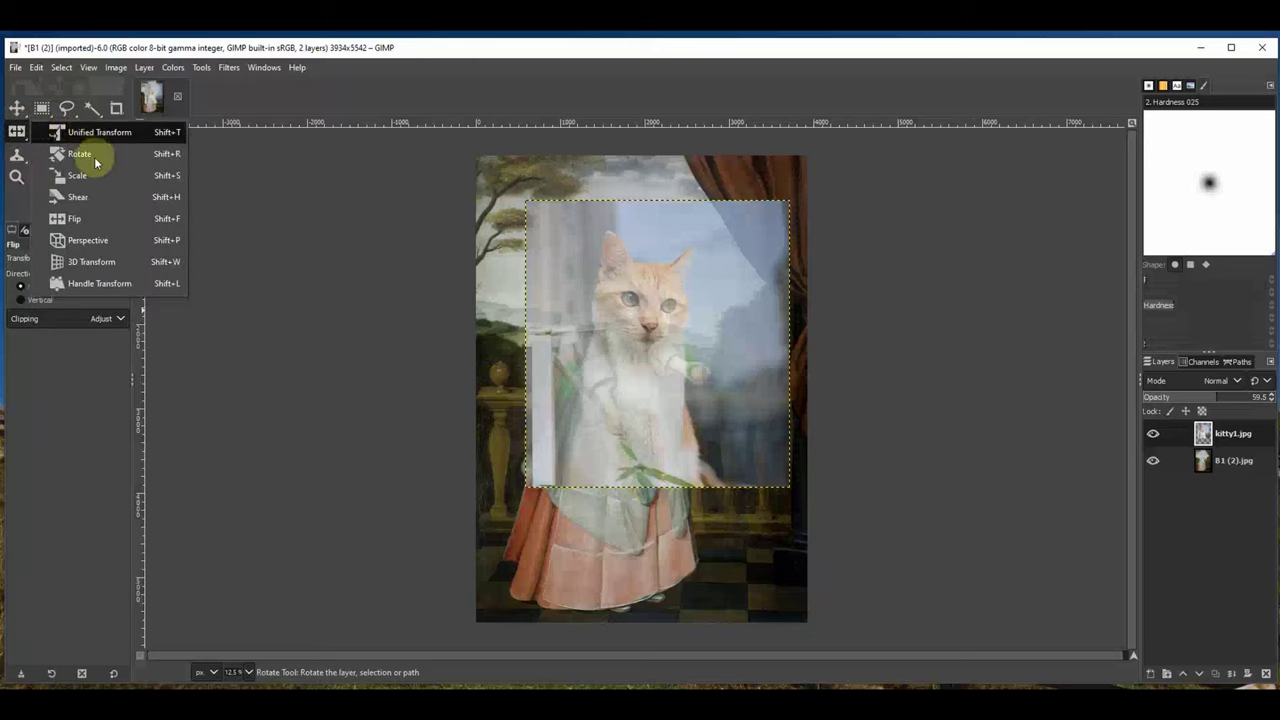
# Scale the cat layer down to about 1596×1704
pyautogui.click(76, 176)
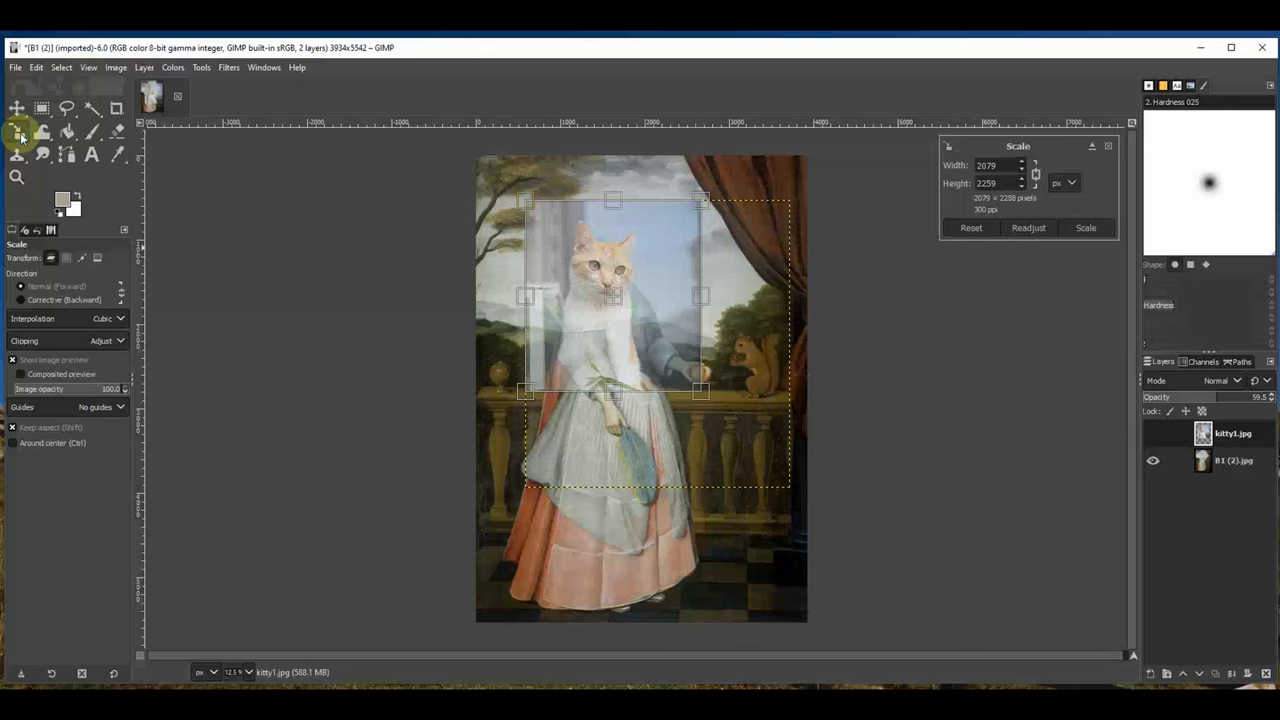
pyautogui.click(16, 132)
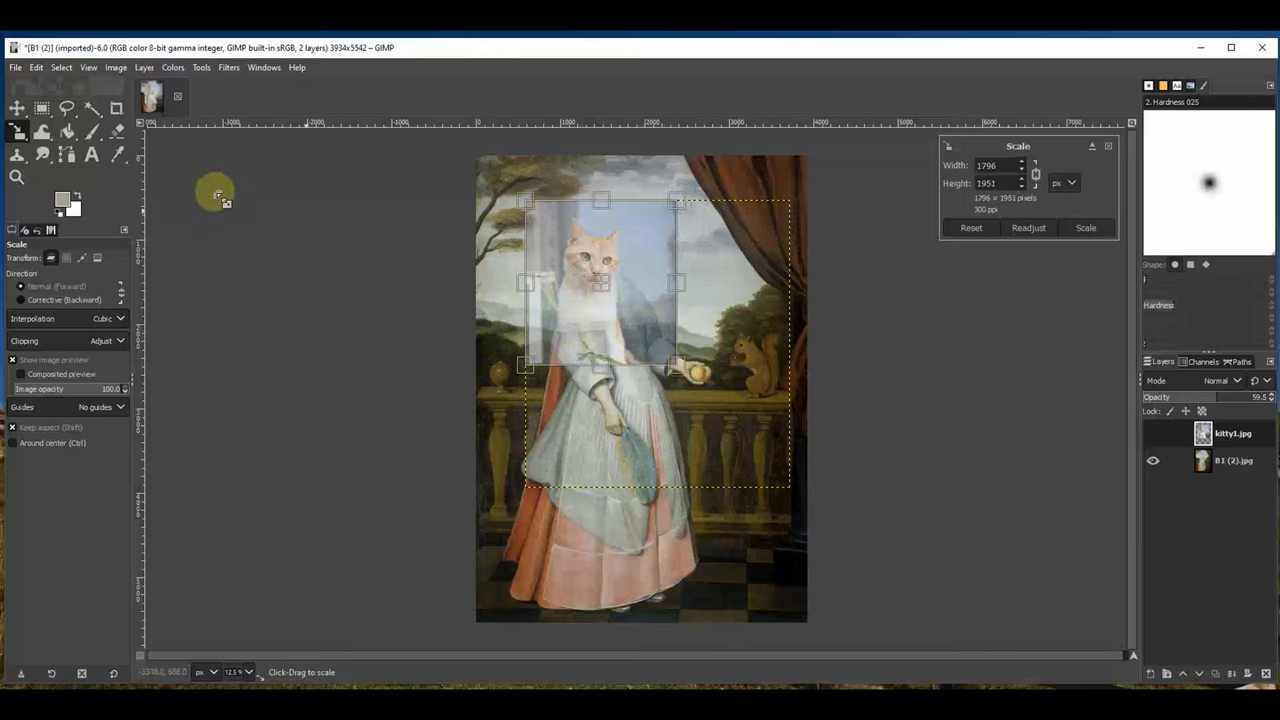
pyautogui.click(16, 106)
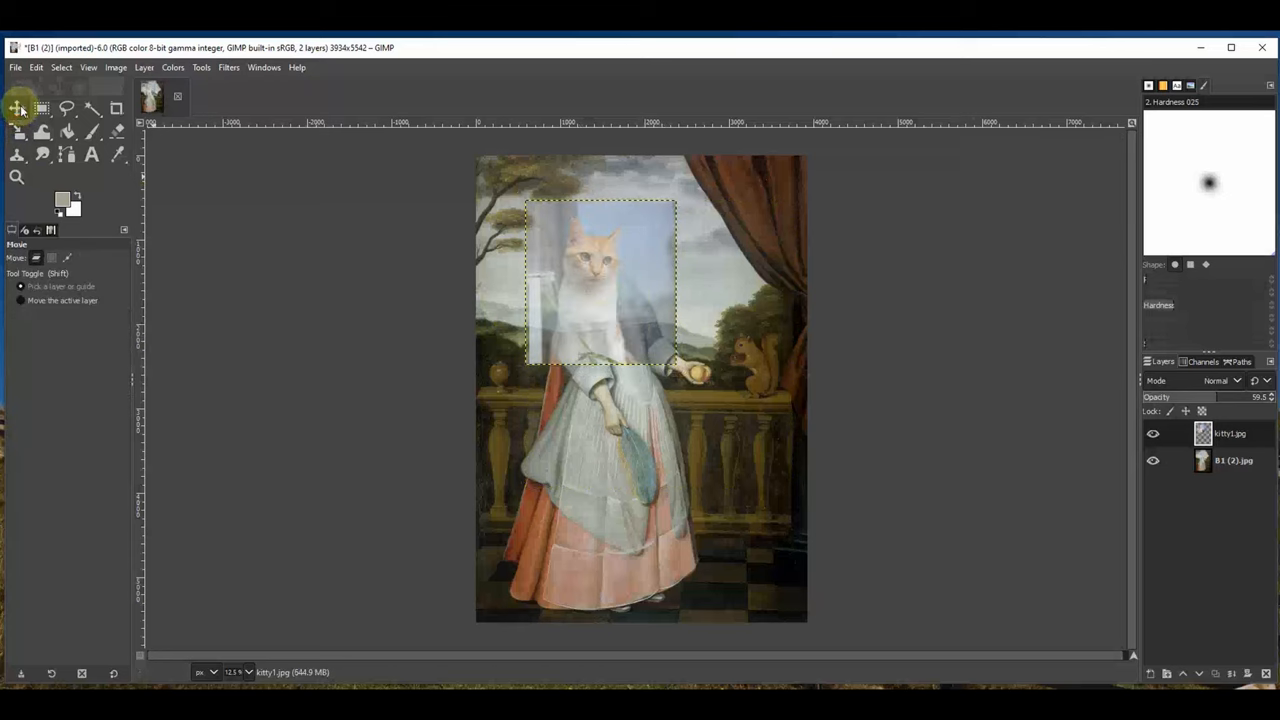
# Move the shrunken cat so its head covers the woman's head
pyautogui.moveTo(600, 280); pyautogui.dragTo(648, 308)
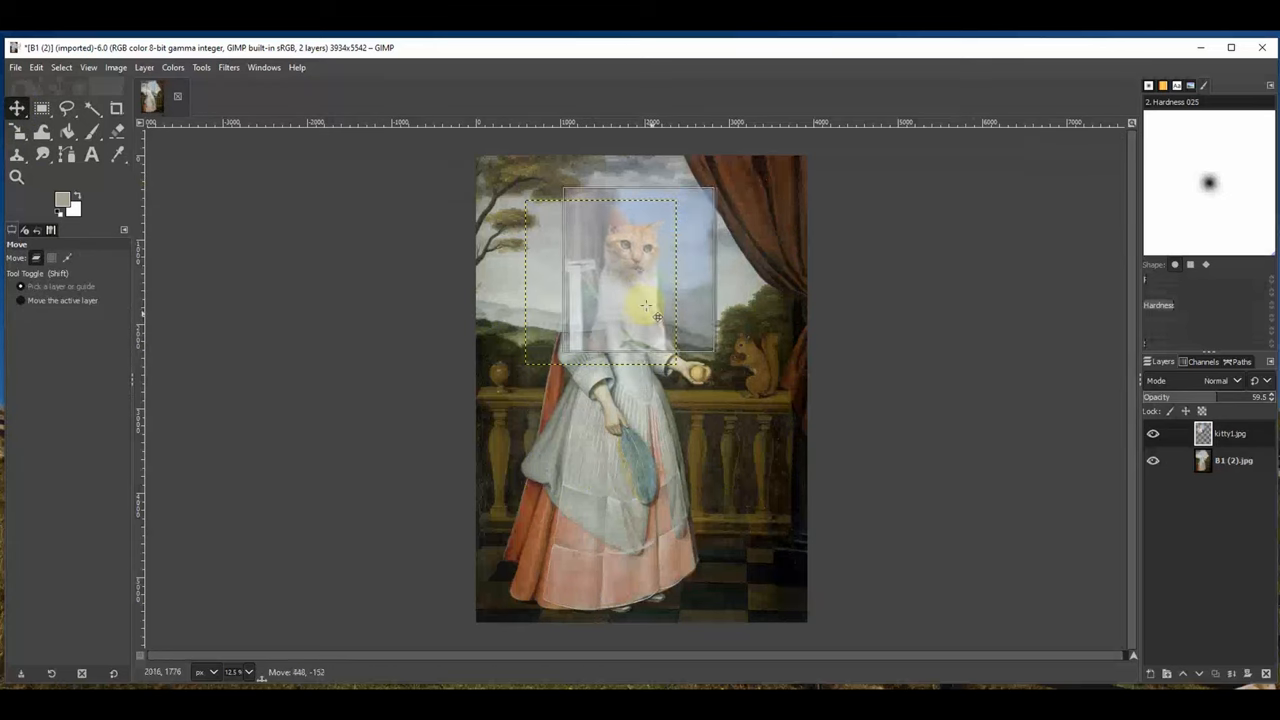
pyautogui.moveTo(644, 304); pyautogui.dragTo(636, 296)
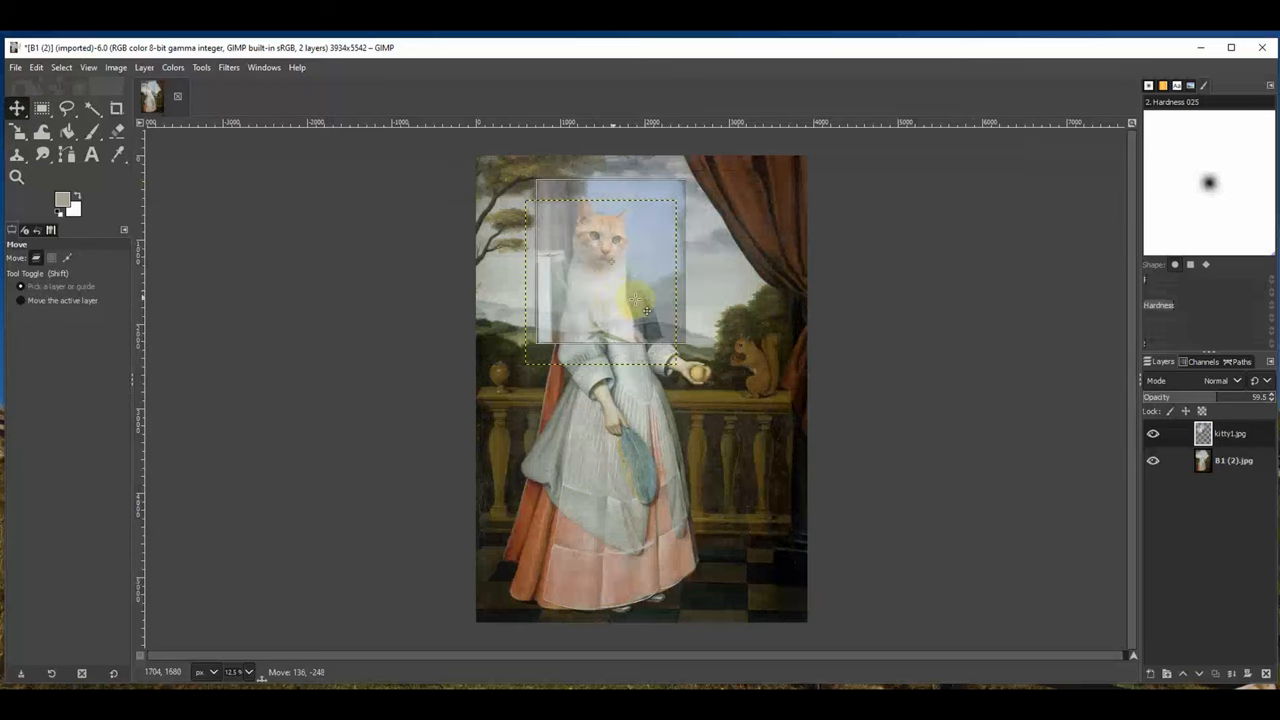
pyautogui.moveTo(620, 290); pyautogui.dragTo(648, 316)
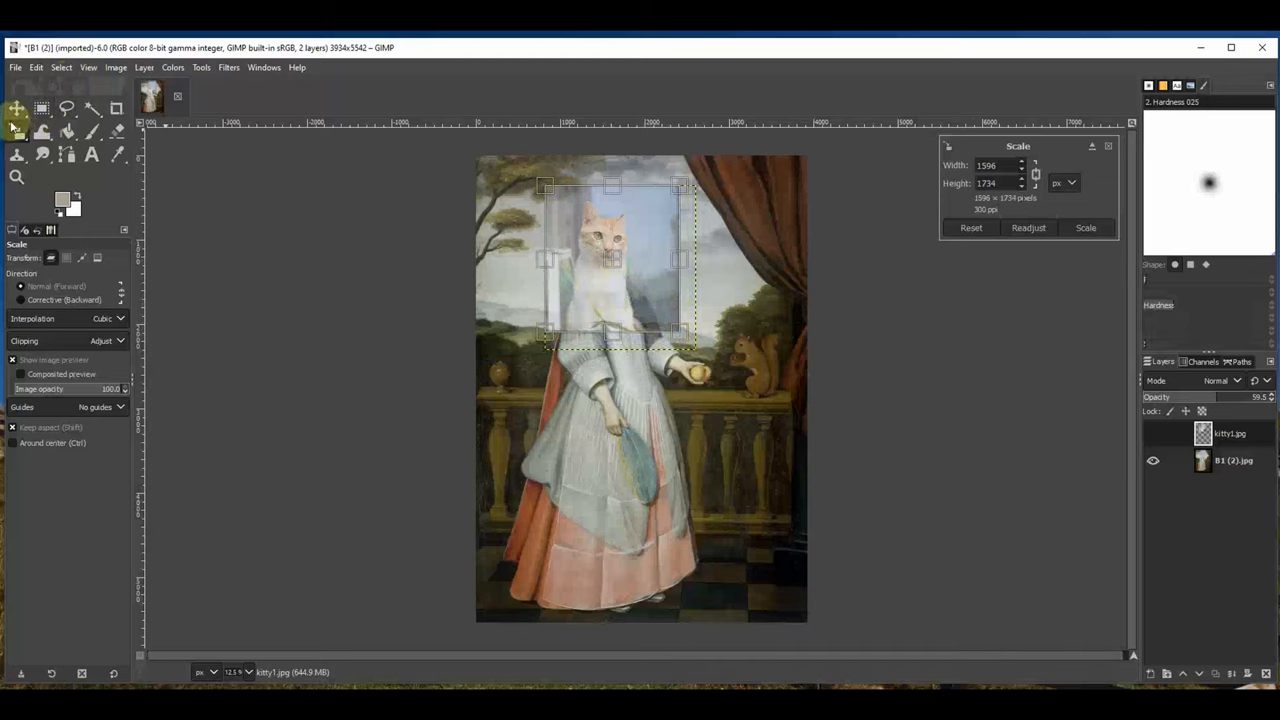
pyautogui.moveTo(744, 264)
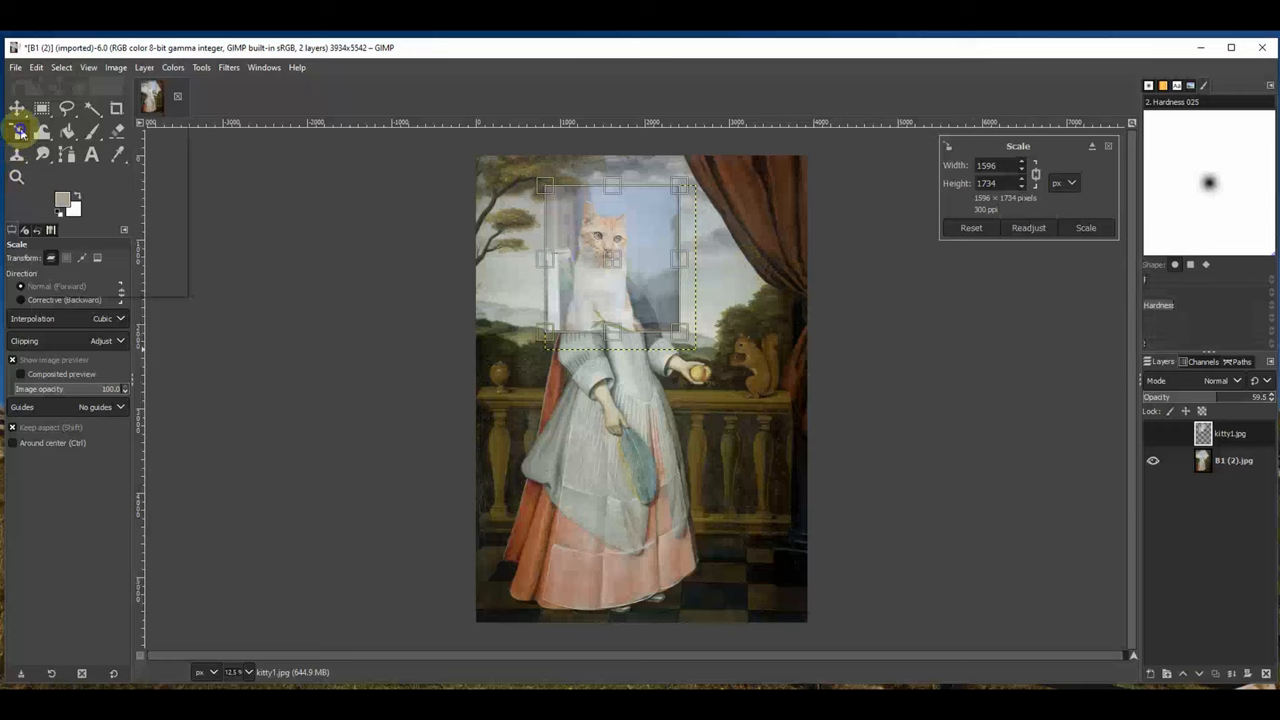
# Rotate the cat layer about -6.66° and reposition it over the figure's head
pyautogui.click(12, 128)
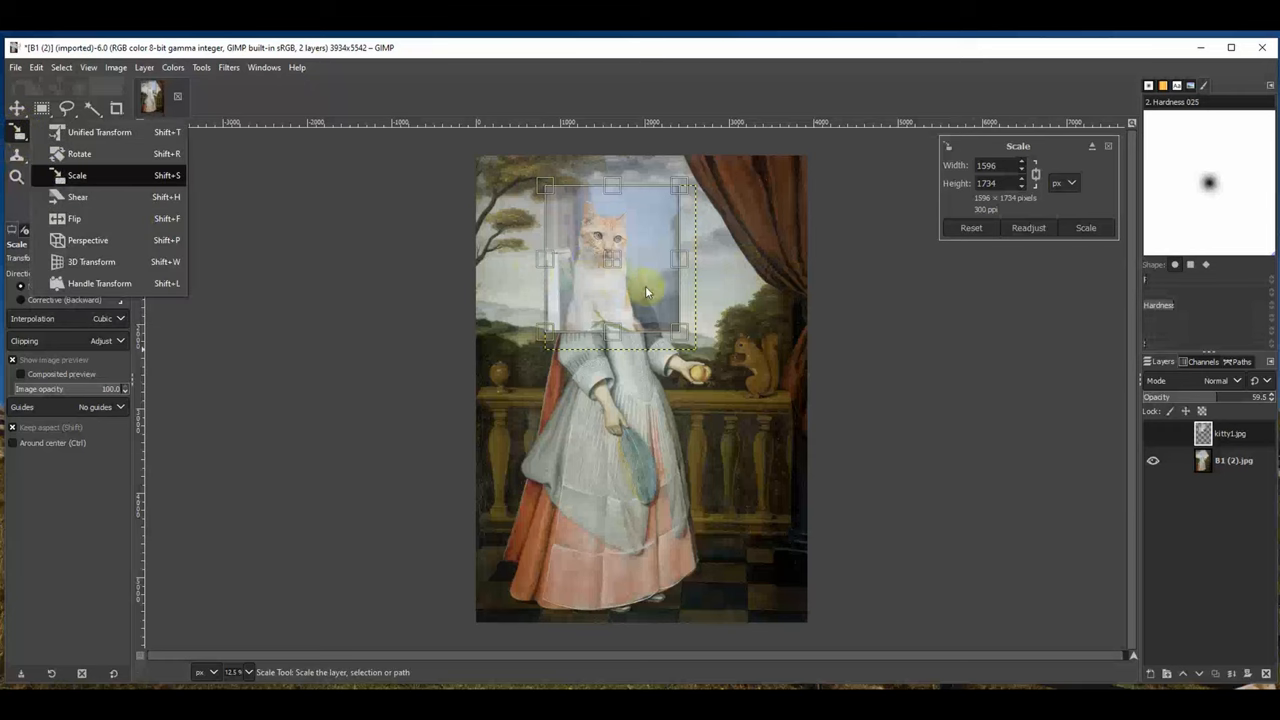
pyautogui.moveTo(64, 154)
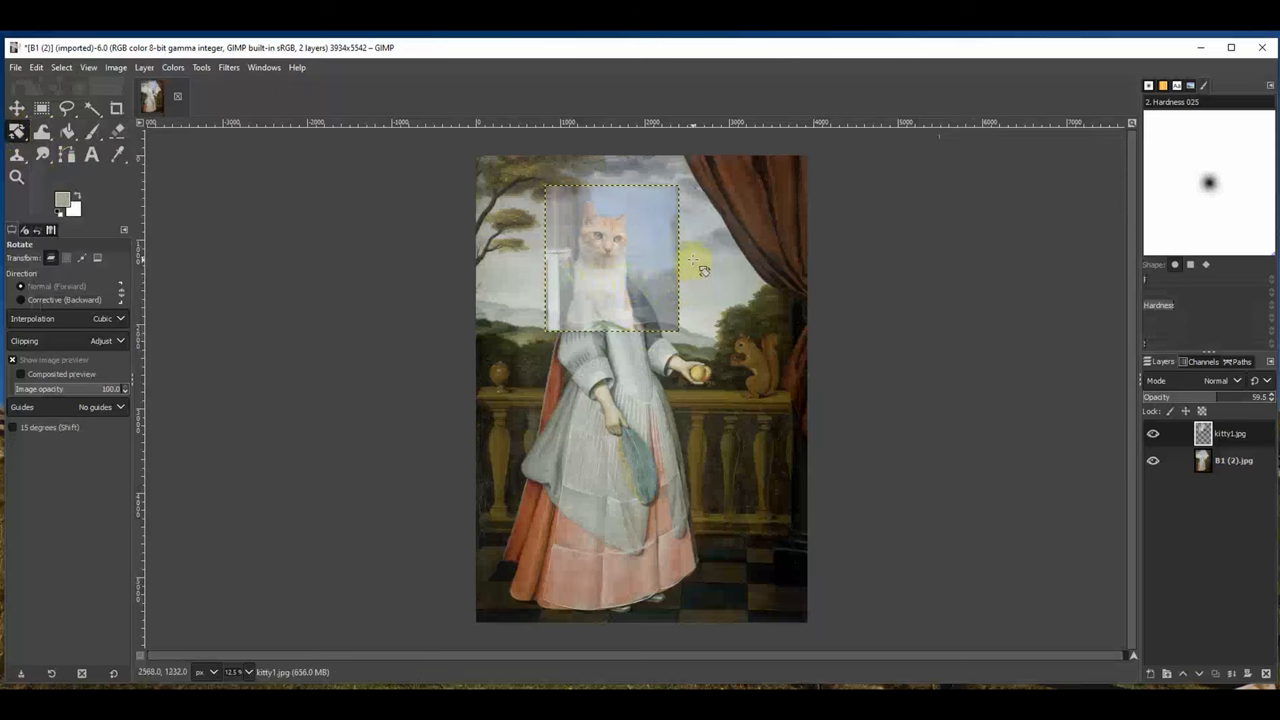
pyautogui.moveTo(696, 260); pyautogui.dragTo(650, 264)
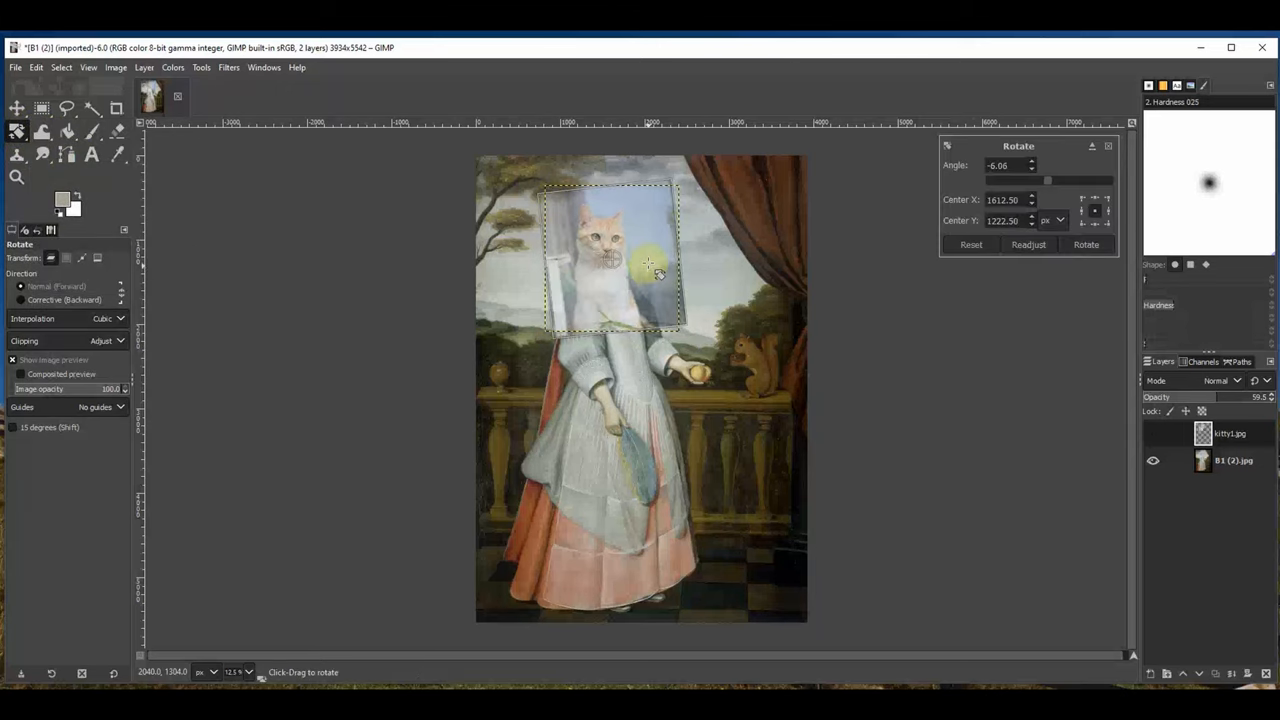
pyautogui.moveTo(650, 264); pyautogui.dragTo(640, 284)
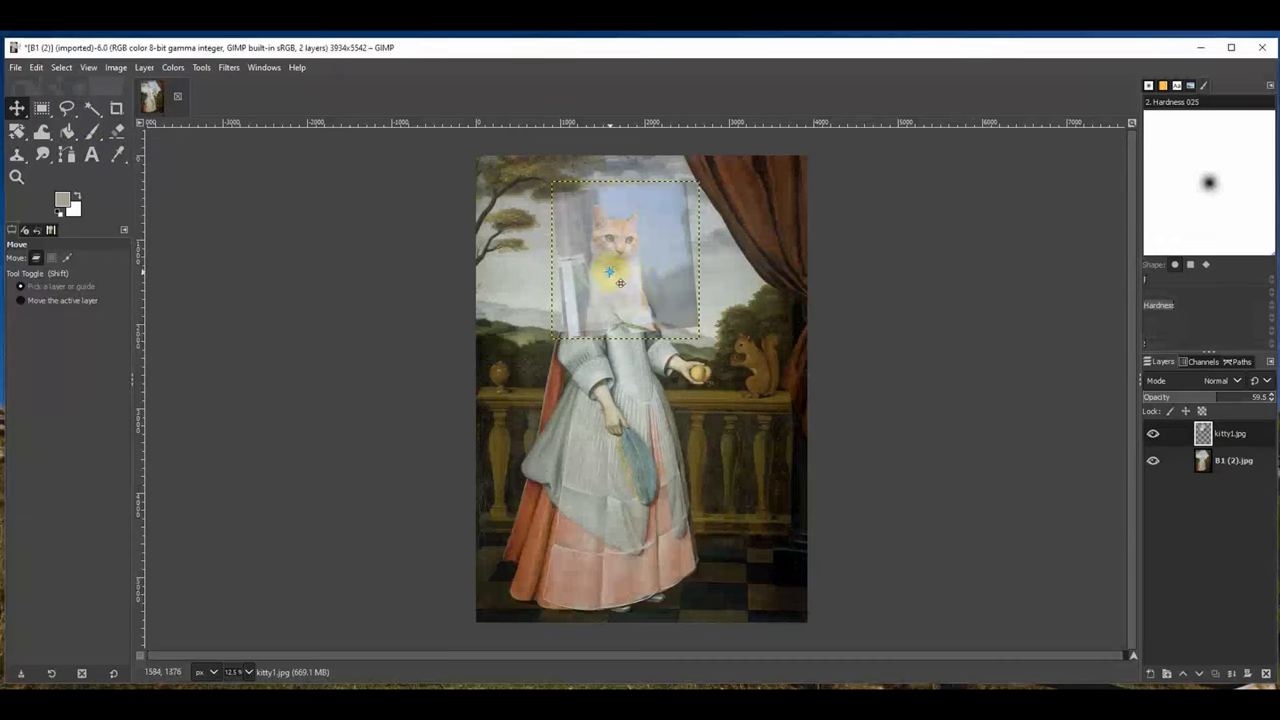
pyautogui.moveTo(620, 284); pyautogui.dragTo(616, 284)
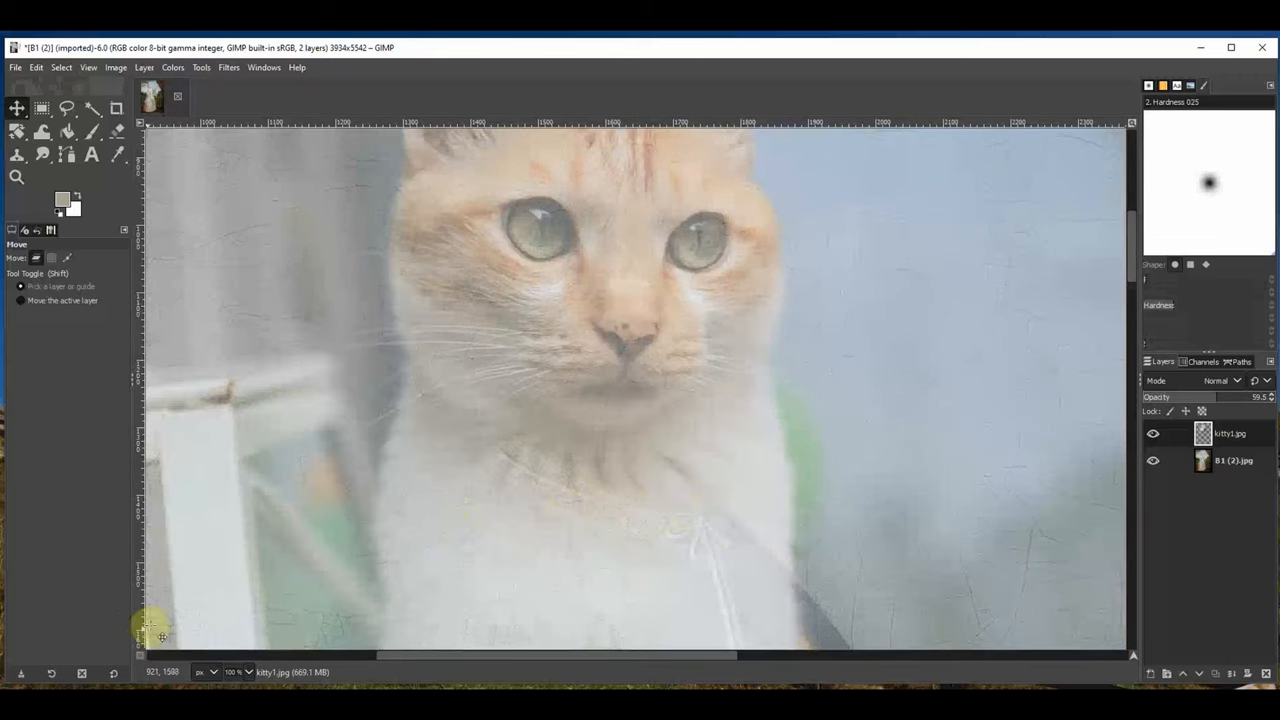
# Zoom out and nudge the cat layer into final alignment over the figure
pyautogui.click(244, 674)
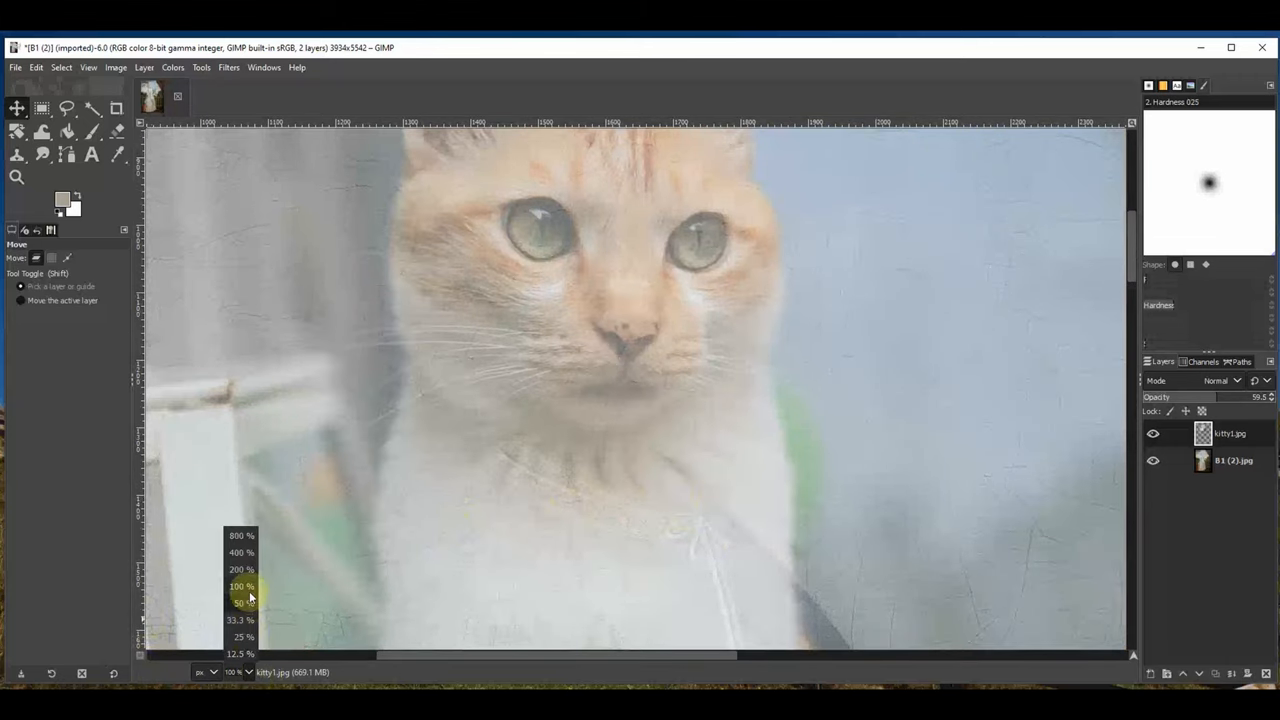
pyautogui.click(240, 604)
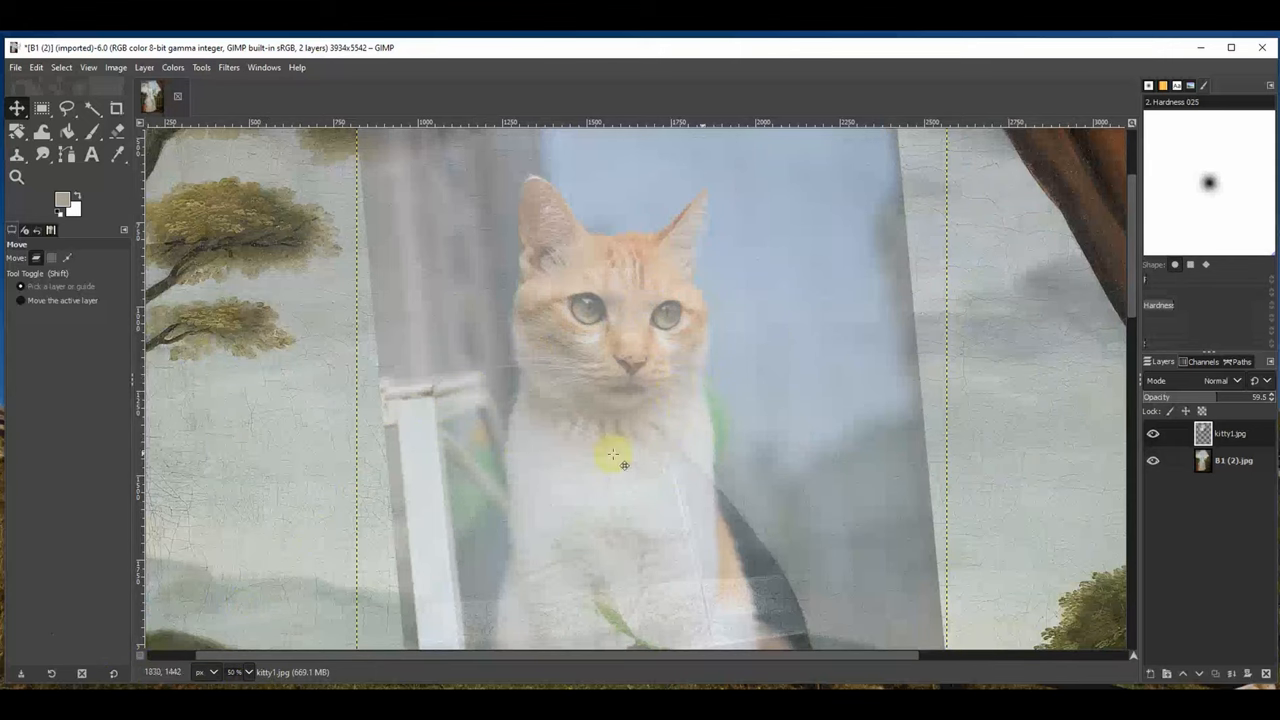
pyautogui.moveTo(624, 464); pyautogui.dragTo(592, 404)
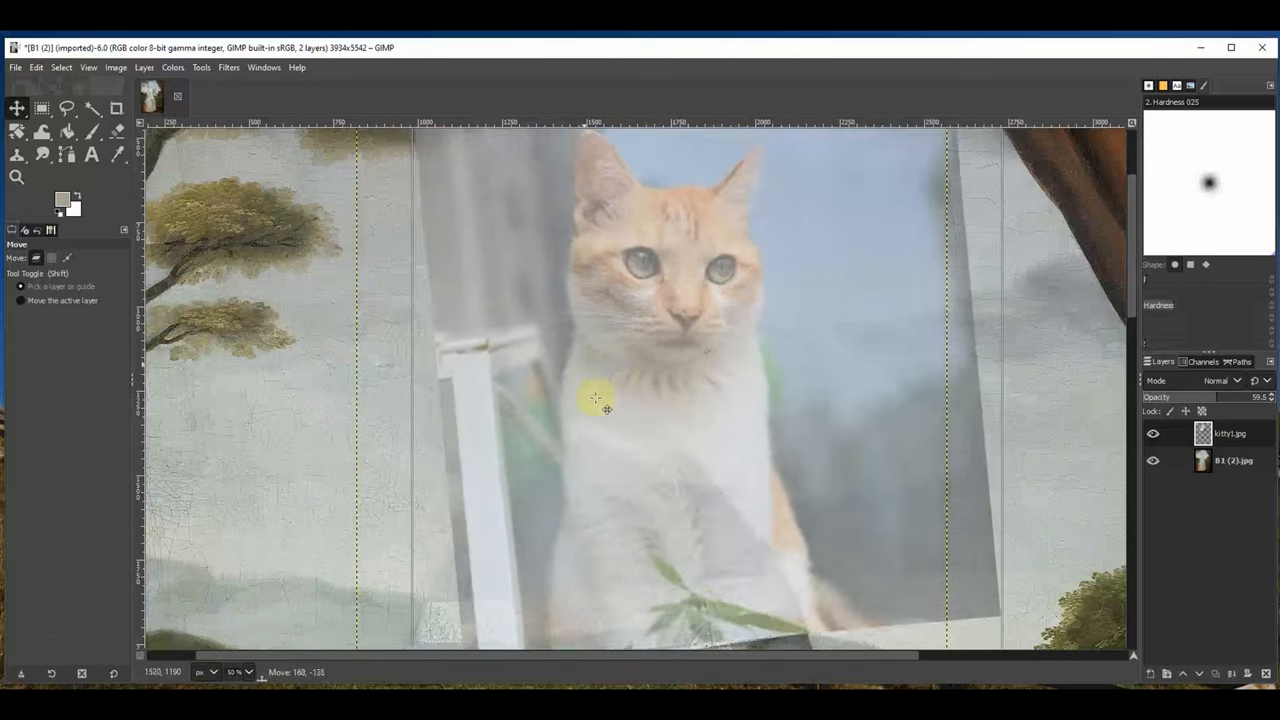
pyautogui.moveTo(608, 408); pyautogui.dragTo(564, 436)
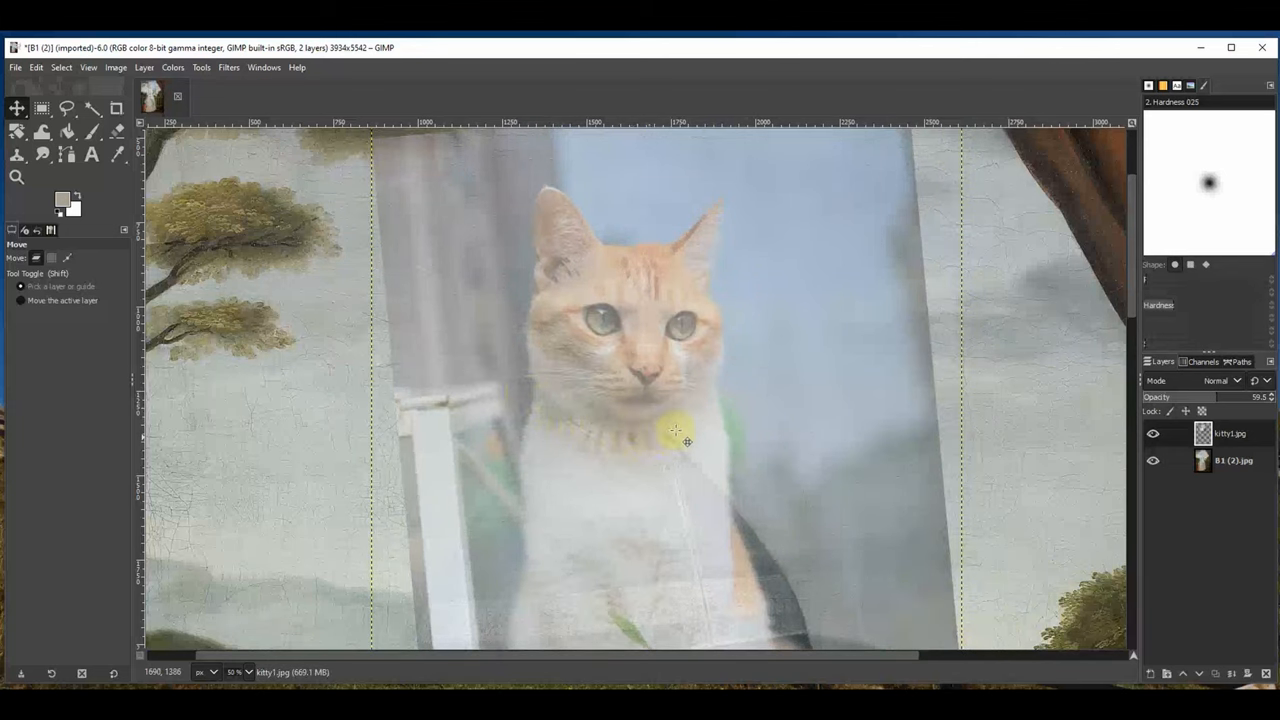
pyautogui.moveTo(676, 430); pyautogui.dragTo(650, 490)
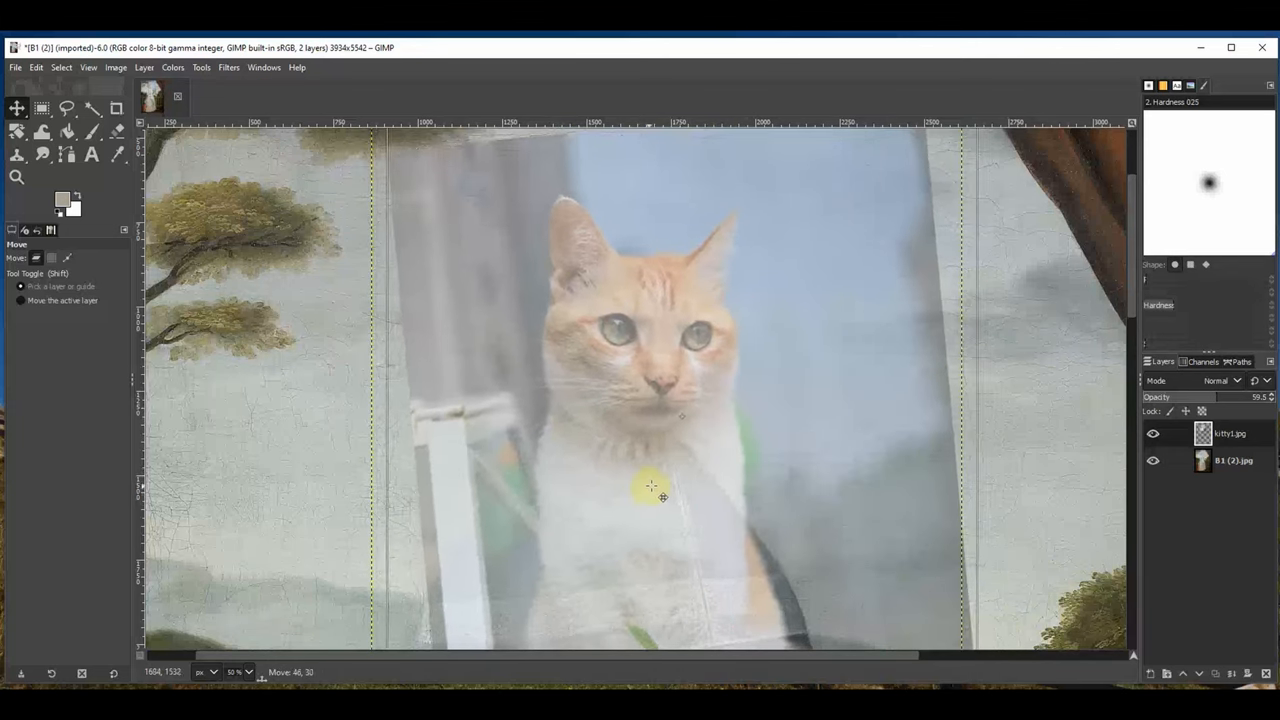
pyautogui.moveTo(650, 496); pyautogui.dragTo(628, 444)
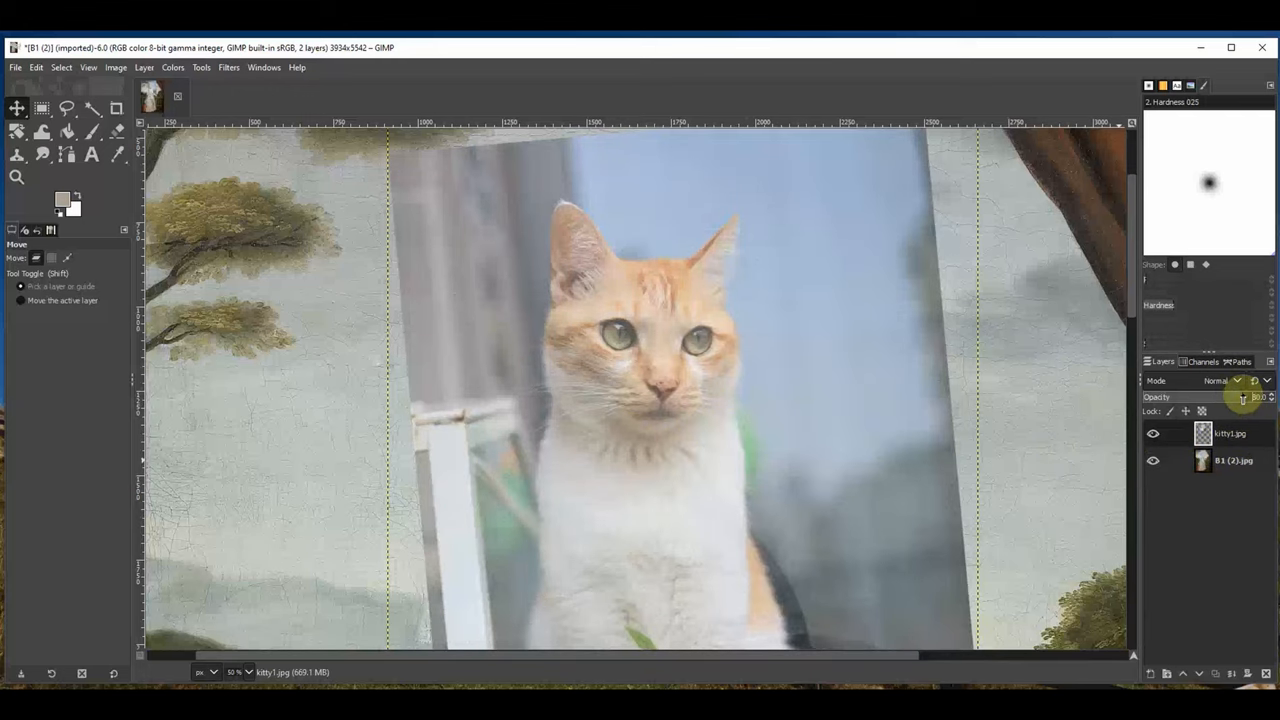
# Restore the cat layer's opacity to 100
pyautogui.moveTo(1258, 400); pyautogui.dragTo(1236, 400)
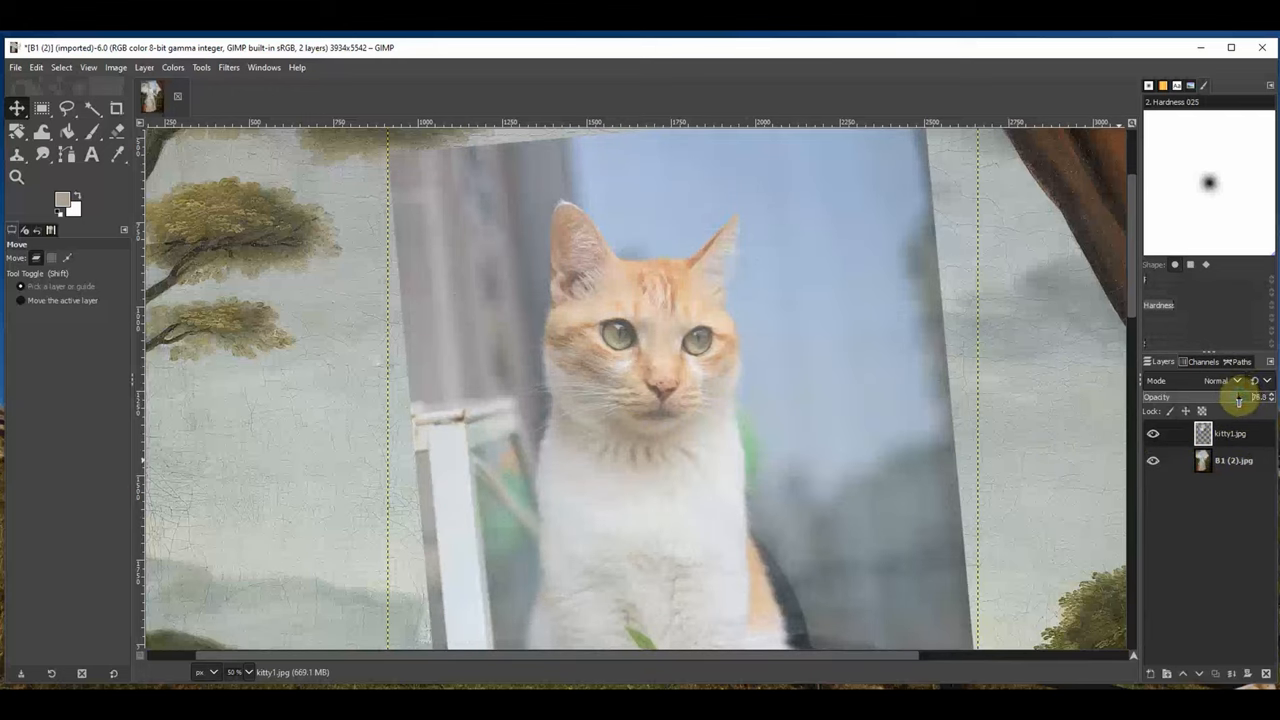
pyautogui.click(1224, 434)
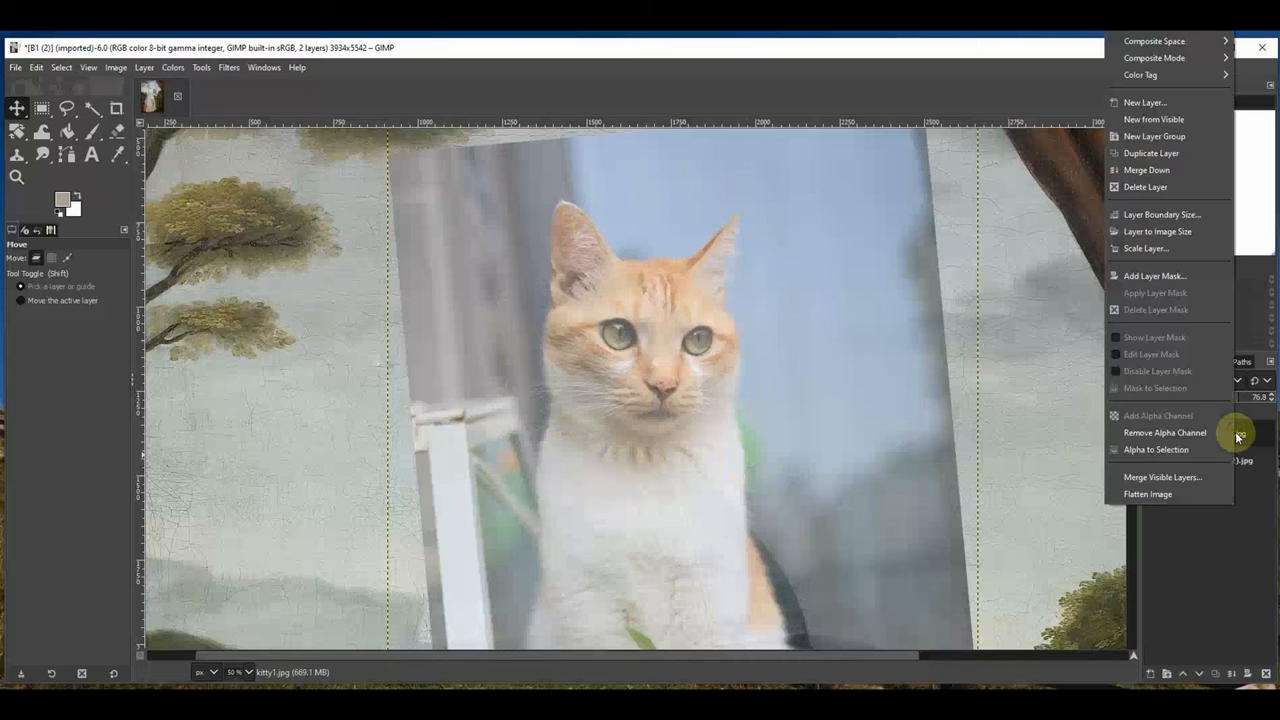
pyautogui.moveTo(1176, 276)
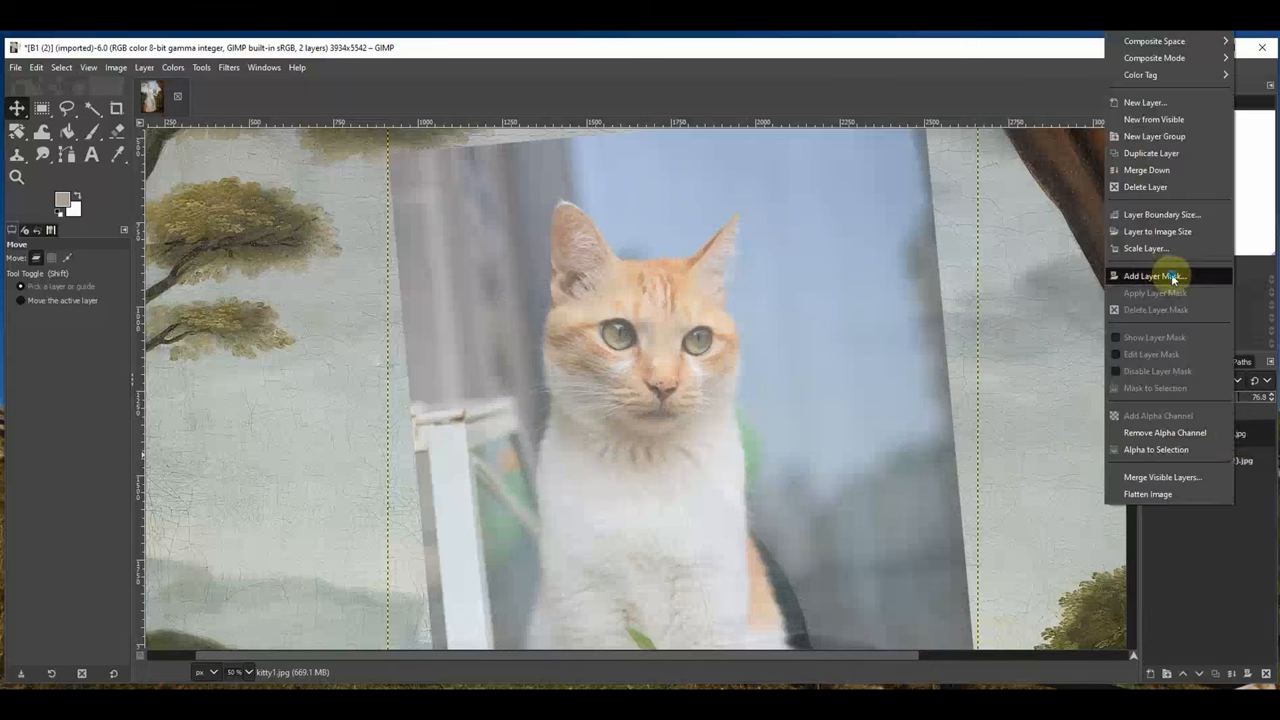
# Add a White (full opacity) layer mask to the cat layer
pyautogui.click(1152, 276)
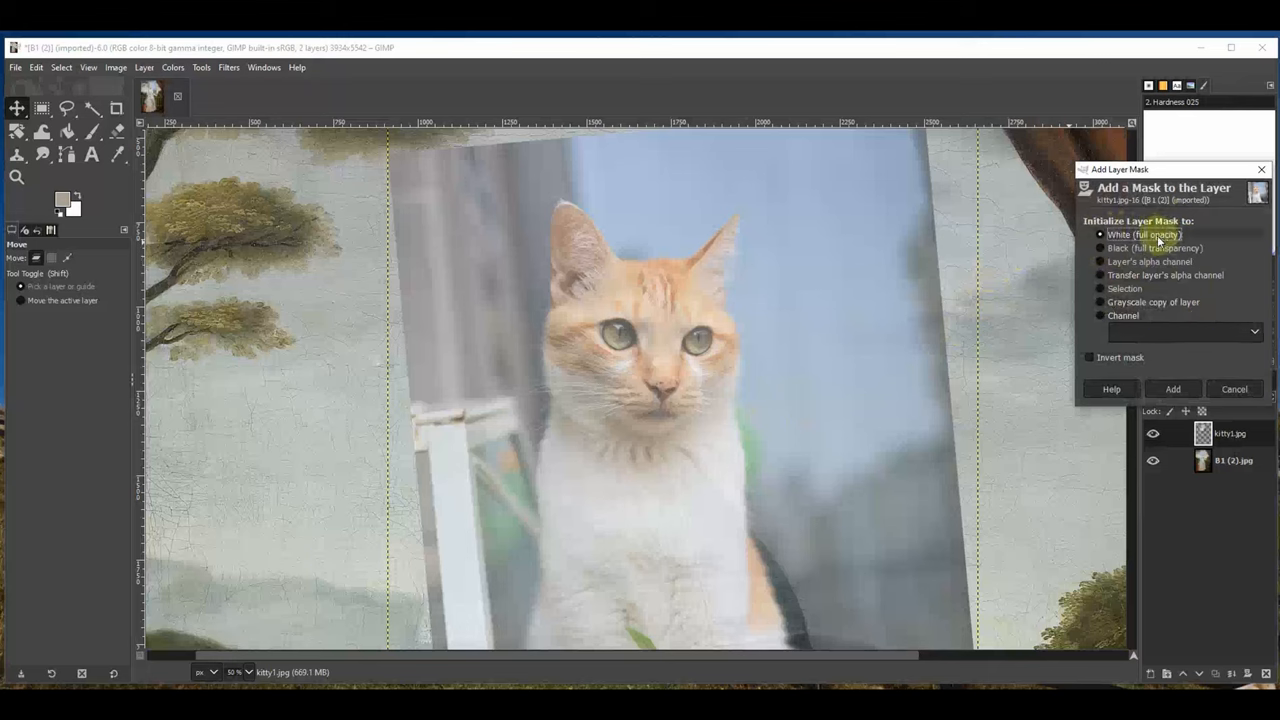
pyautogui.click(1172, 388)
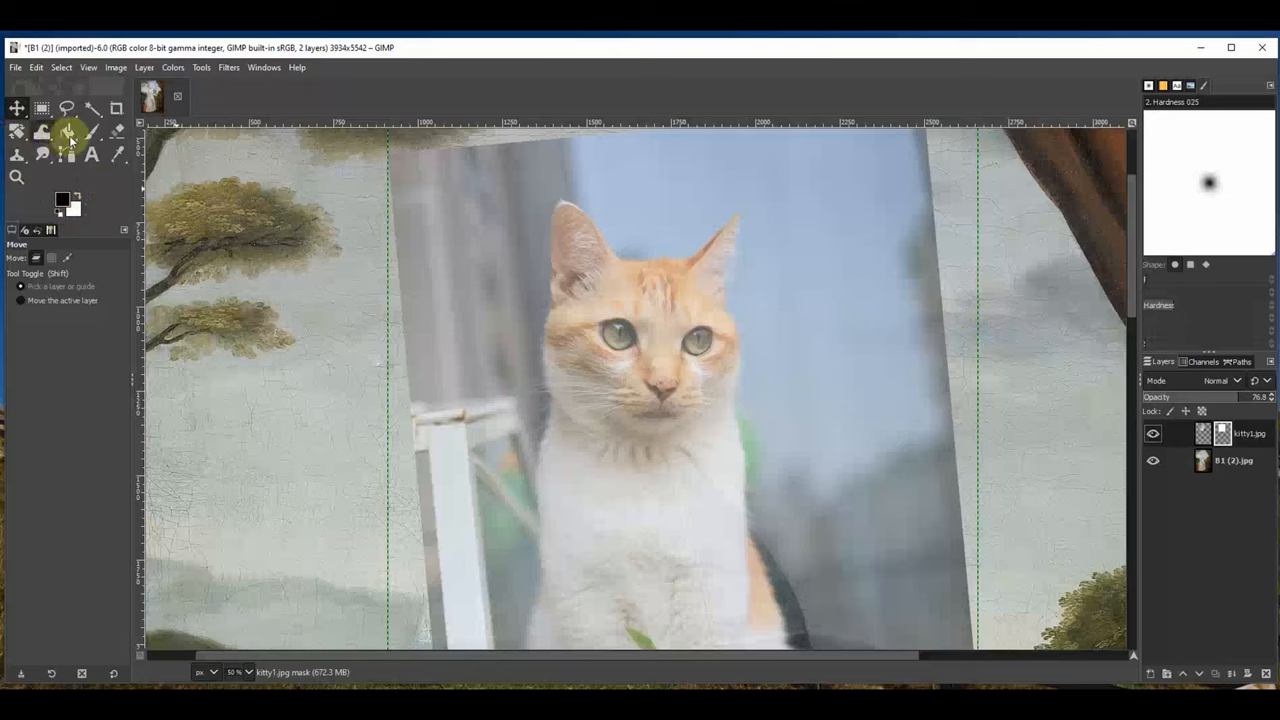
# Paint black on the cat layer's mask to hide the photo background around the cat's head
pyautogui.click(94, 132)
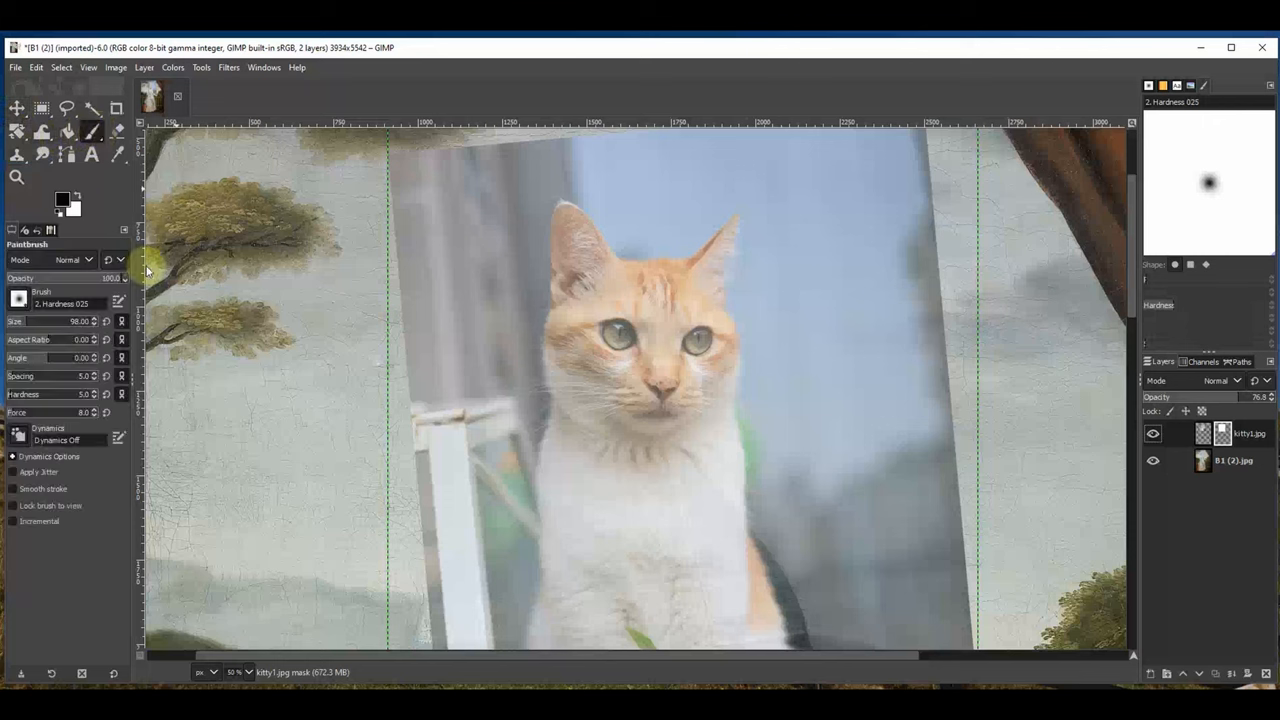
pyautogui.click(16, 300)
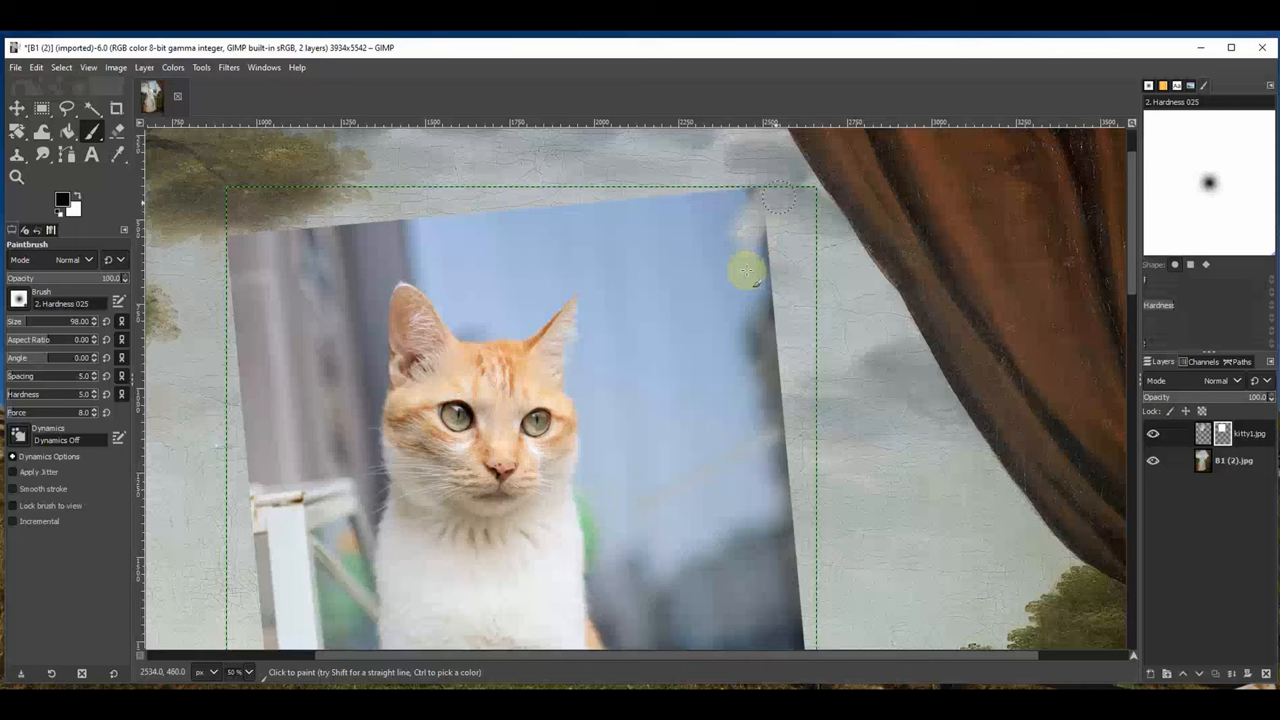
pyautogui.moveTo(744, 270); pyautogui.dragTo(660, 238)
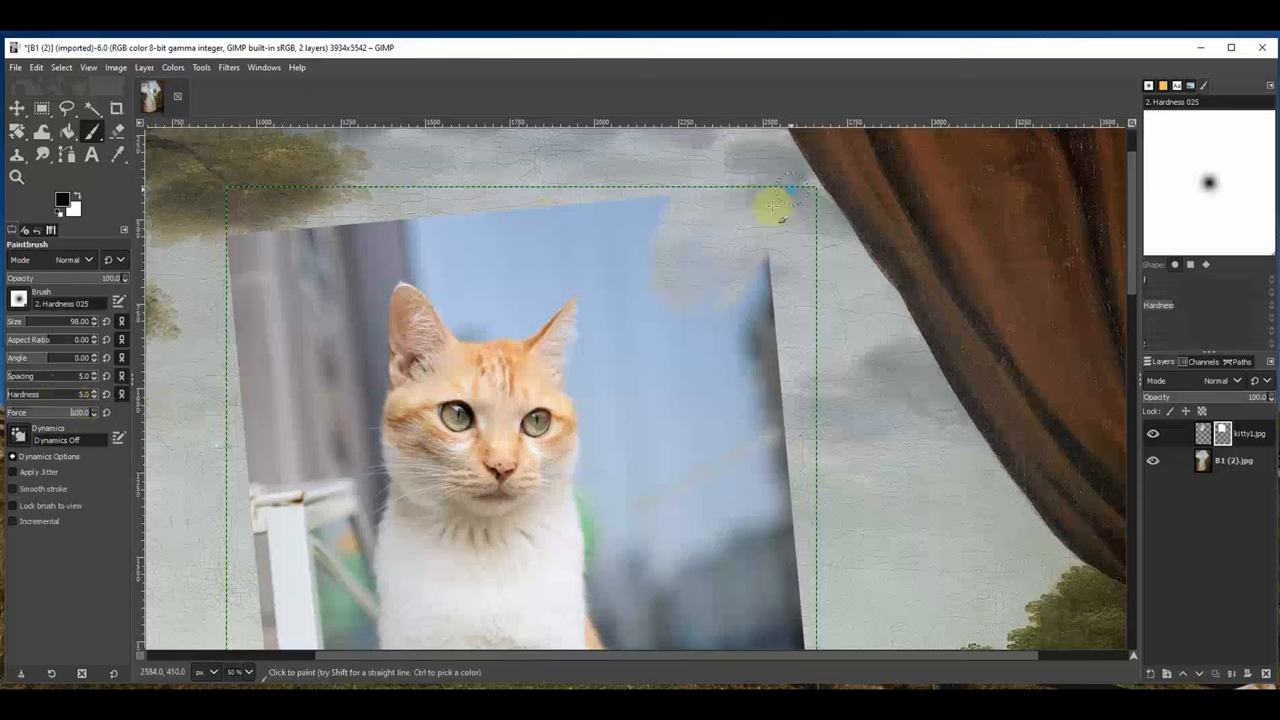
pyautogui.moveTo(780, 200); pyautogui.dragTo(748, 490)
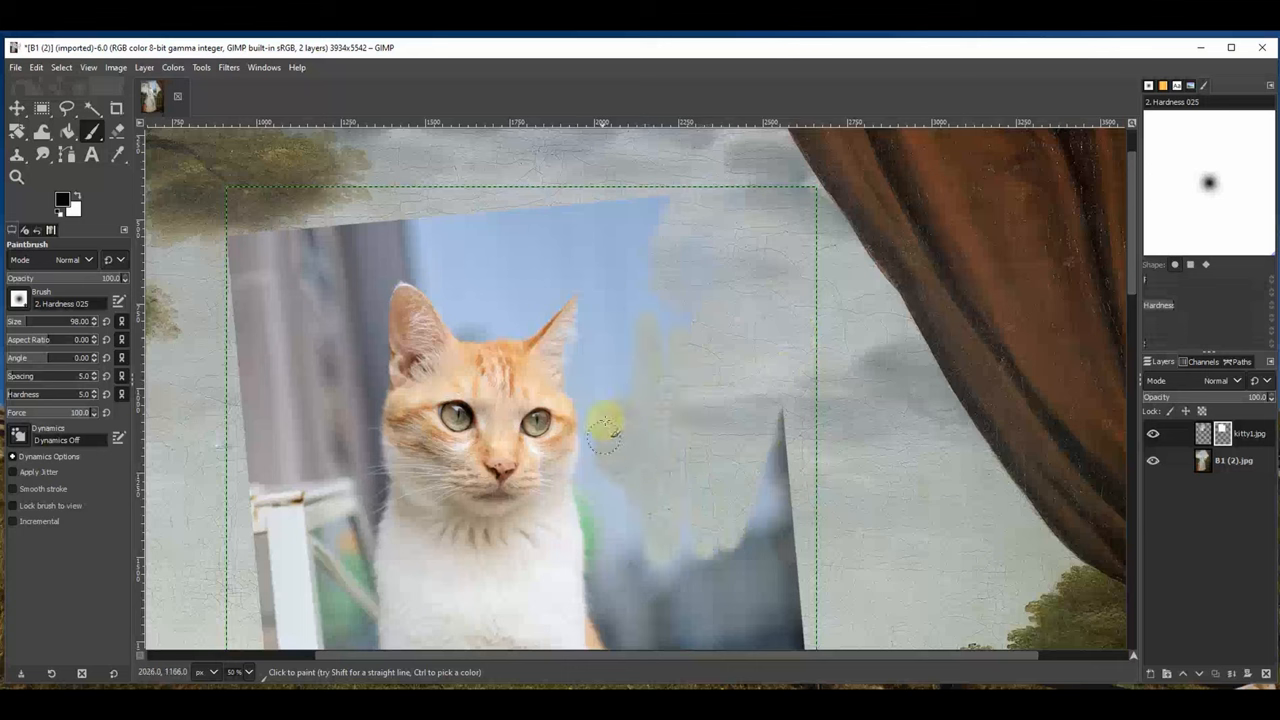
pyautogui.moveTo(604, 430); pyautogui.dragTo(460, 300)
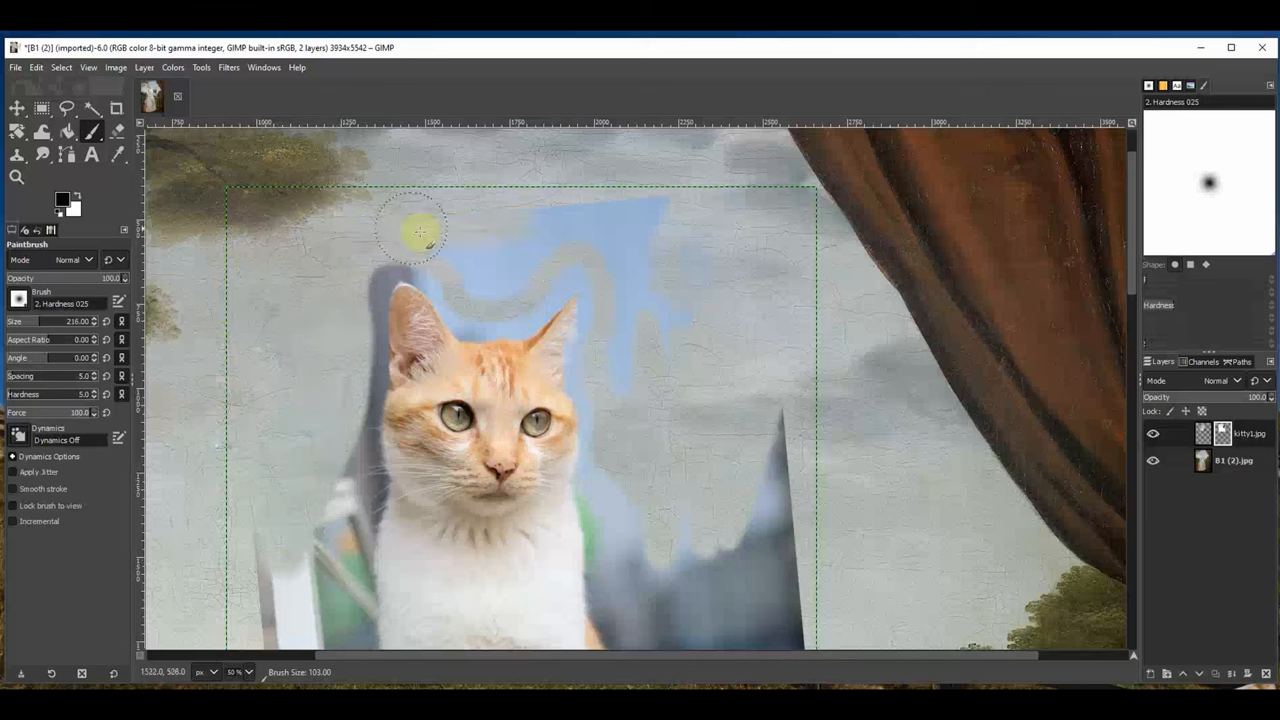
pyautogui.moveTo(420, 232); pyautogui.dragTo(470, 276)
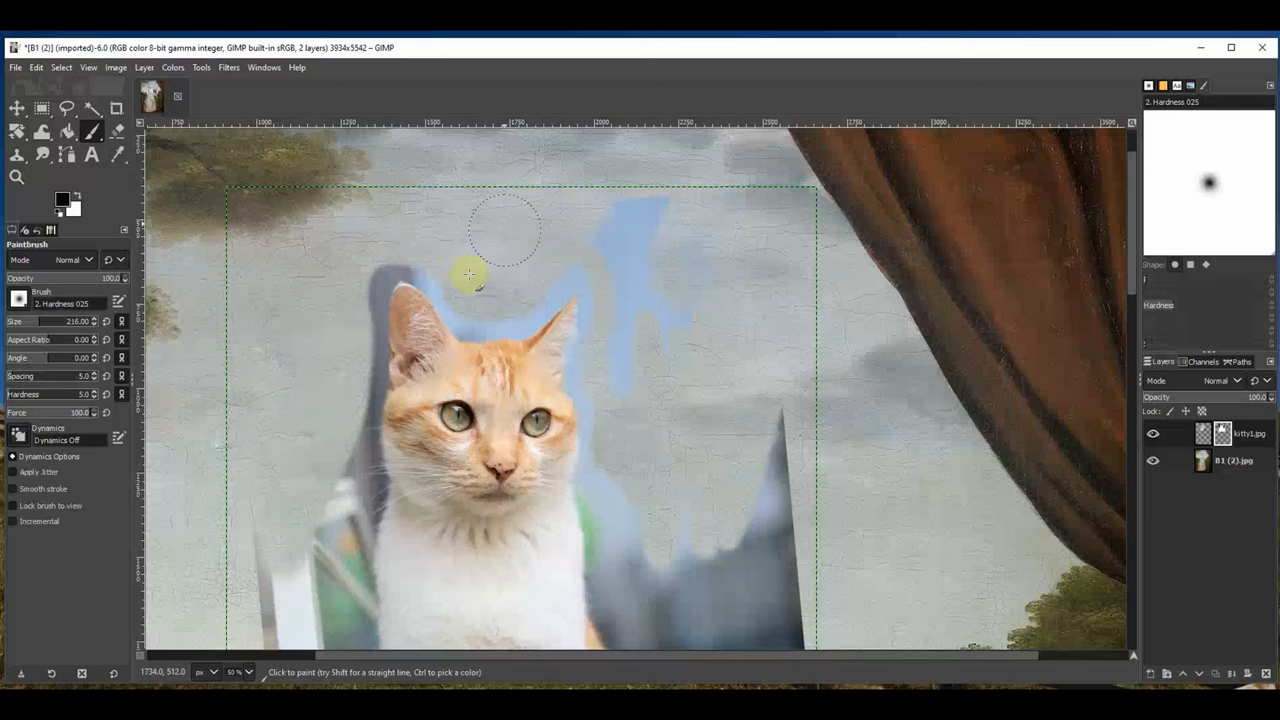
pyautogui.moveTo(470, 276); pyautogui.dragTo(690, 414)
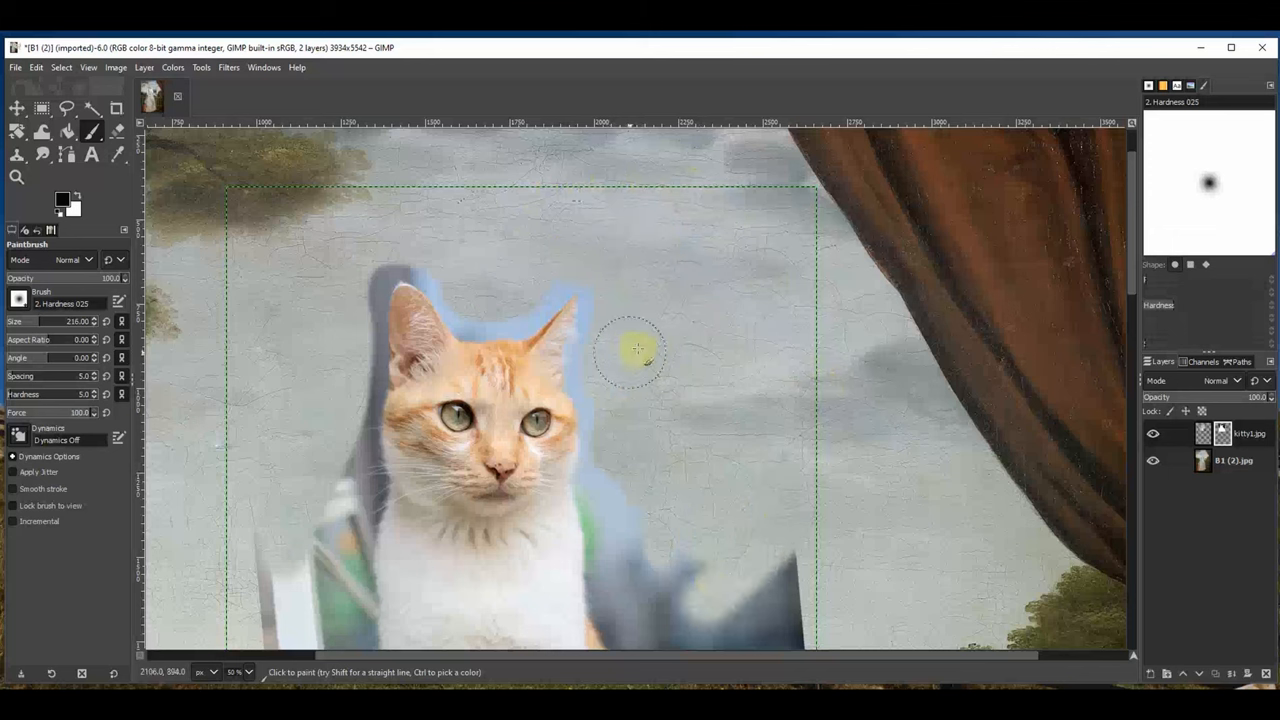
pyautogui.moveTo(636, 350); pyautogui.dragTo(836, 296)
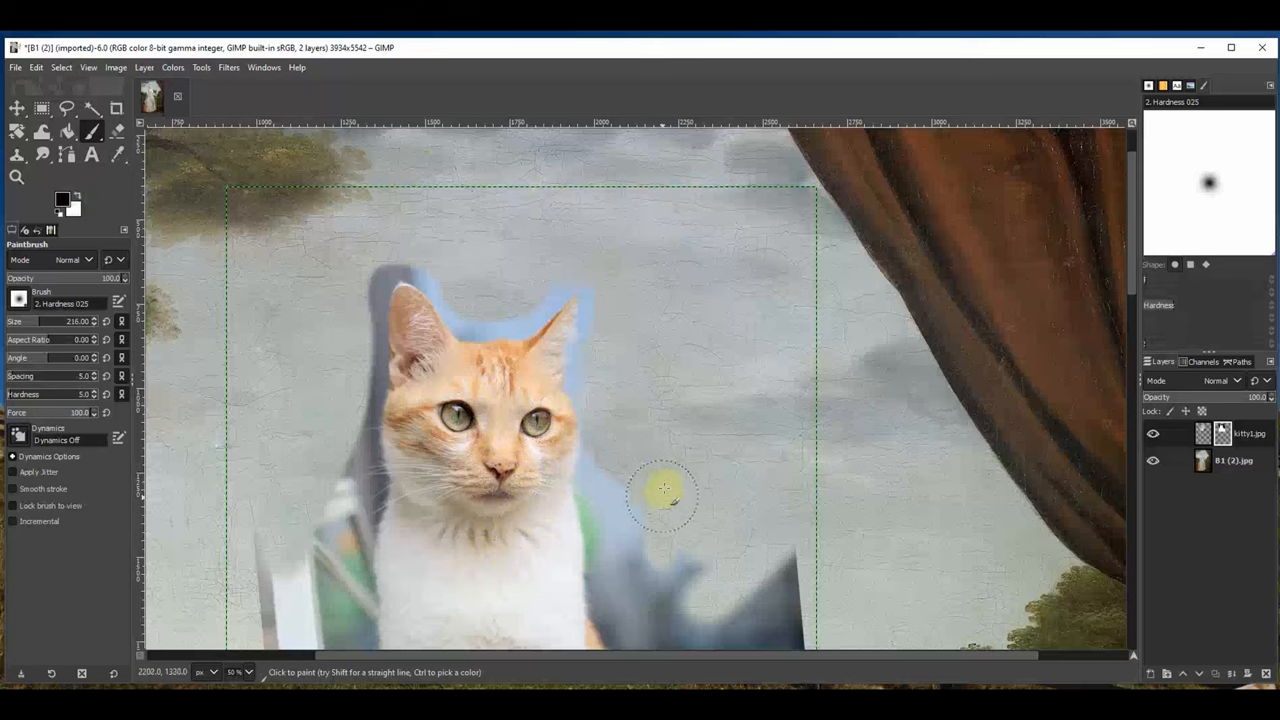
pyautogui.scroll(-3)
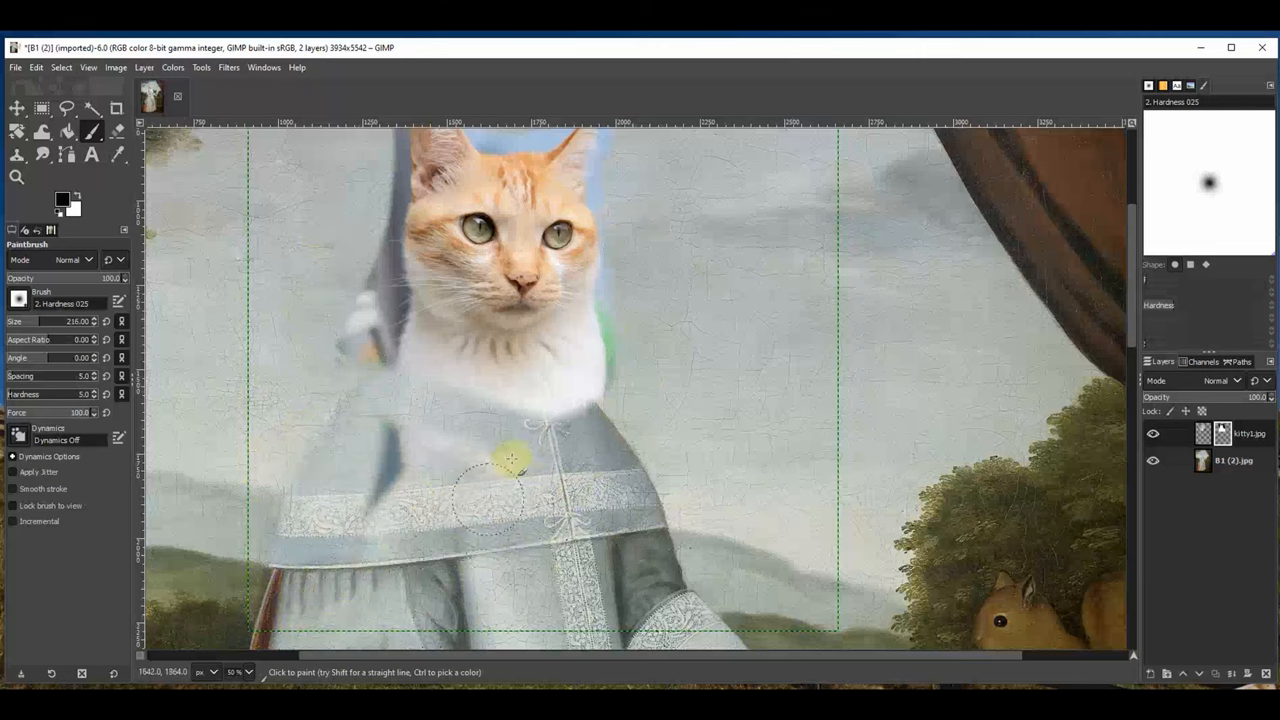
# Mask away fringe around the neck, the bluish halo over the head and the area below the chin
pyautogui.moveTo(510, 460); pyautogui.dragTo(260, 630)
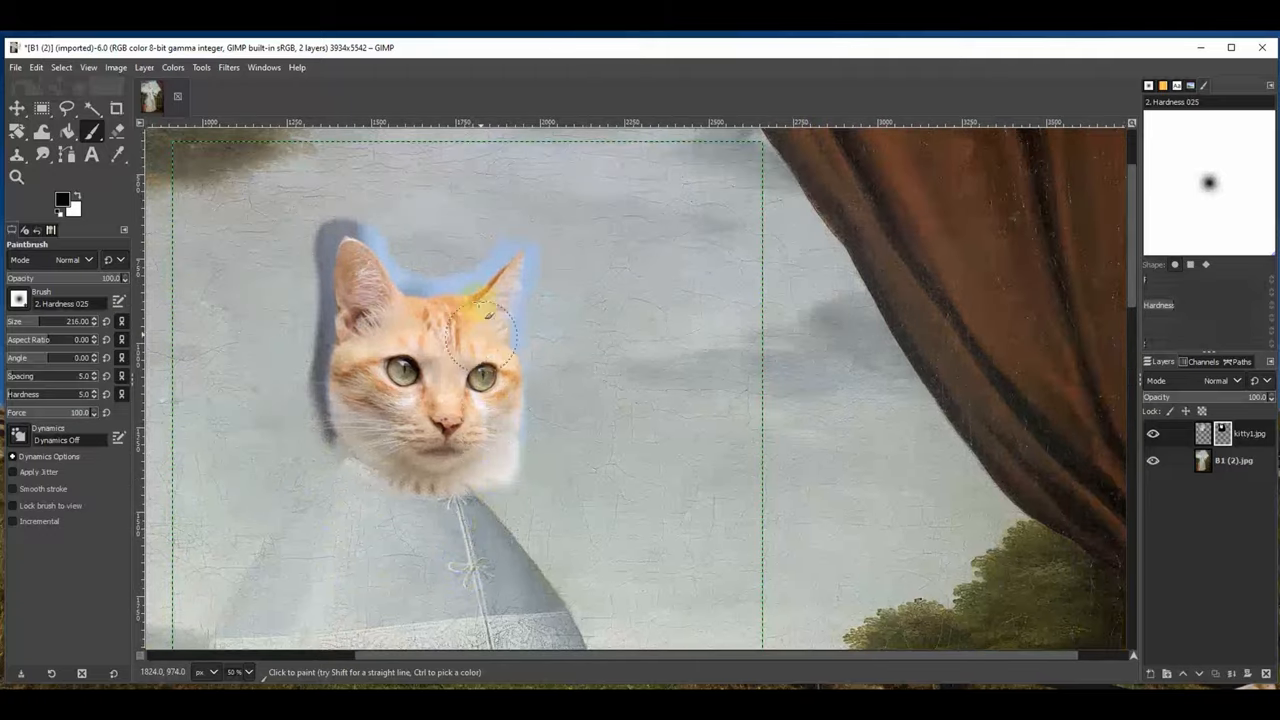
pyautogui.moveTo(490, 320); pyautogui.dragTo(404, 260)
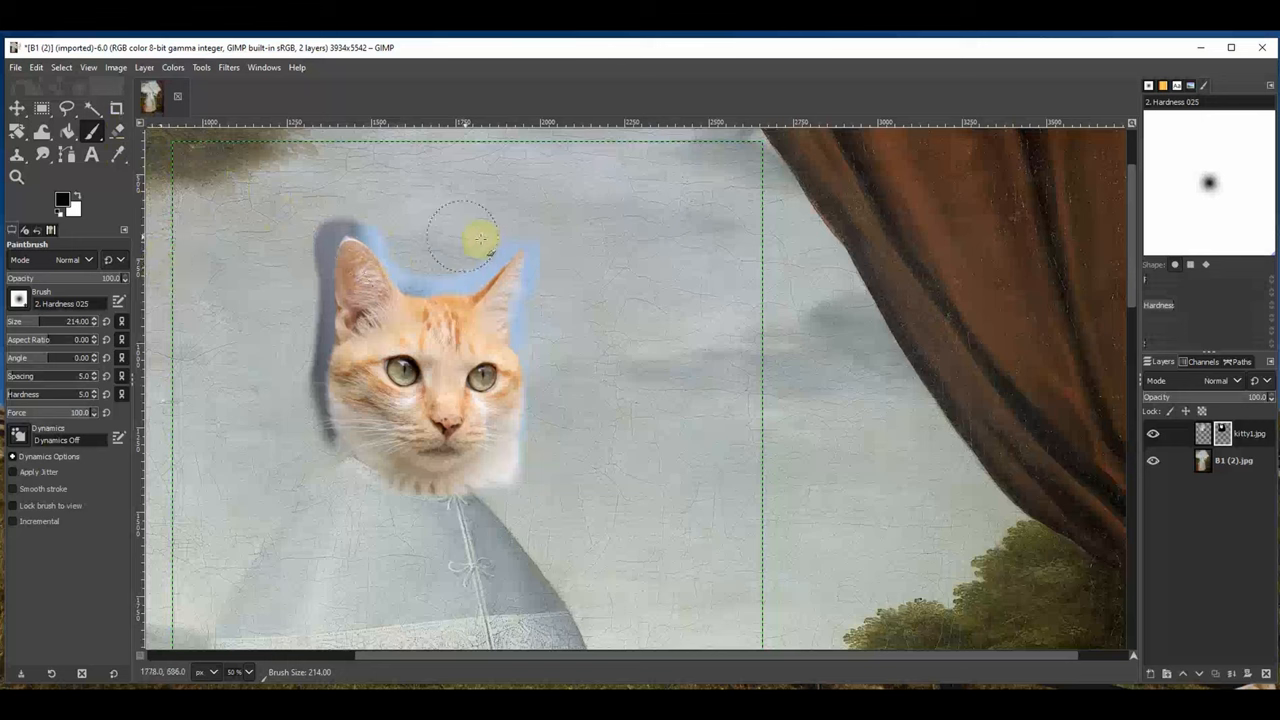
pyautogui.moveTo(480, 240); pyautogui.dragTo(304, 250)
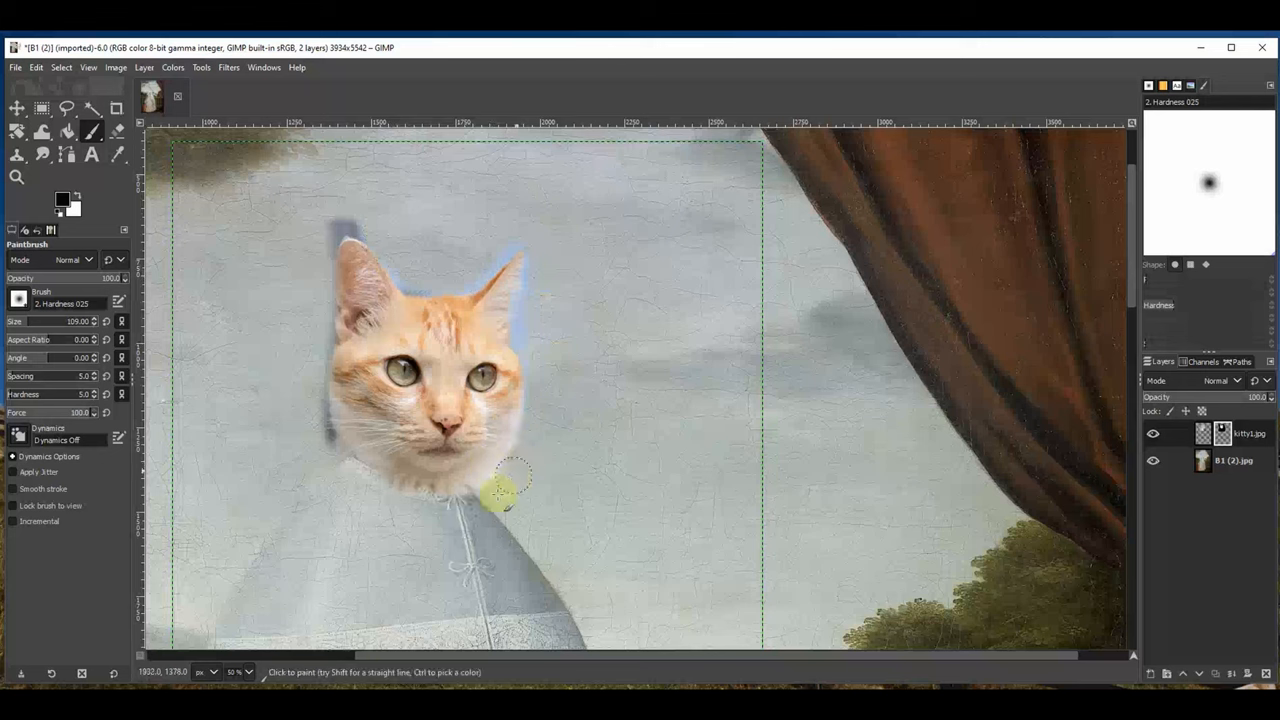
pyautogui.moveTo(510, 490); pyautogui.dragTo(340, 260)
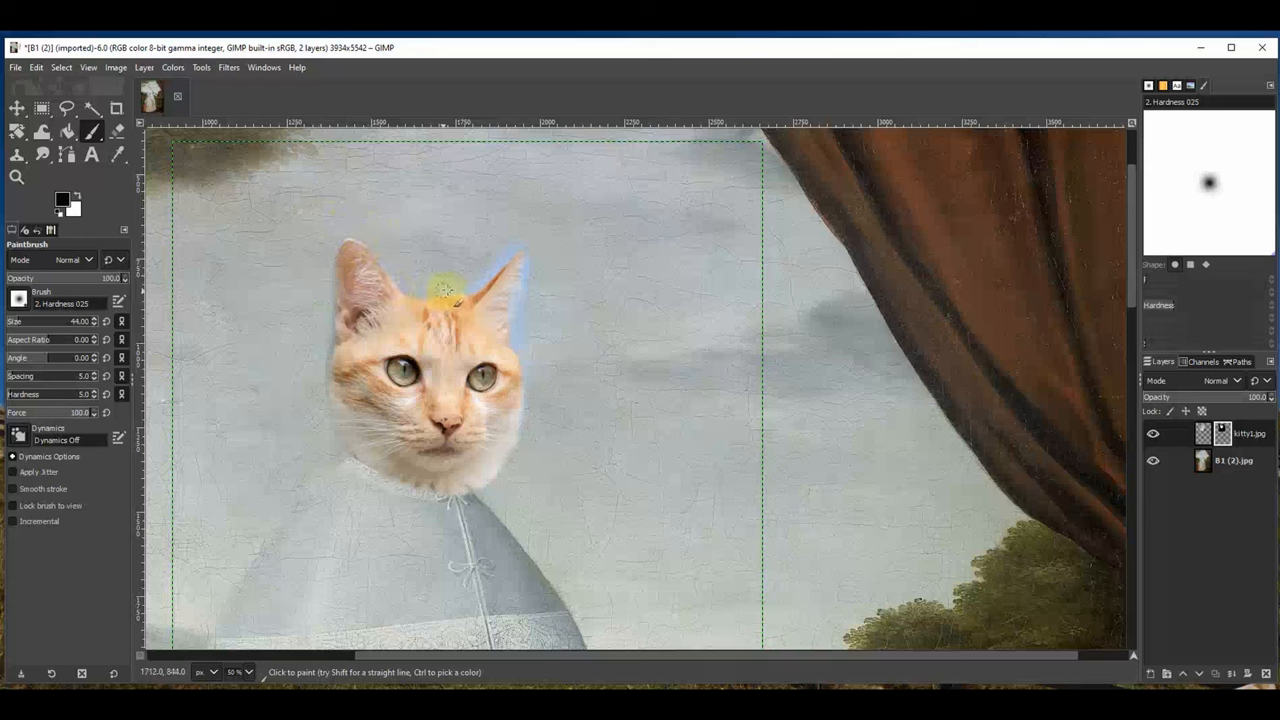
# Tidy the outline along the top of the head, the right ear and cheek, and between the ears
pyautogui.moveTo(448, 290); pyautogui.dragTo(492, 256)
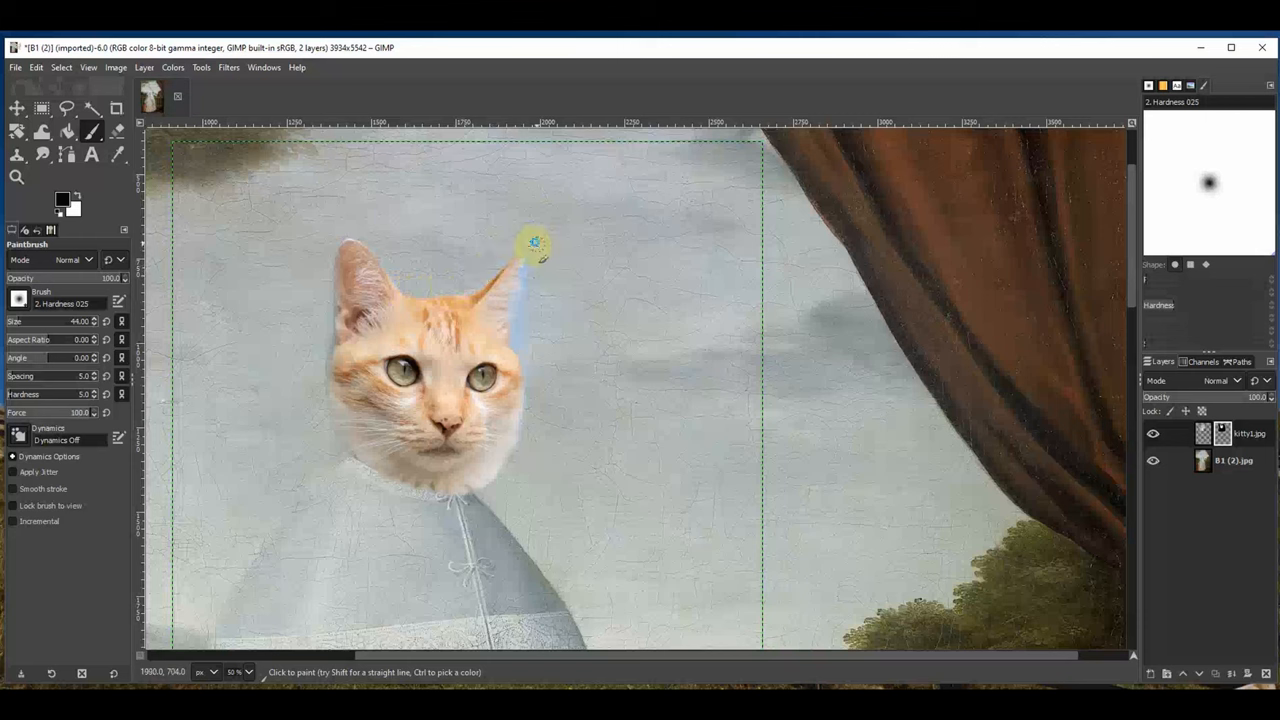
pyautogui.moveTo(536, 244); pyautogui.dragTo(528, 310)
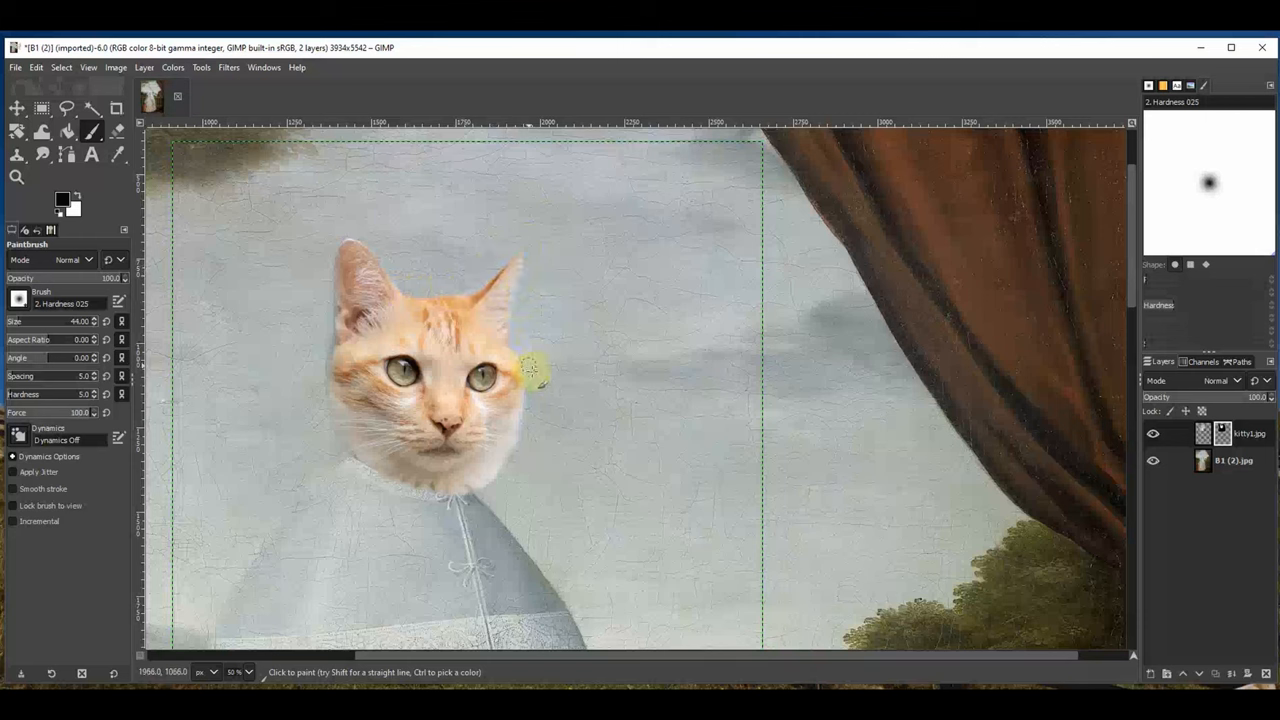
pyautogui.moveTo(536, 372); pyautogui.dragTo(518, 310)
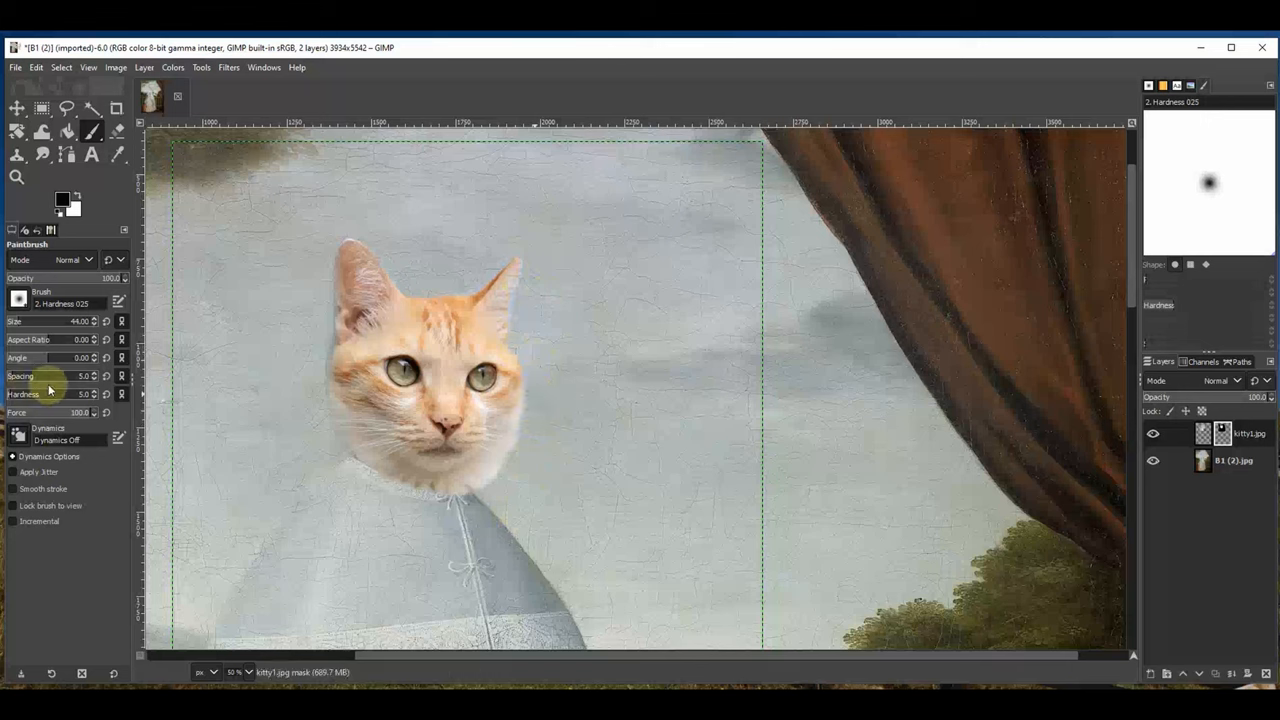
pyautogui.moveTo(70, 386)
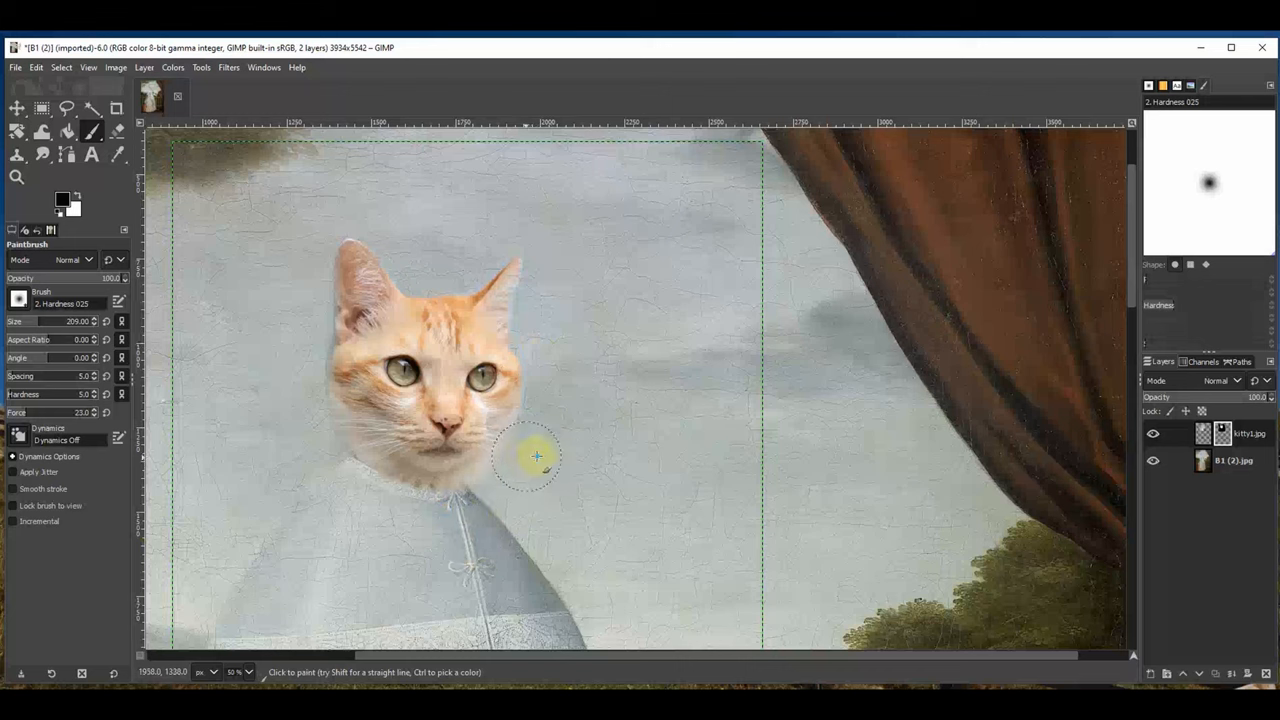
pyautogui.moveTo(326, 248)
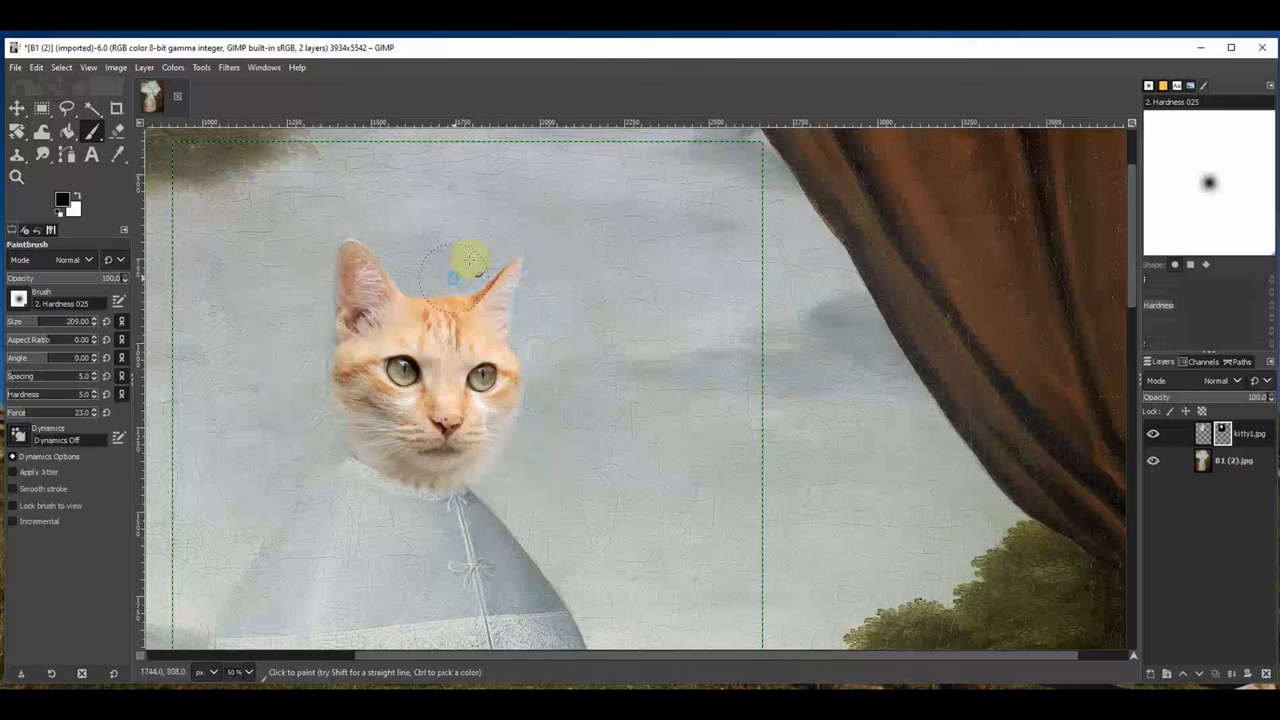
pyautogui.moveTo(470, 260); pyautogui.dragTo(560, 264)
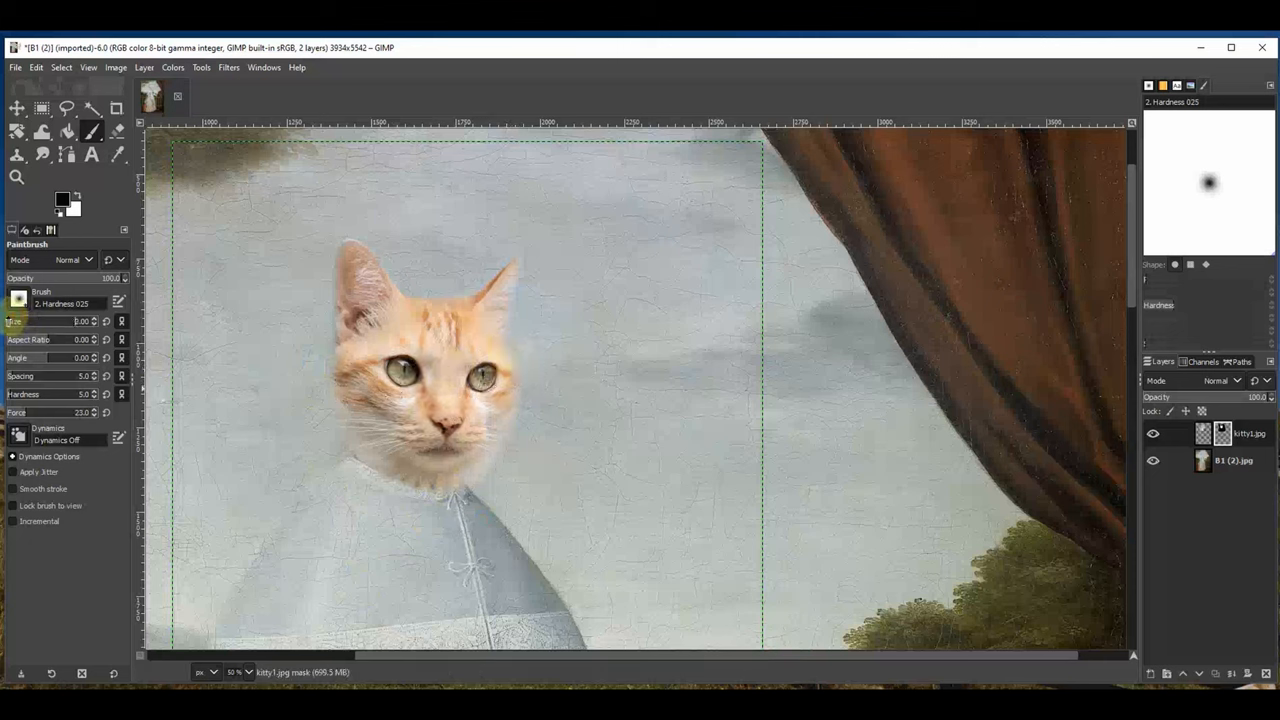
pyautogui.click(480, 392)
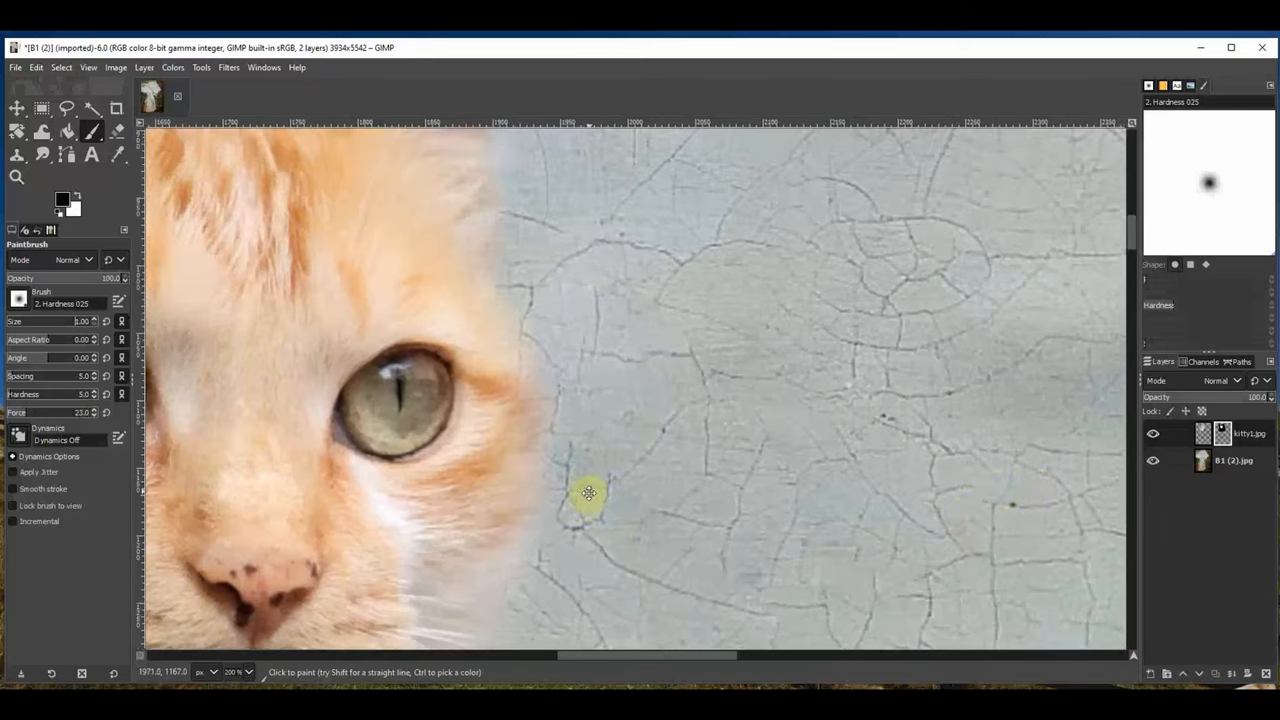
# Switch to the textured Grass brush and softly blend the cat's cheeks and neck into the sky and collar
pyautogui.click(18, 300)
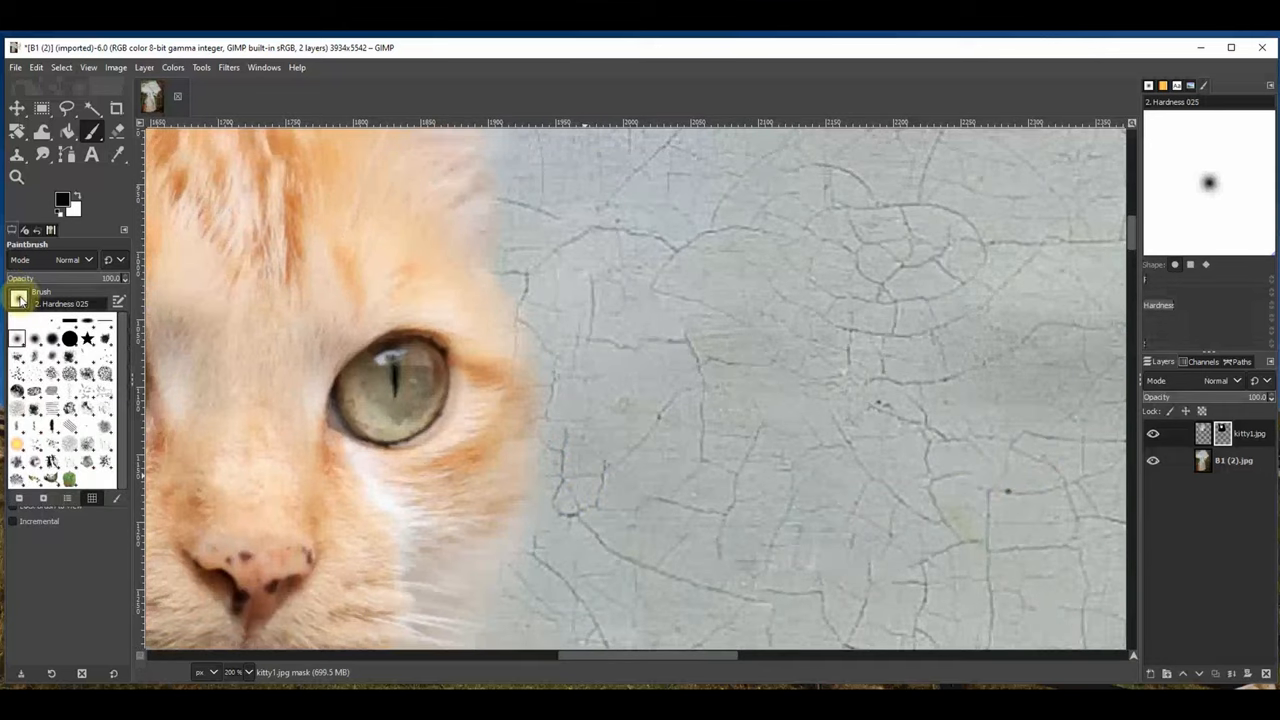
pyautogui.moveTo(18, 410)
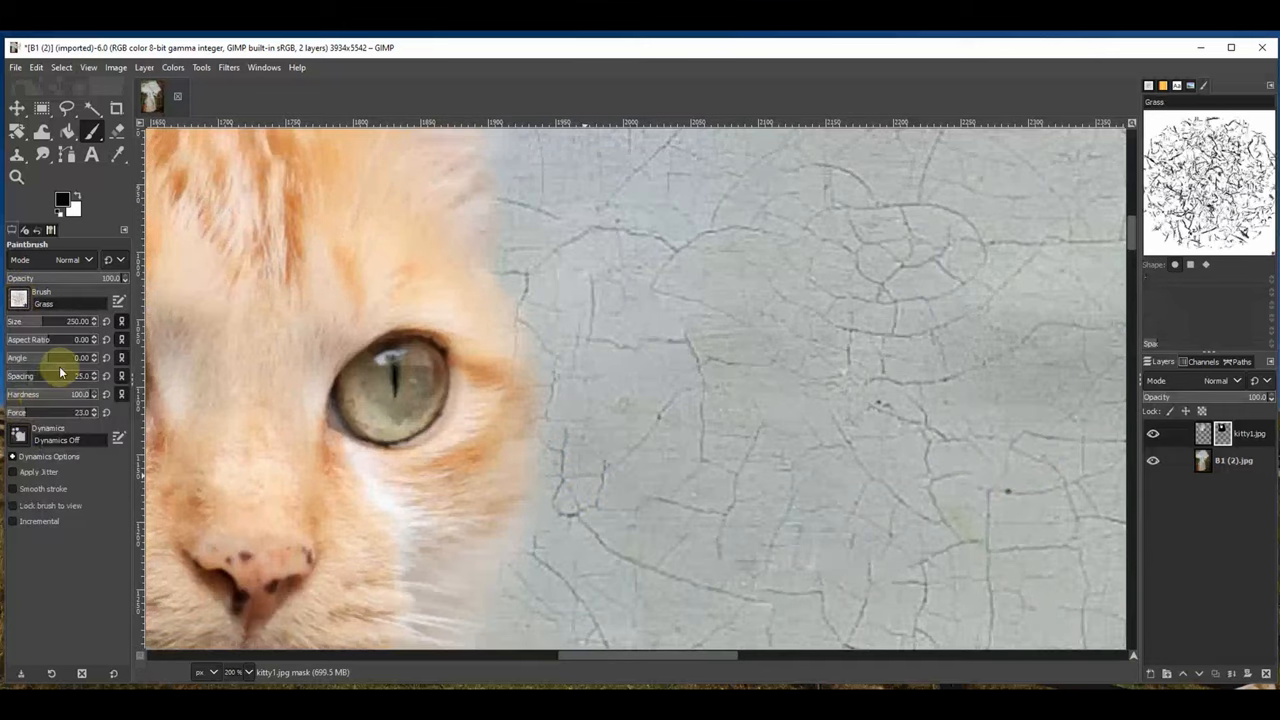
pyautogui.click(580, 310)
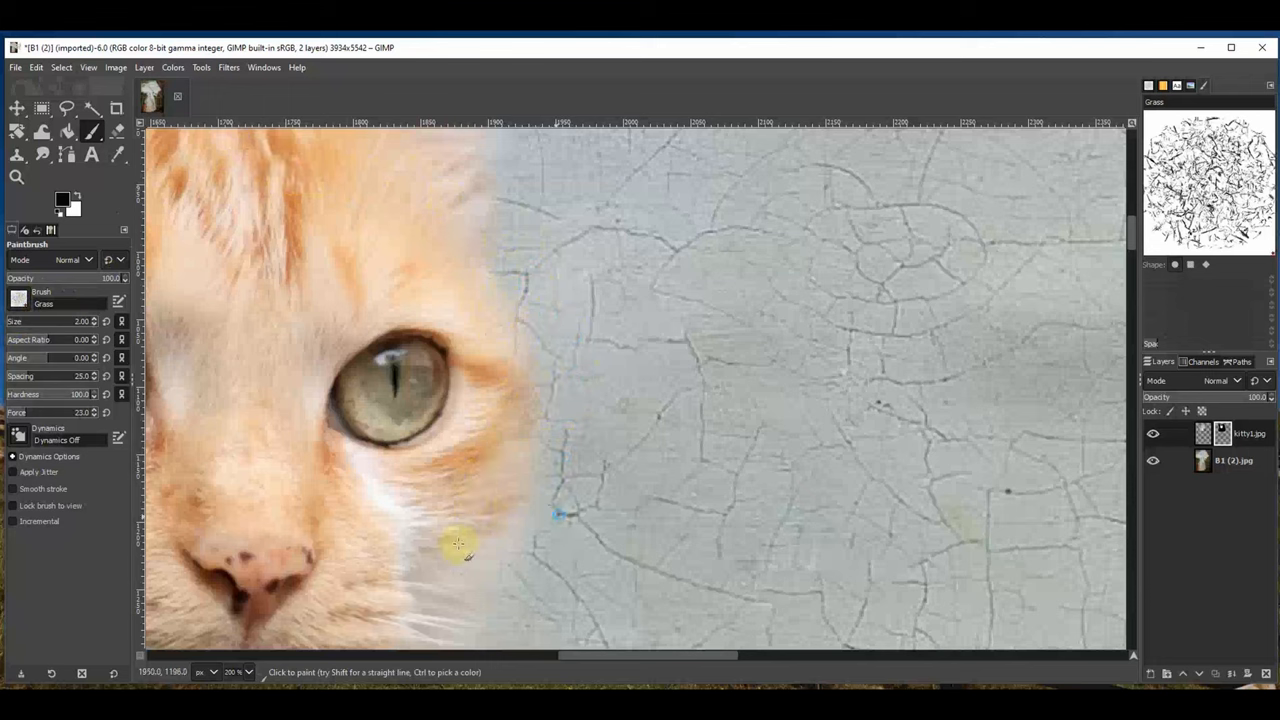
pyautogui.moveTo(612, 390)
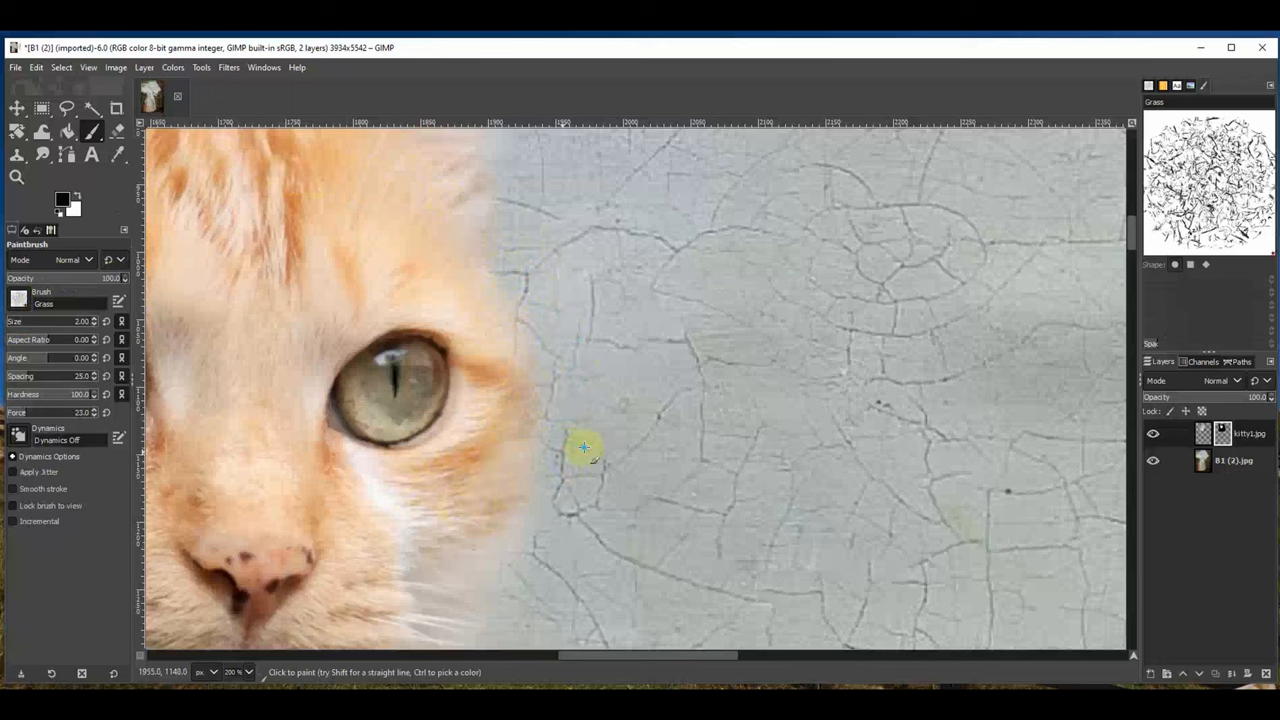
pyautogui.moveTo(598, 450)
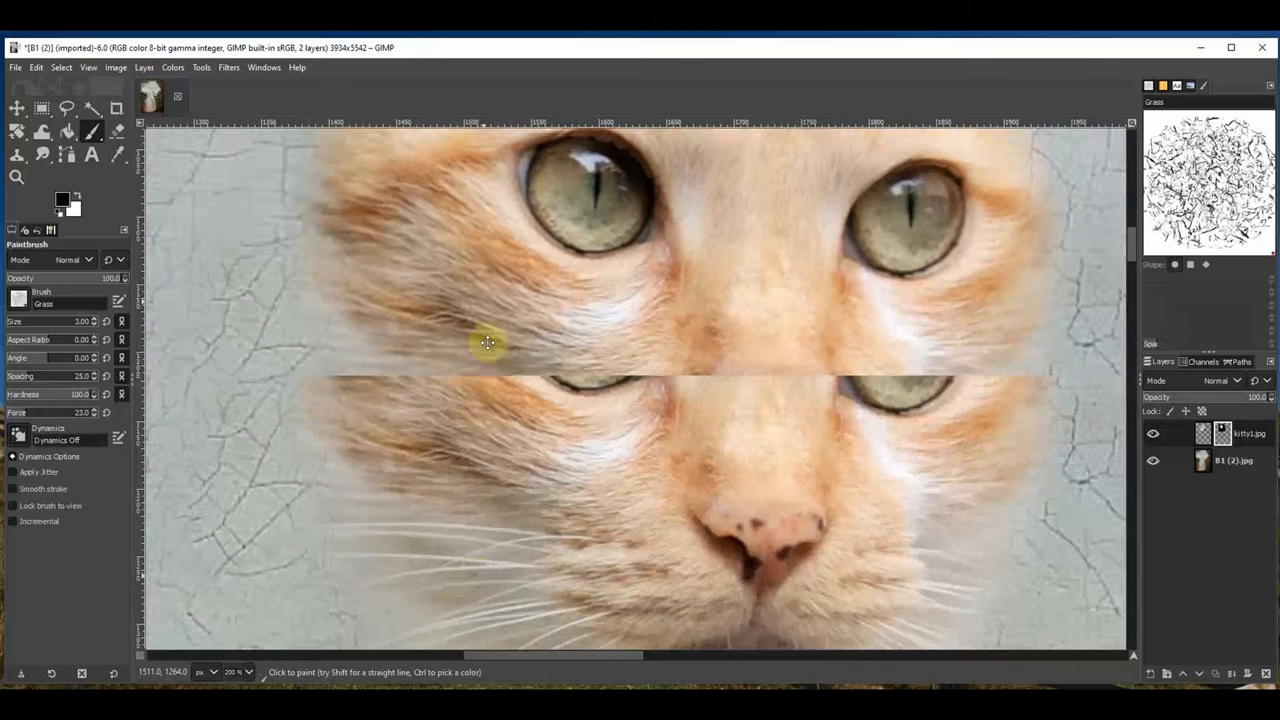
pyautogui.scroll(-3)
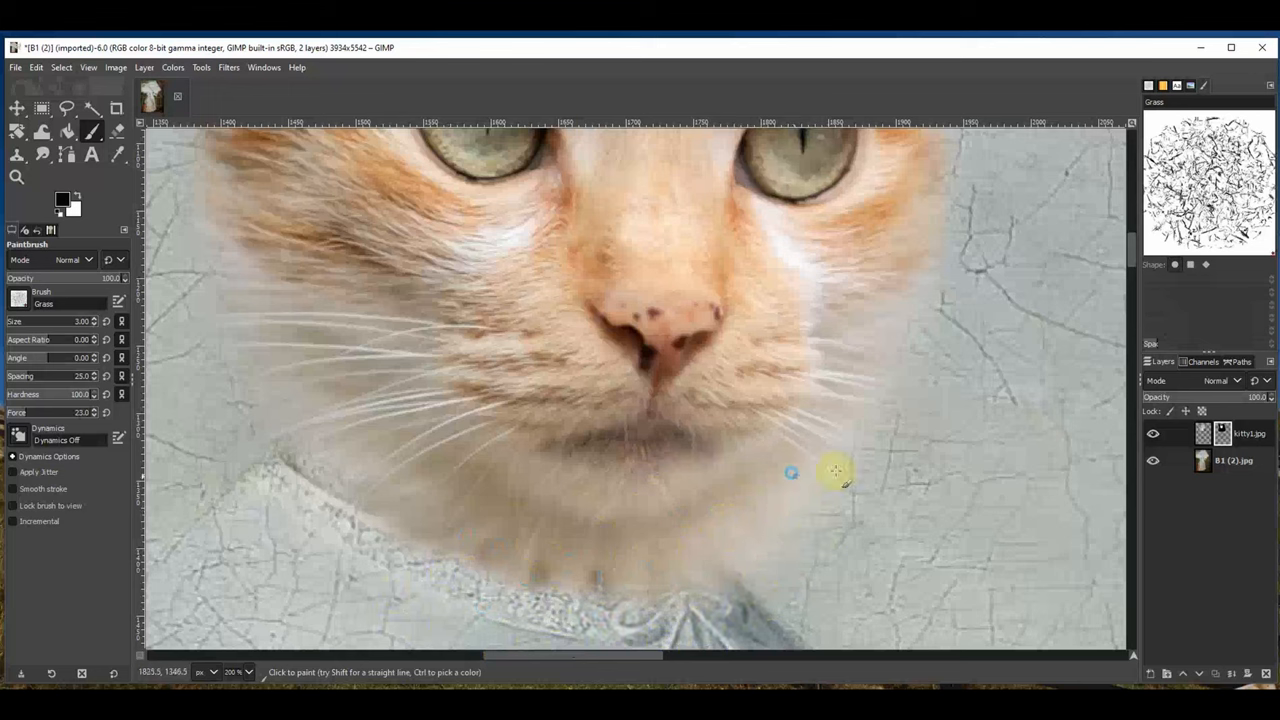
pyautogui.moveTo(964, 320)
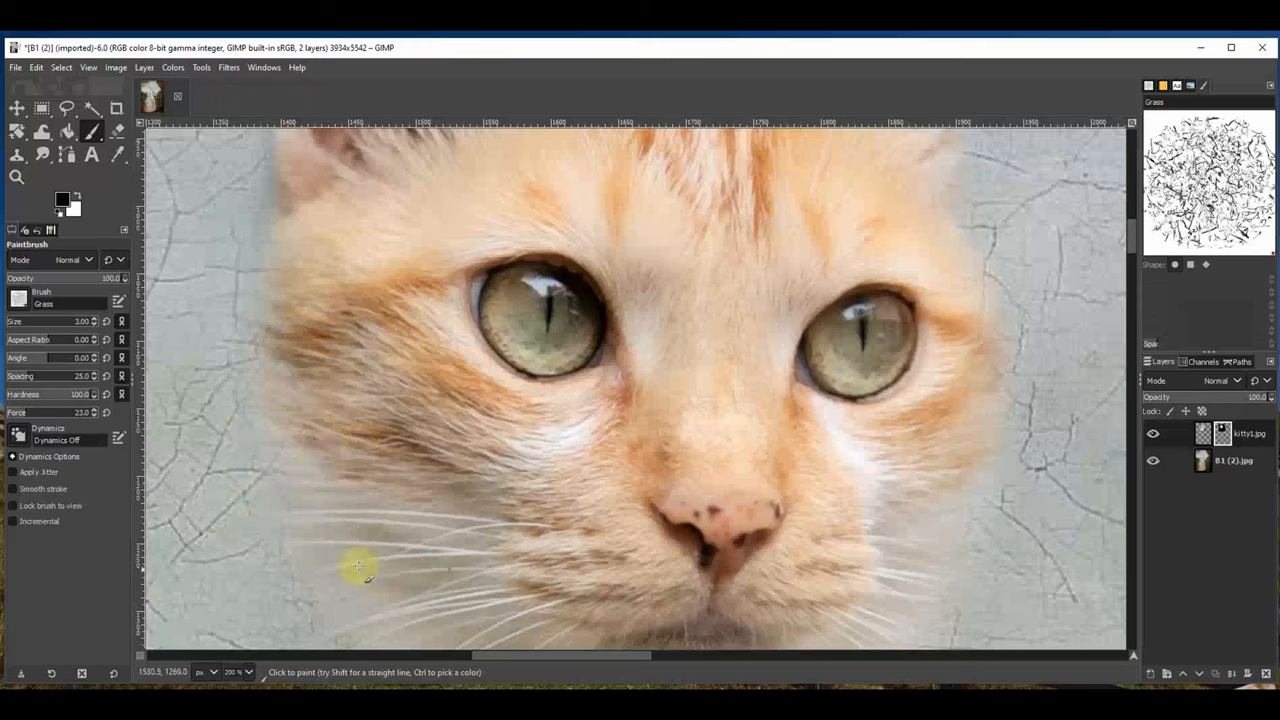
pyautogui.scroll(-3)
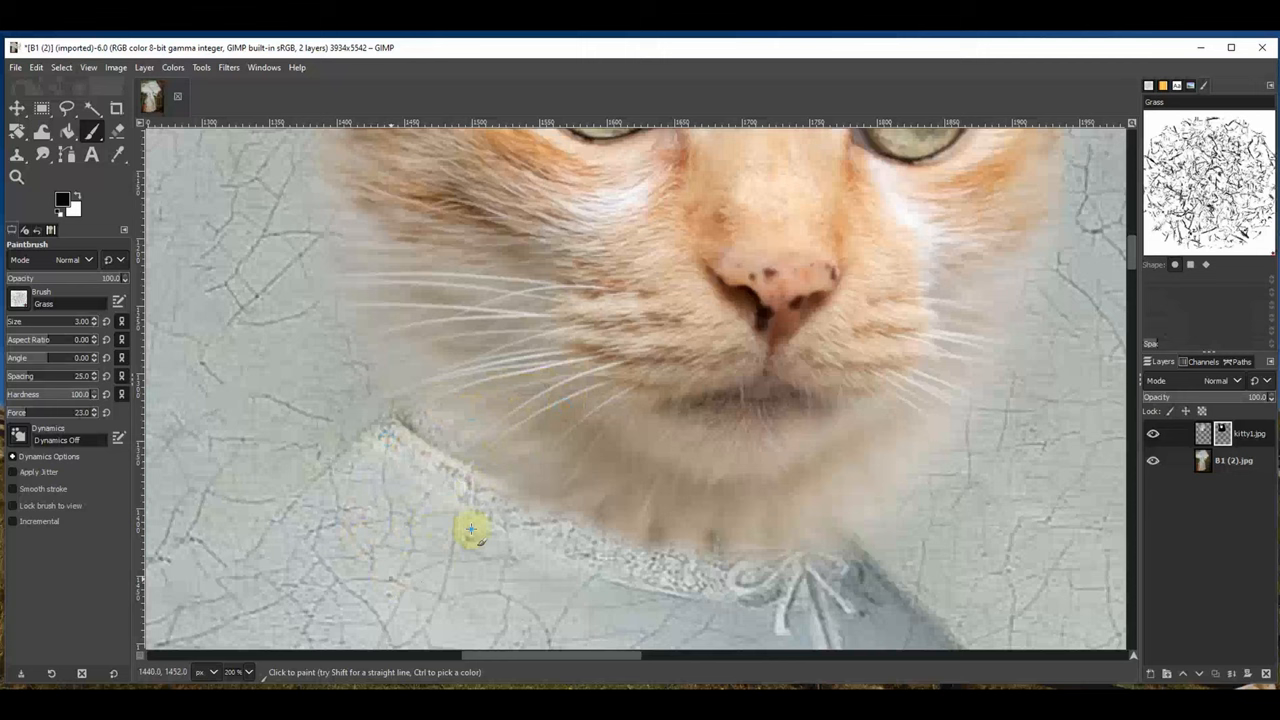
pyautogui.moveTo(804, 498)
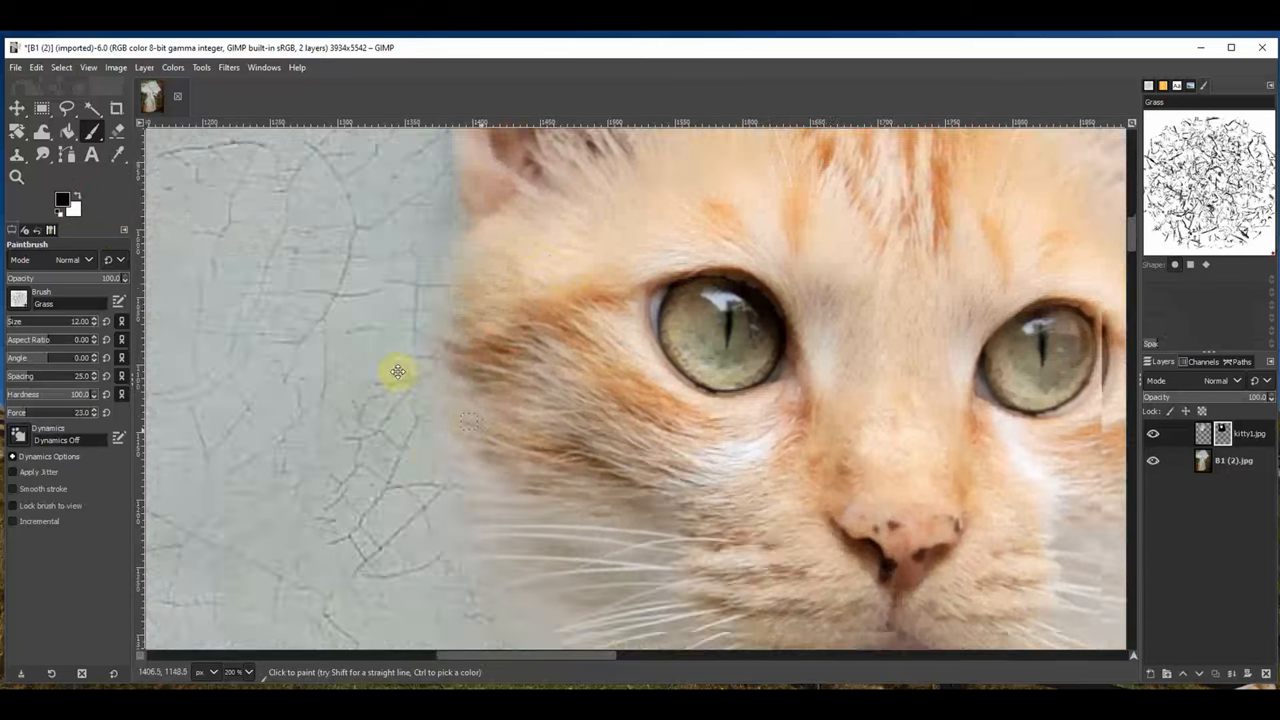
pyautogui.scroll(-3)
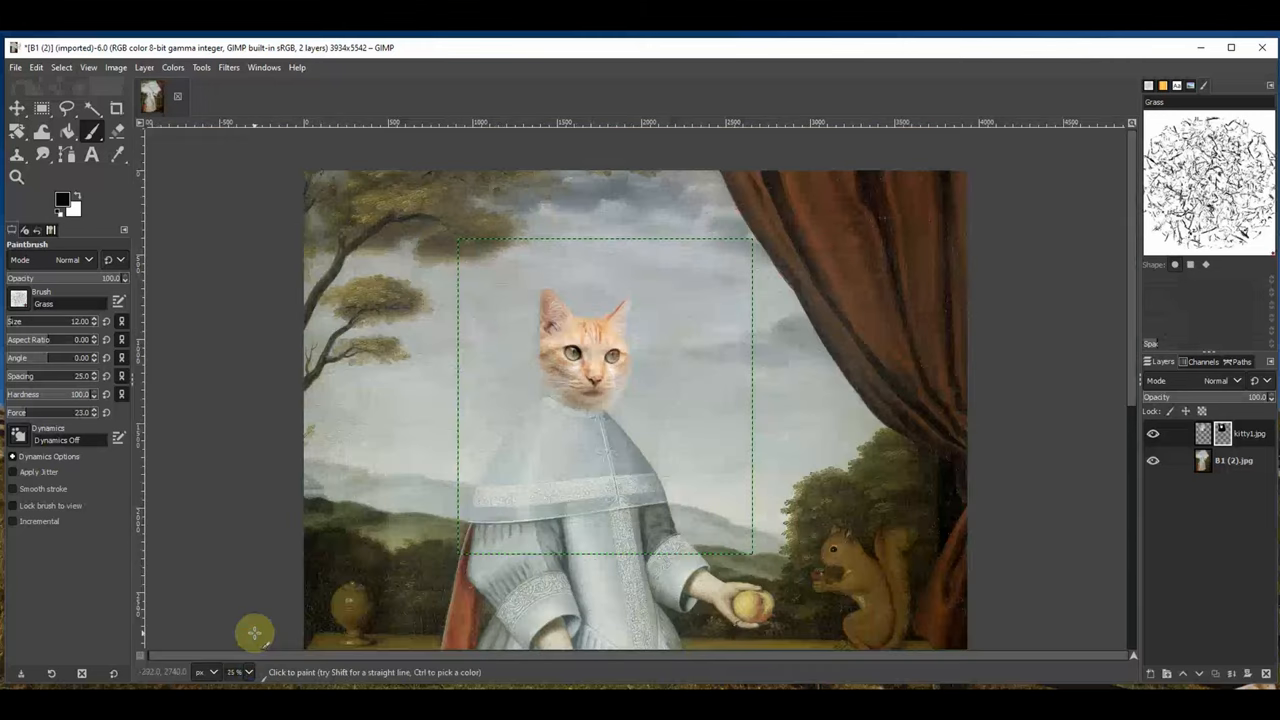
# Move the cat layer so the head sits seamlessly on the figure's collar
pyautogui.click(16, 108)
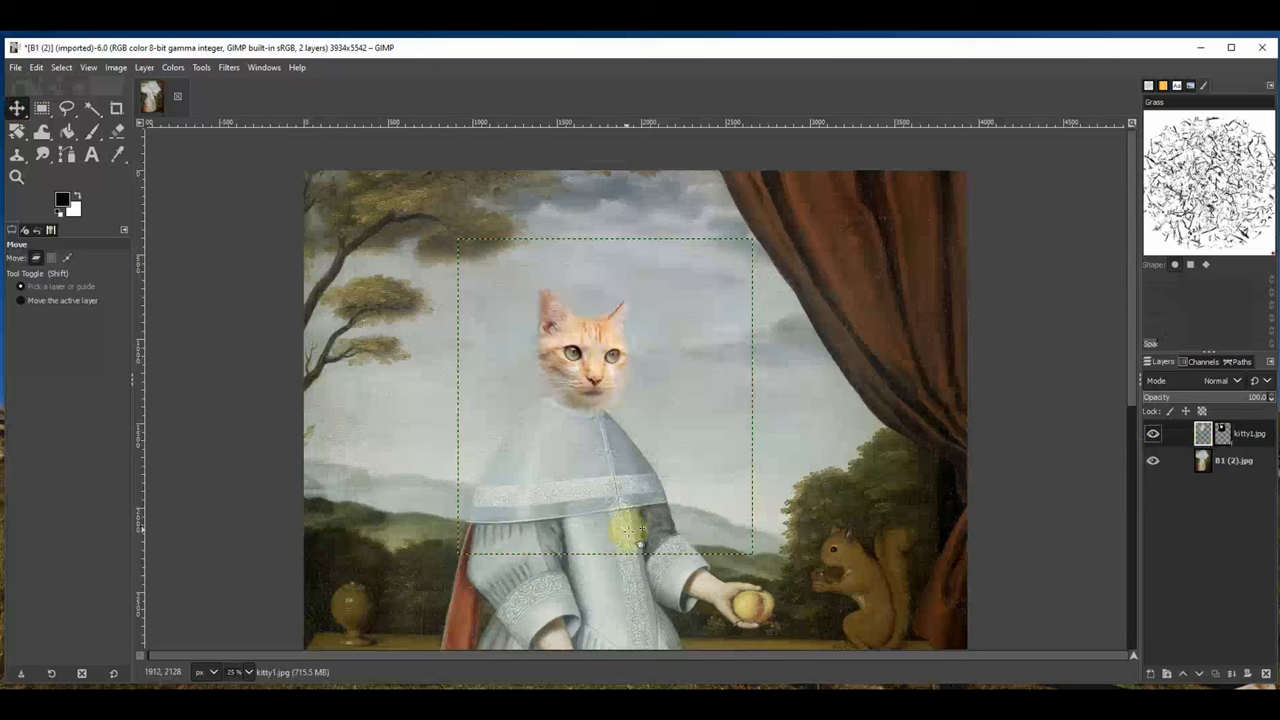
pyautogui.click(1200, 436)
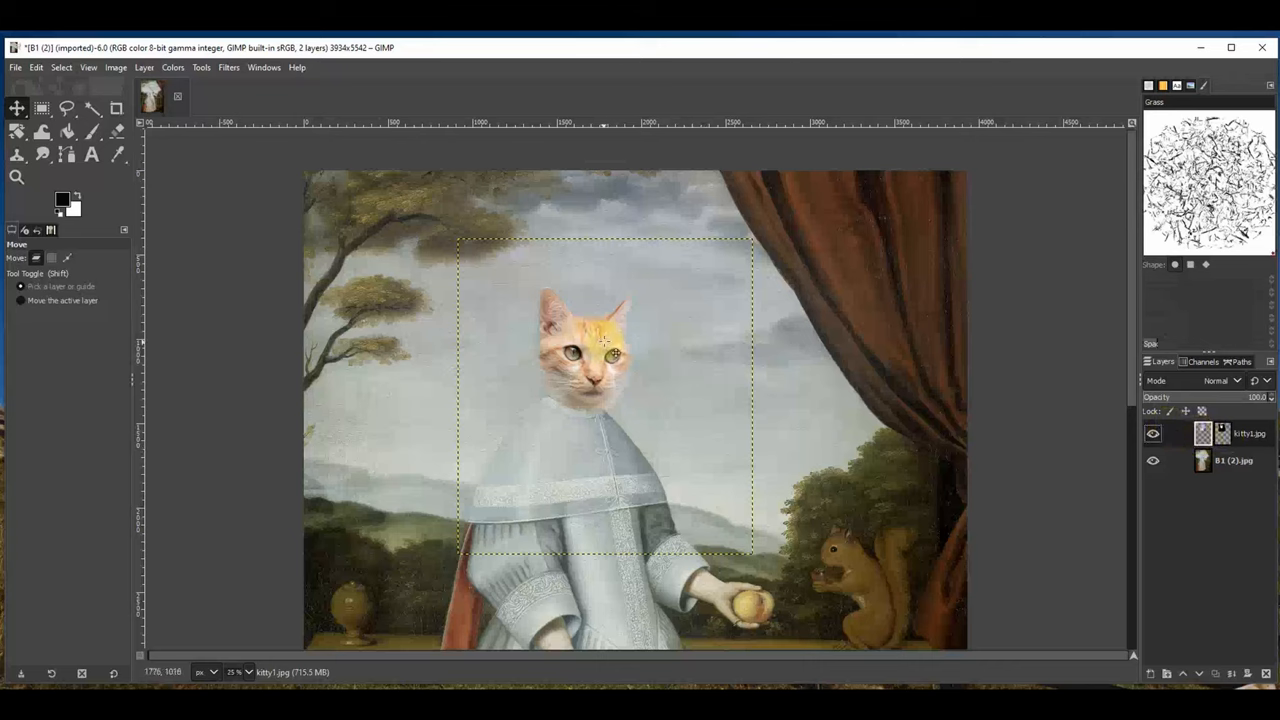
pyautogui.moveTo(604, 350); pyautogui.dragTo(628, 300)
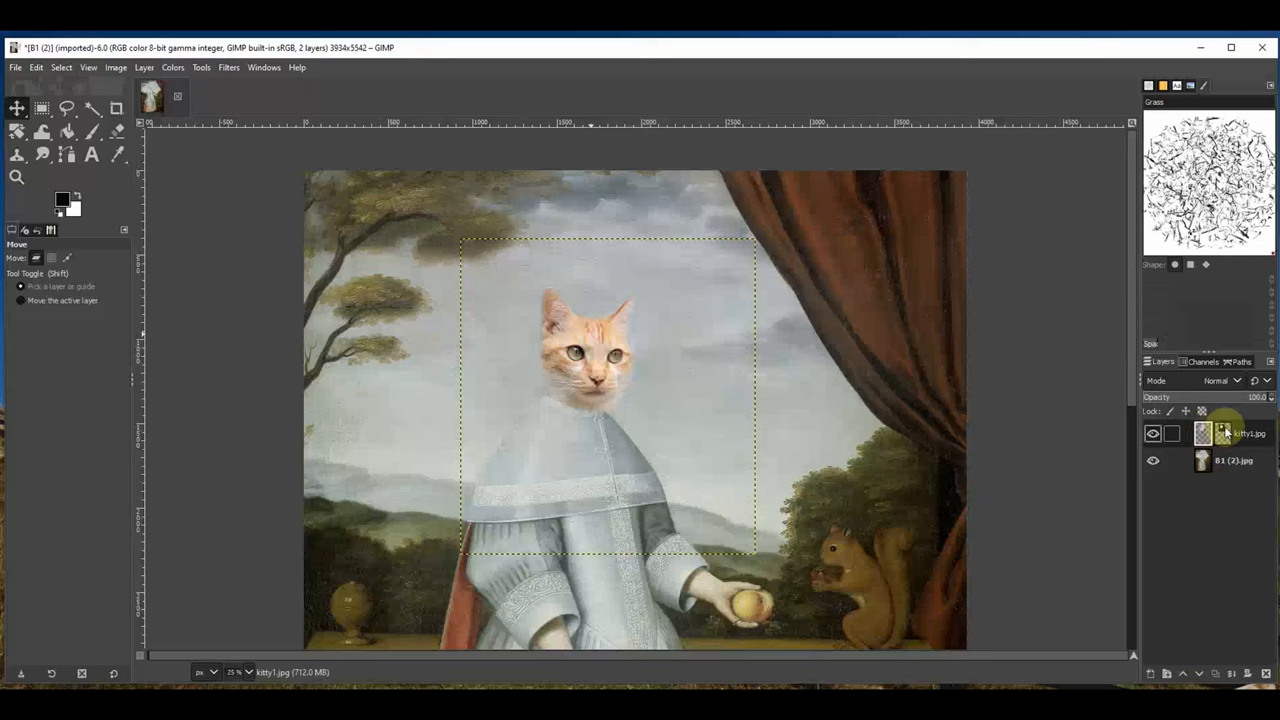
# Lower the cat head's saturation with Hue-Saturation until it matches the muted portrait, and confirm
pyautogui.click(176, 68)
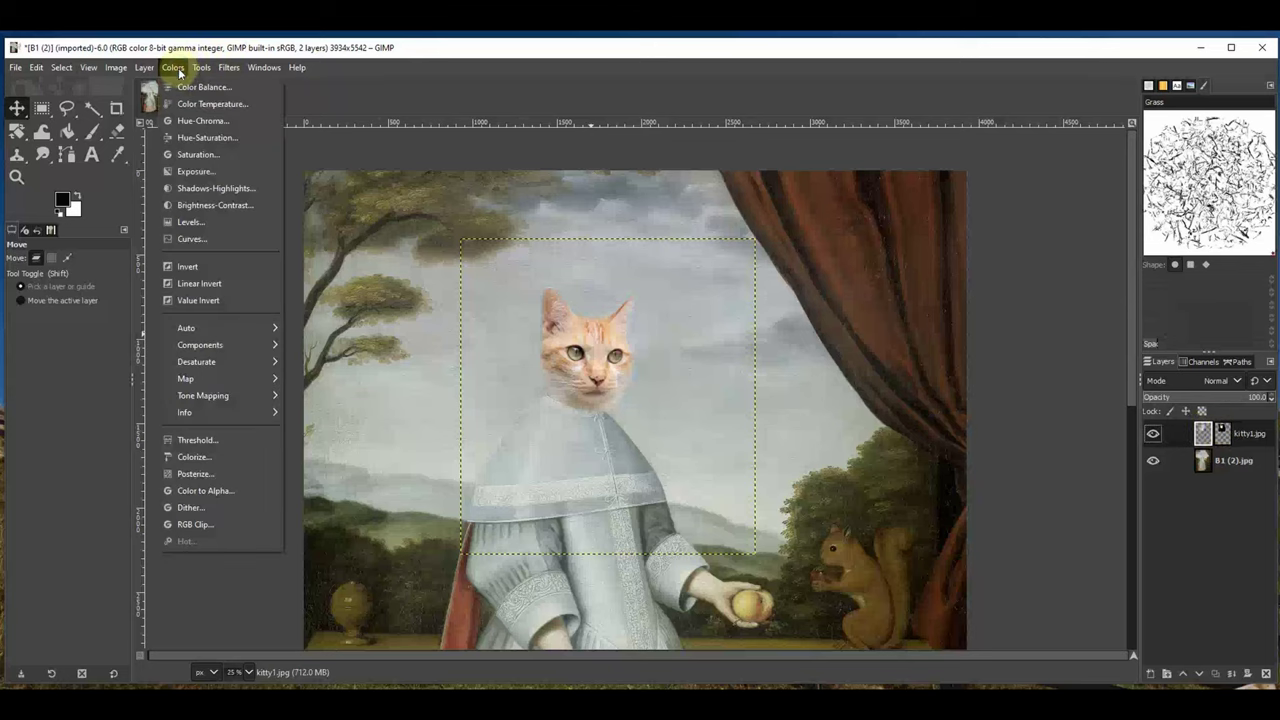
pyautogui.click(200, 136)
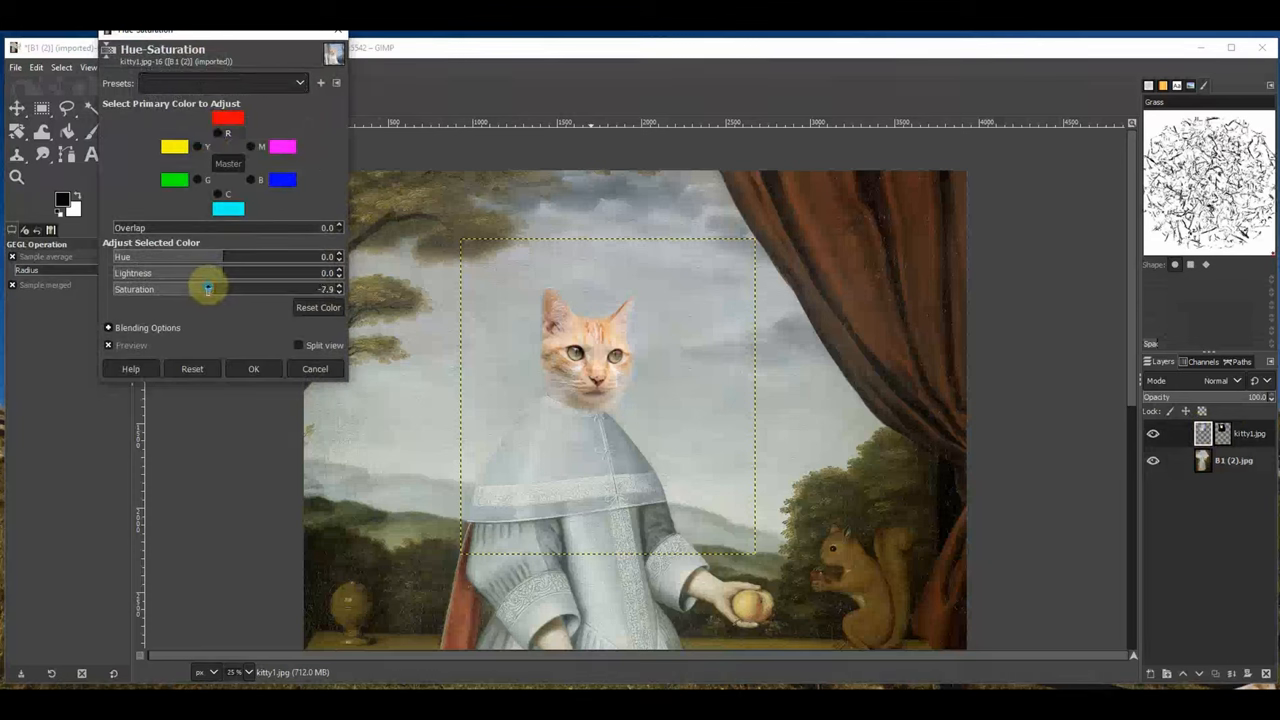
pyautogui.moveTo(208, 288); pyautogui.dragTo(184, 288)
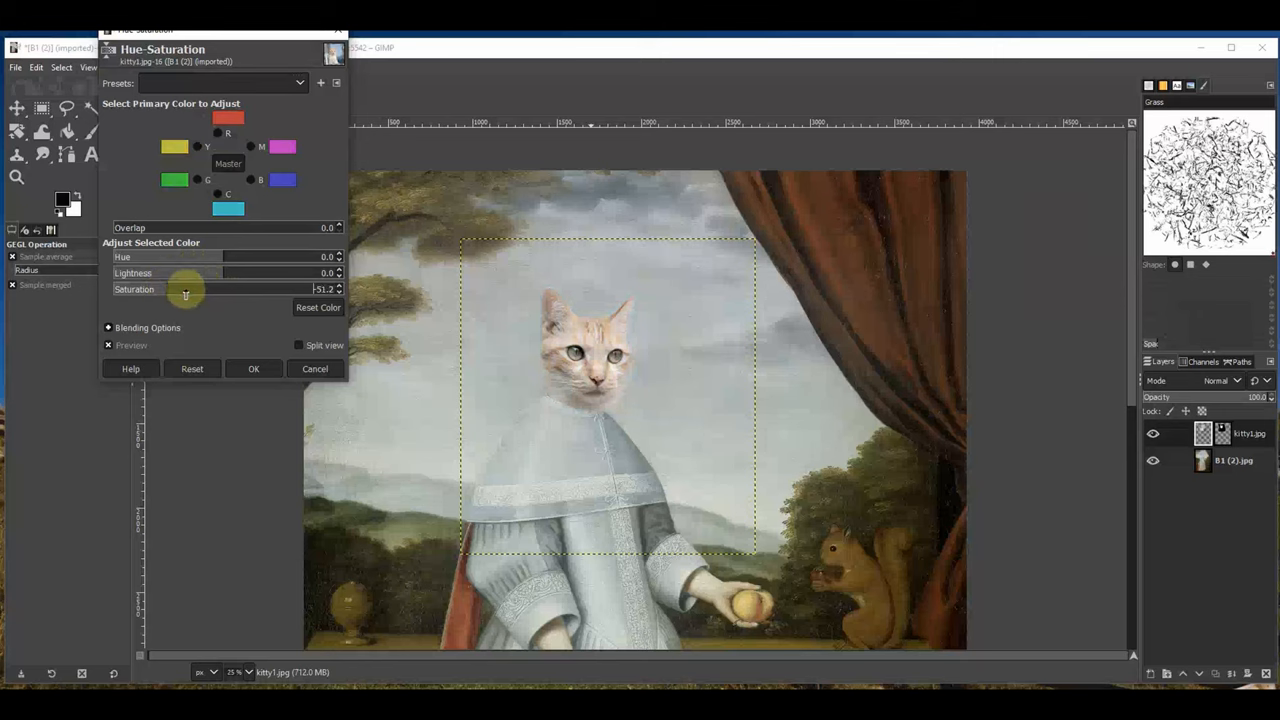
pyautogui.moveTo(184, 290); pyautogui.dragTo(196, 290)
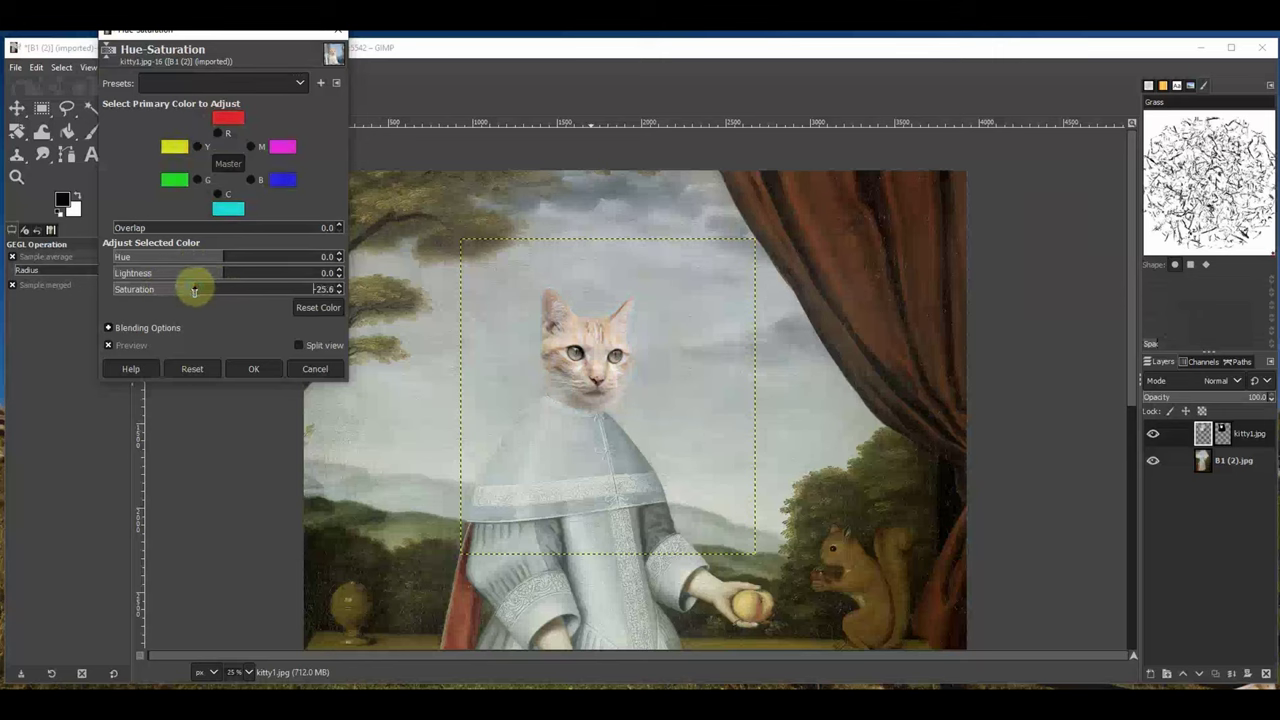
pyautogui.moveTo(196, 288); pyautogui.dragTo(150, 288)
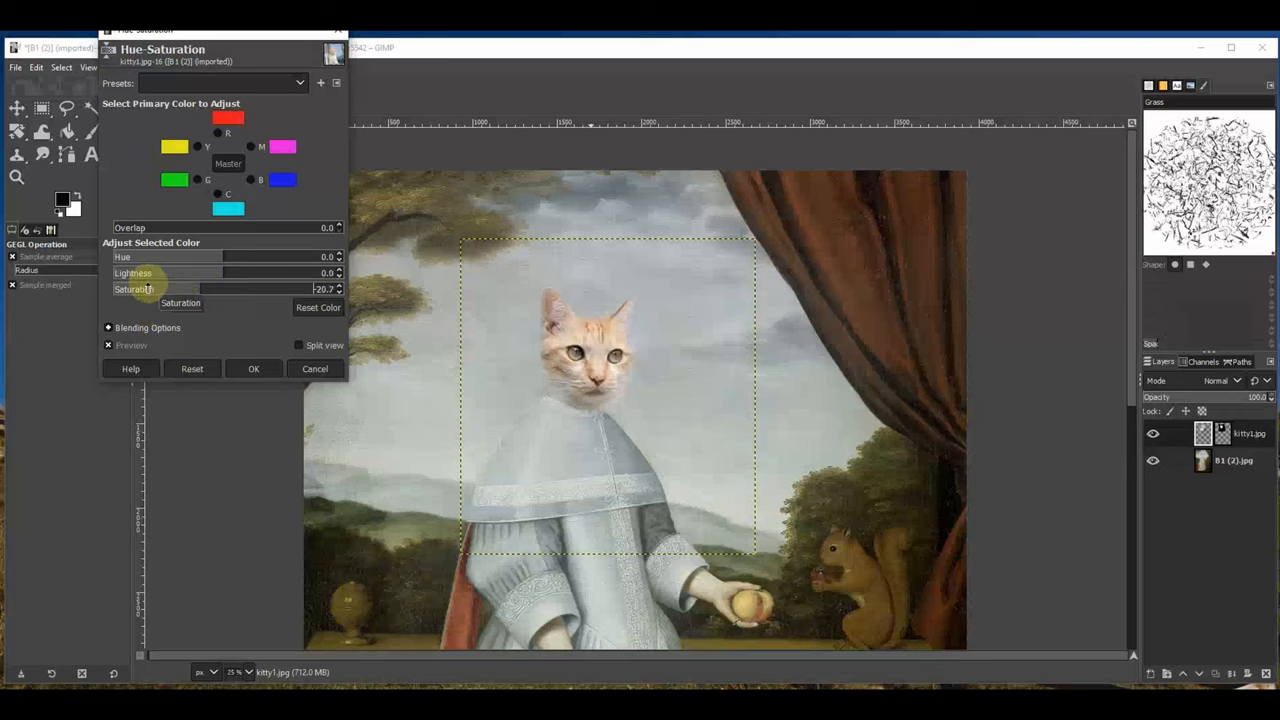
pyautogui.click(252, 368)
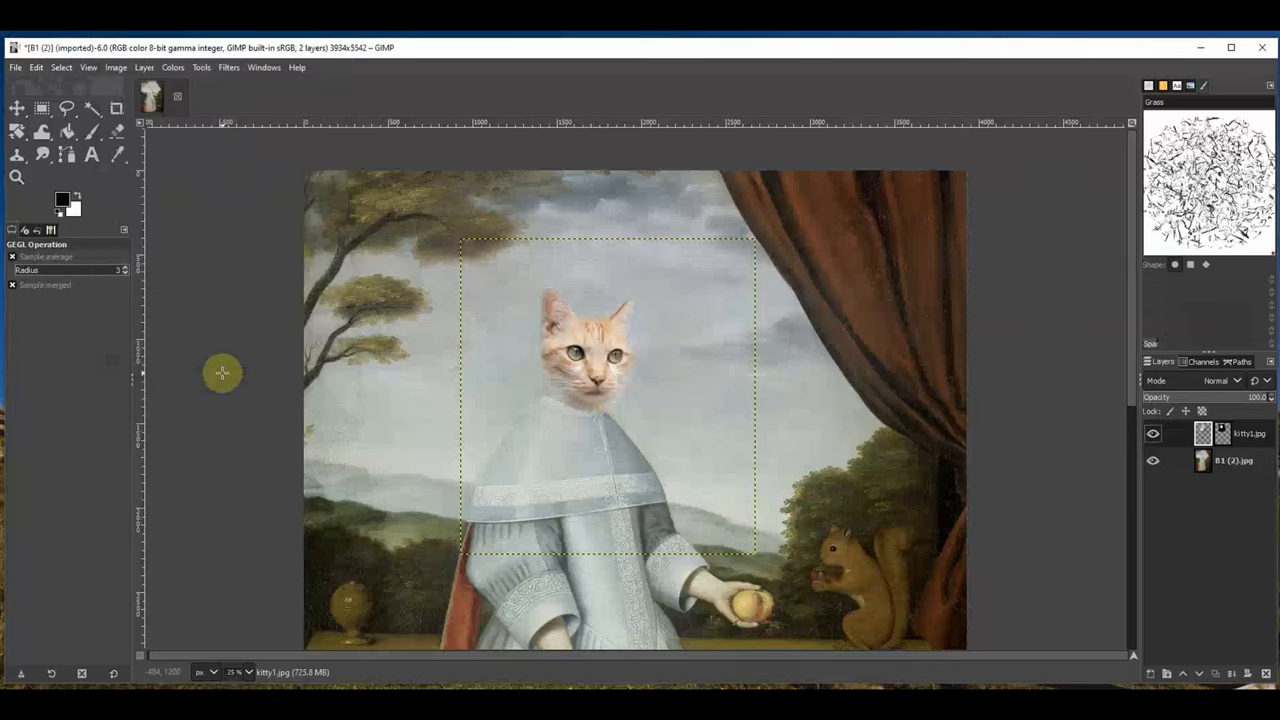
# Create a new layer above the portrait and set its blending mode to Multiply
pyautogui.click(16, 104)
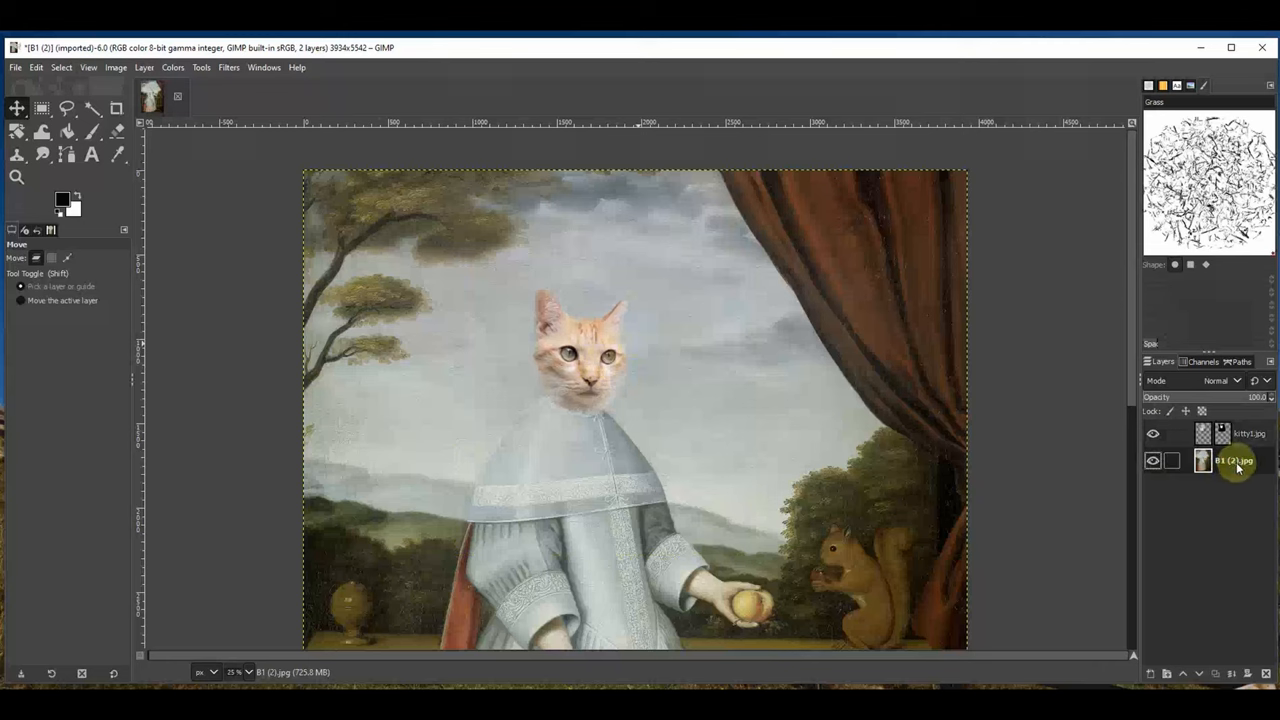
pyautogui.moveTo(1234, 468)
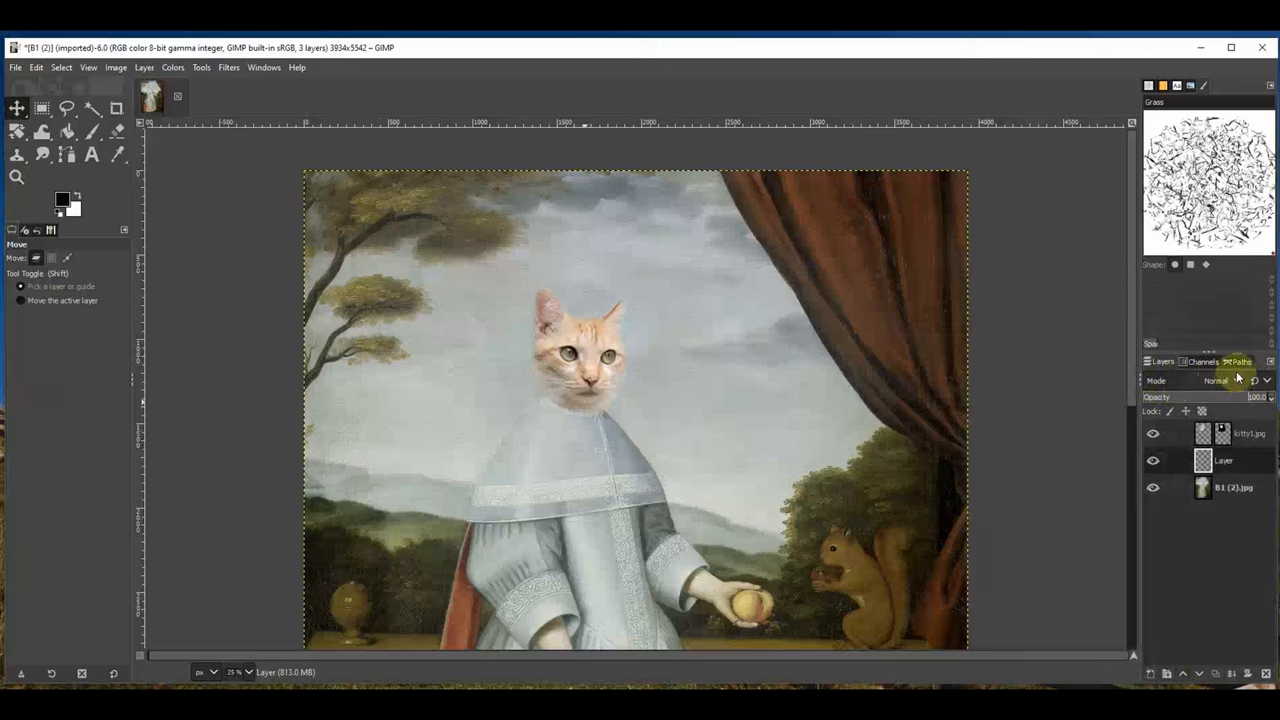
pyautogui.click(1228, 380)
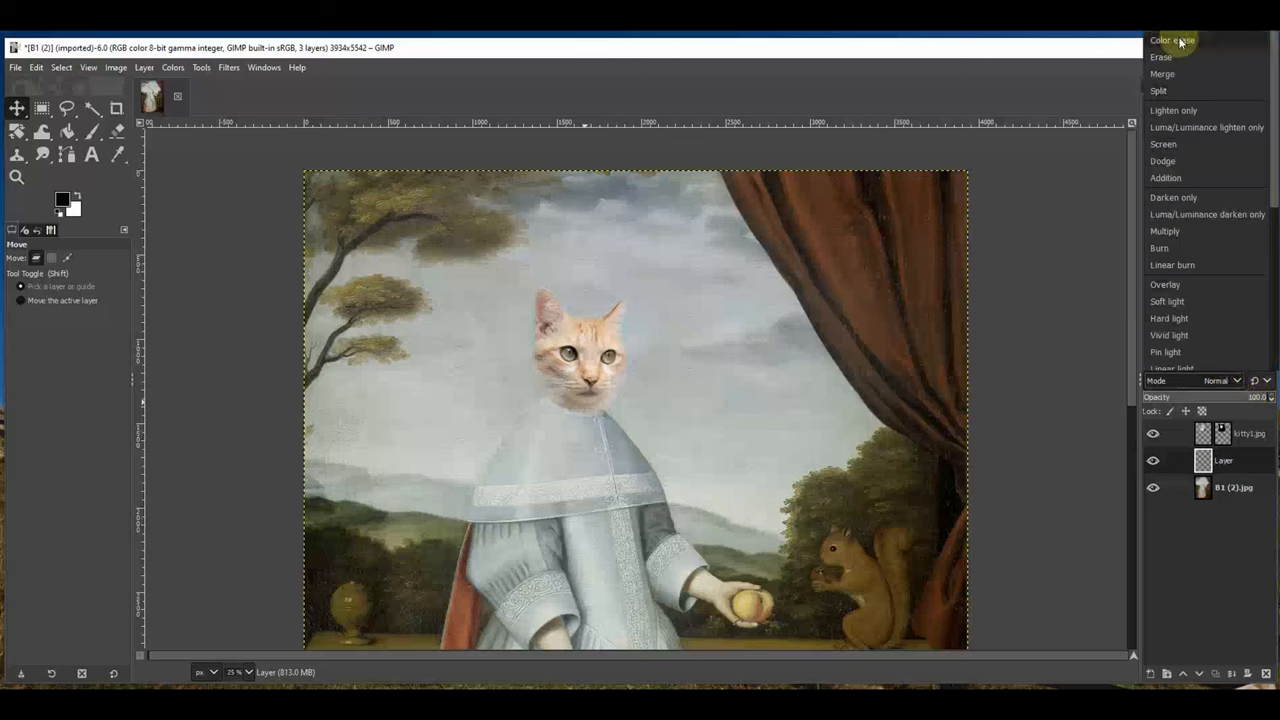
pyautogui.click(1176, 232)
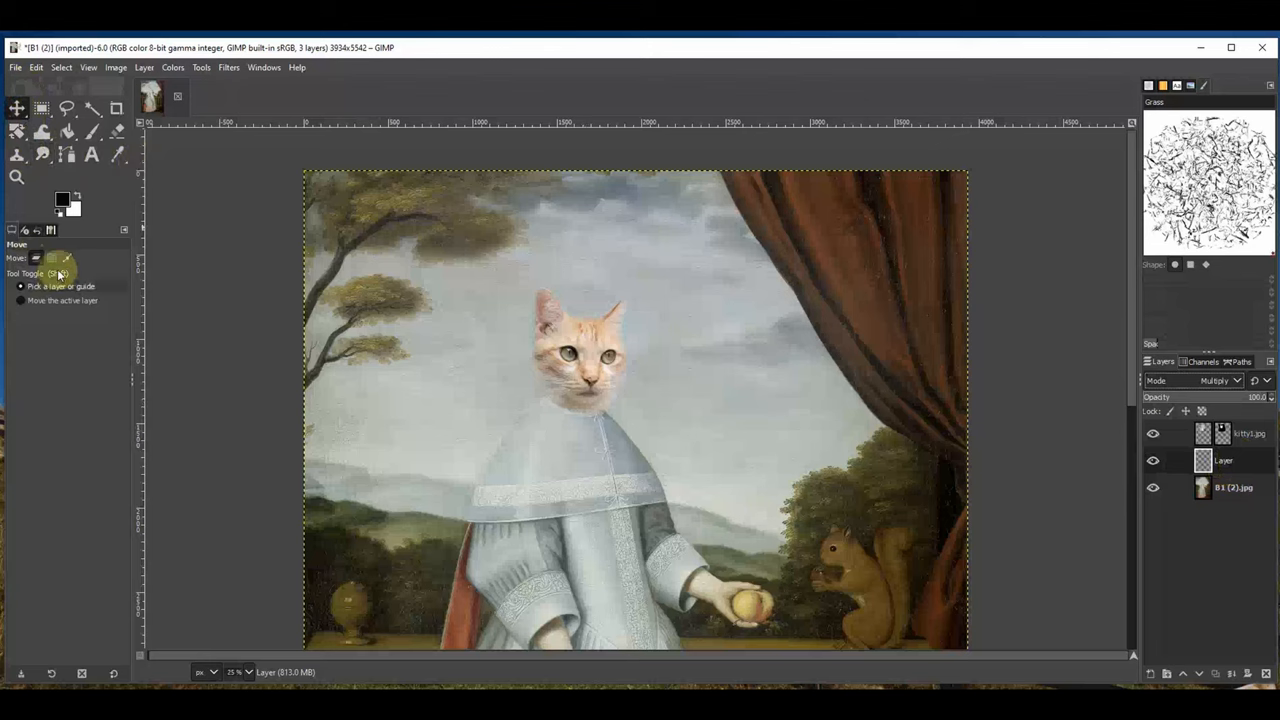
pyautogui.click(96, 130)
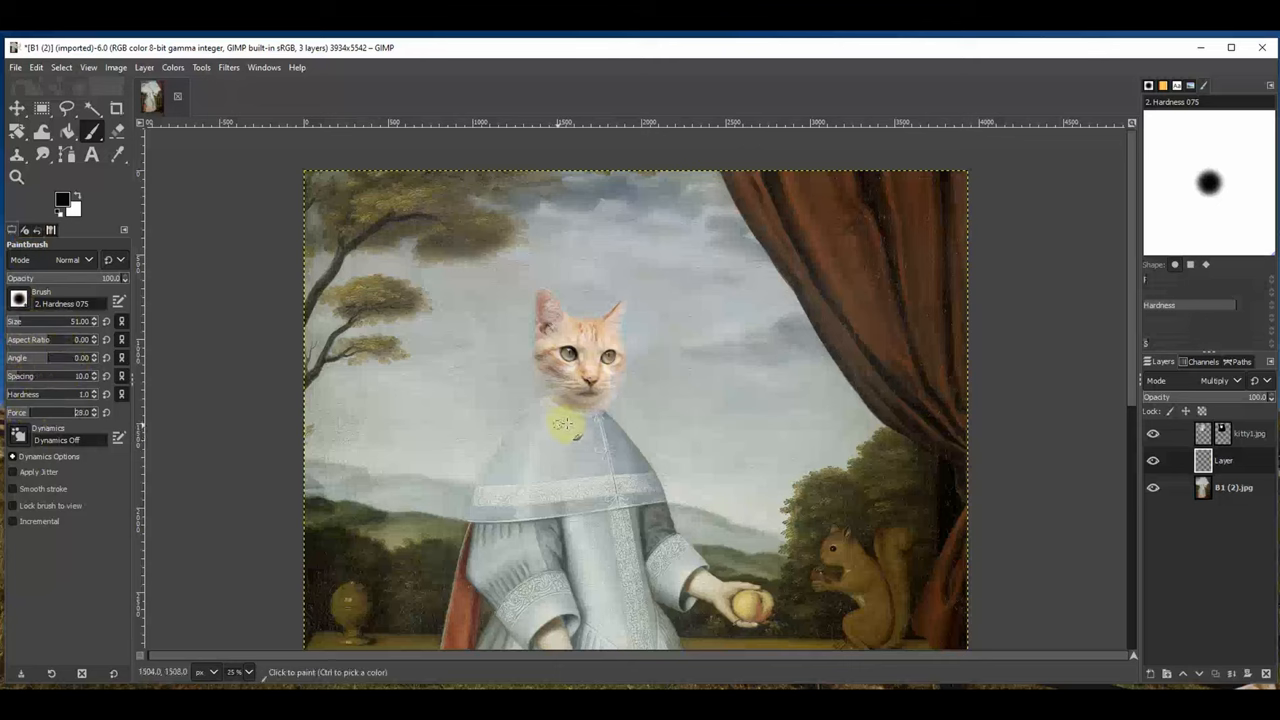
# Sample a collar colour as foreground and paint a soft shadow under the cat's chin
pyautogui.moveTo(564, 424); pyautogui.dragTo(630, 450)
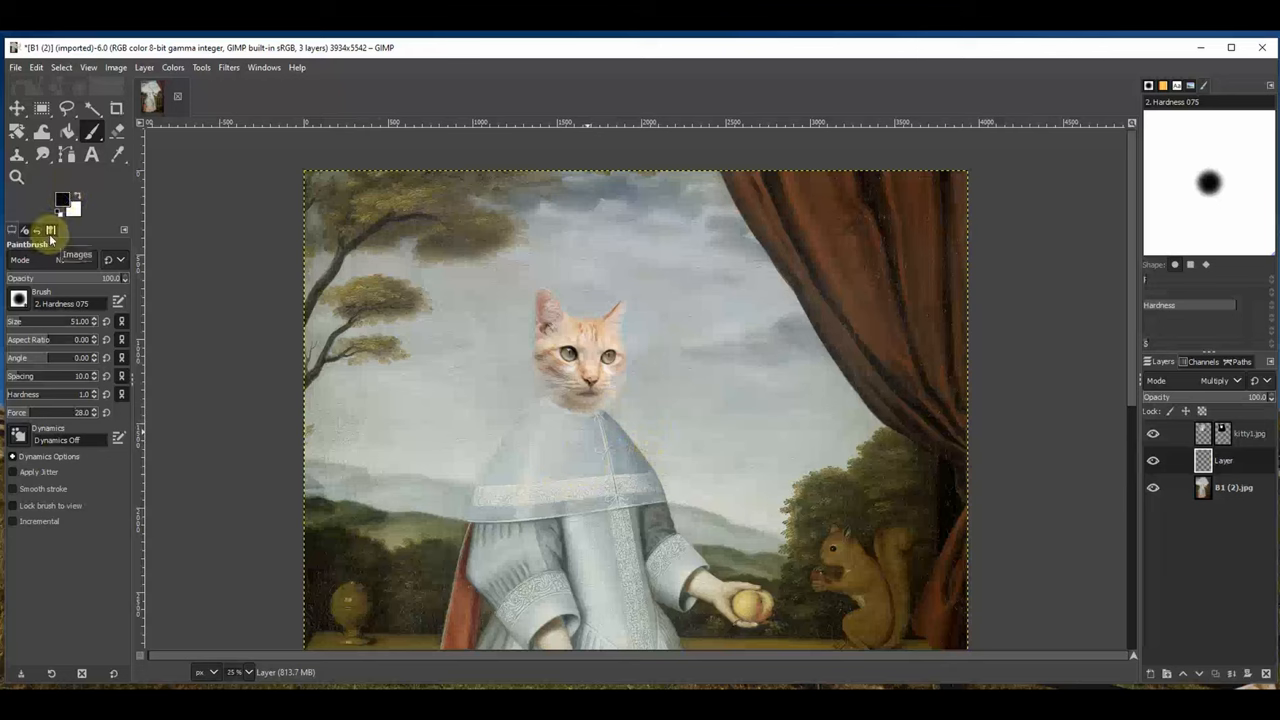
pyautogui.moveTo(60, 196)
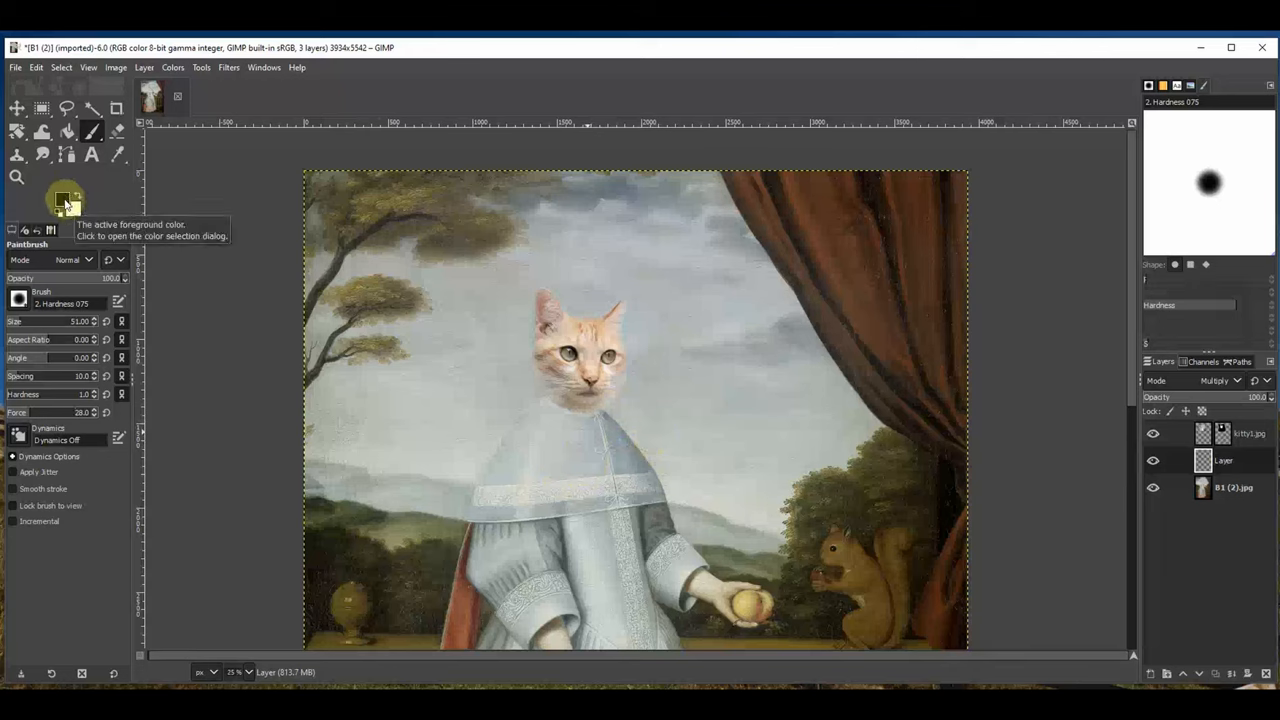
pyautogui.click(62, 198)
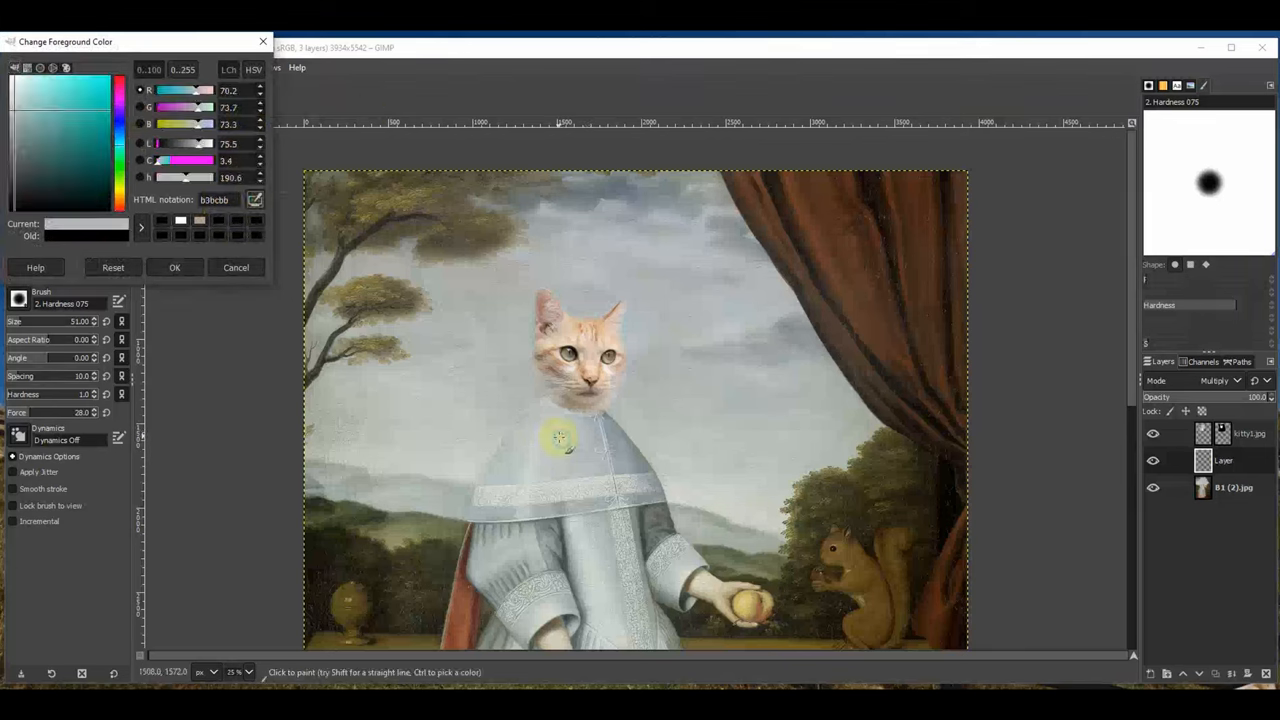
pyautogui.moveTo(552, 430)
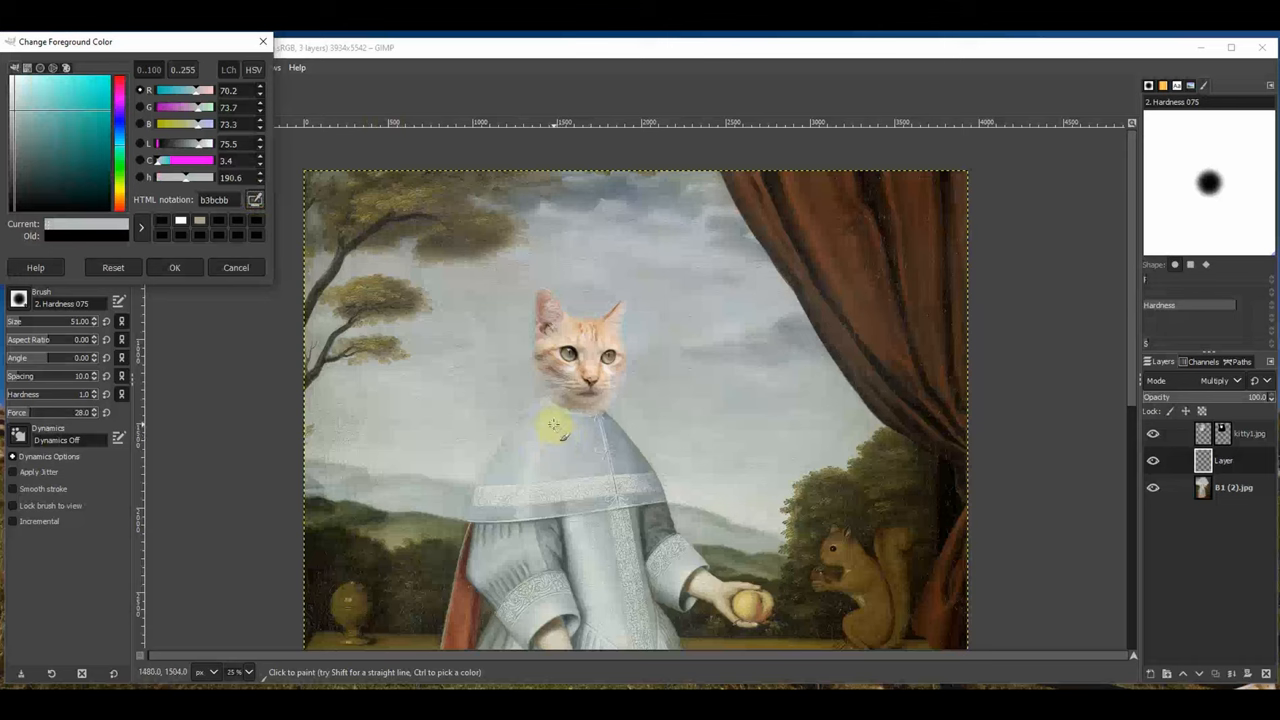
pyautogui.click(236, 268)
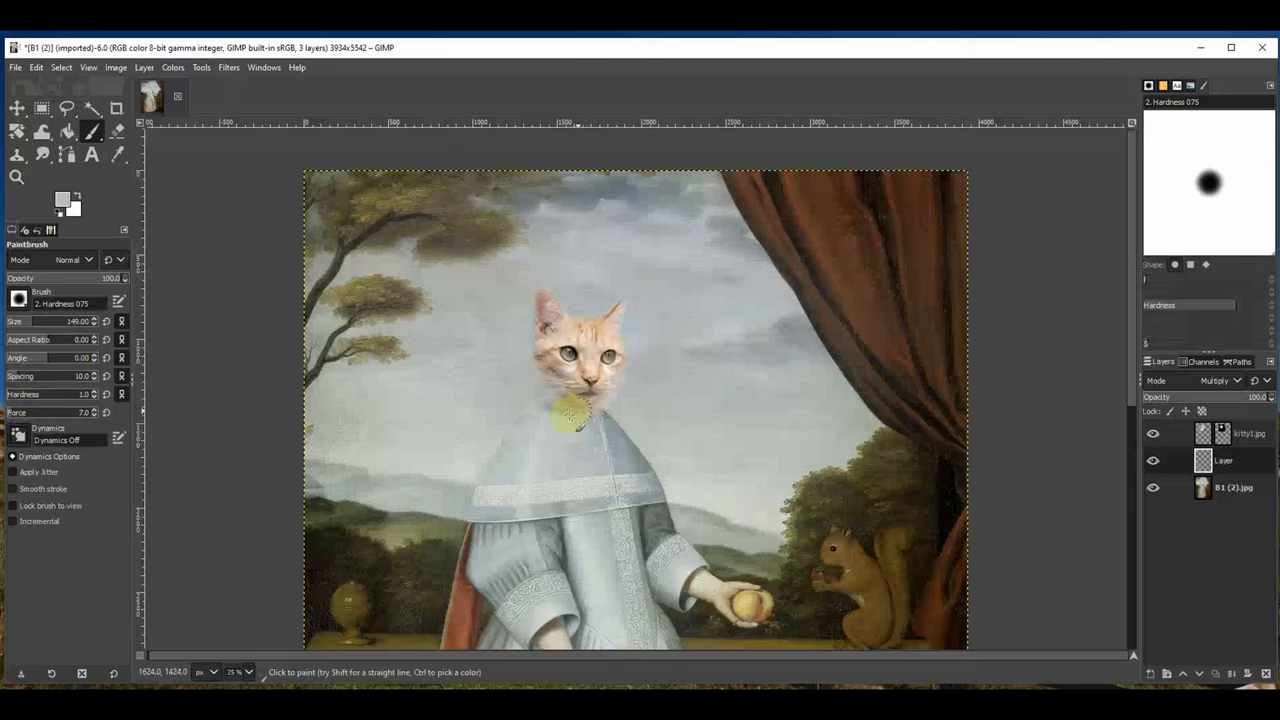
pyautogui.moveTo(570, 410); pyautogui.dragTo(576, 424)
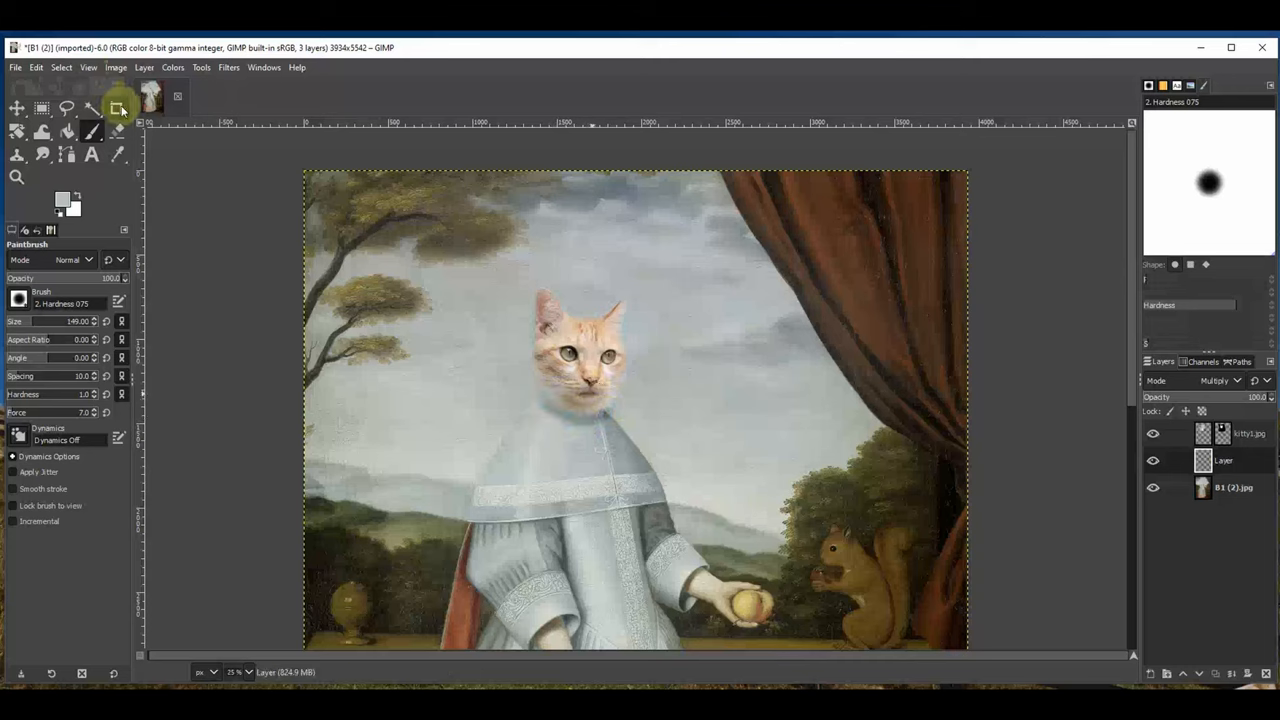
pyautogui.click(116, 132)
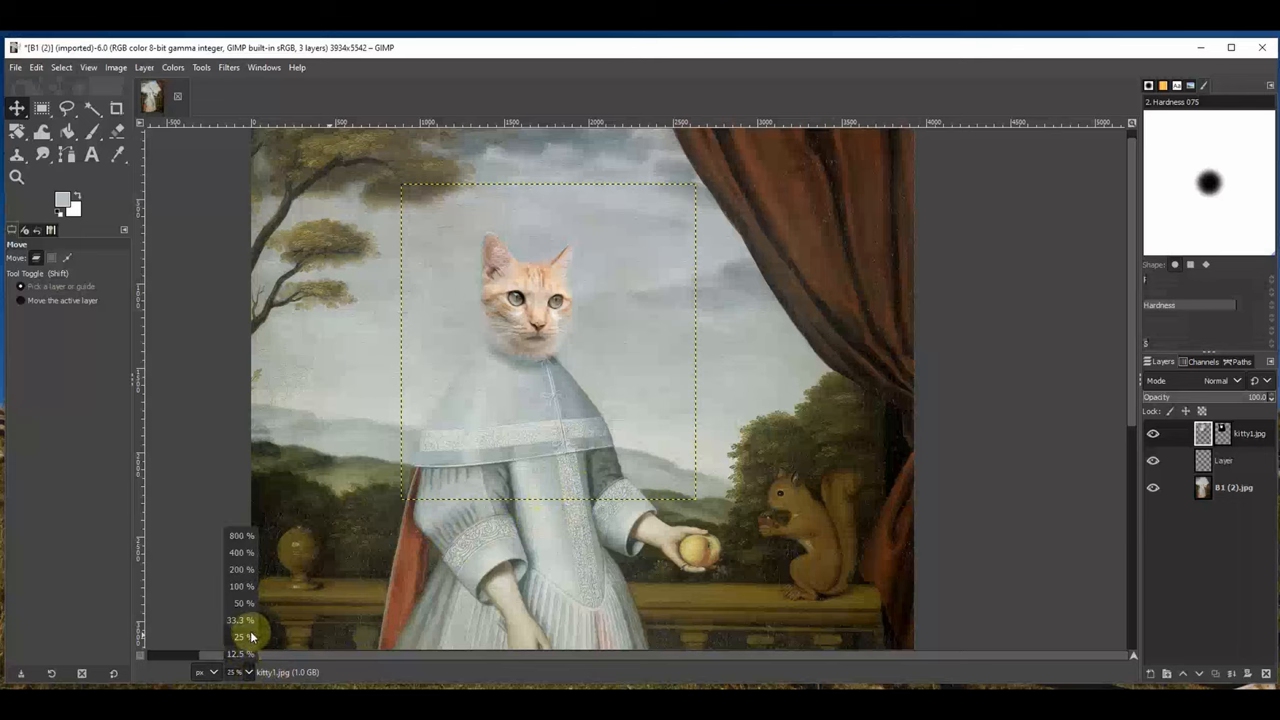
pyautogui.click(234, 636)
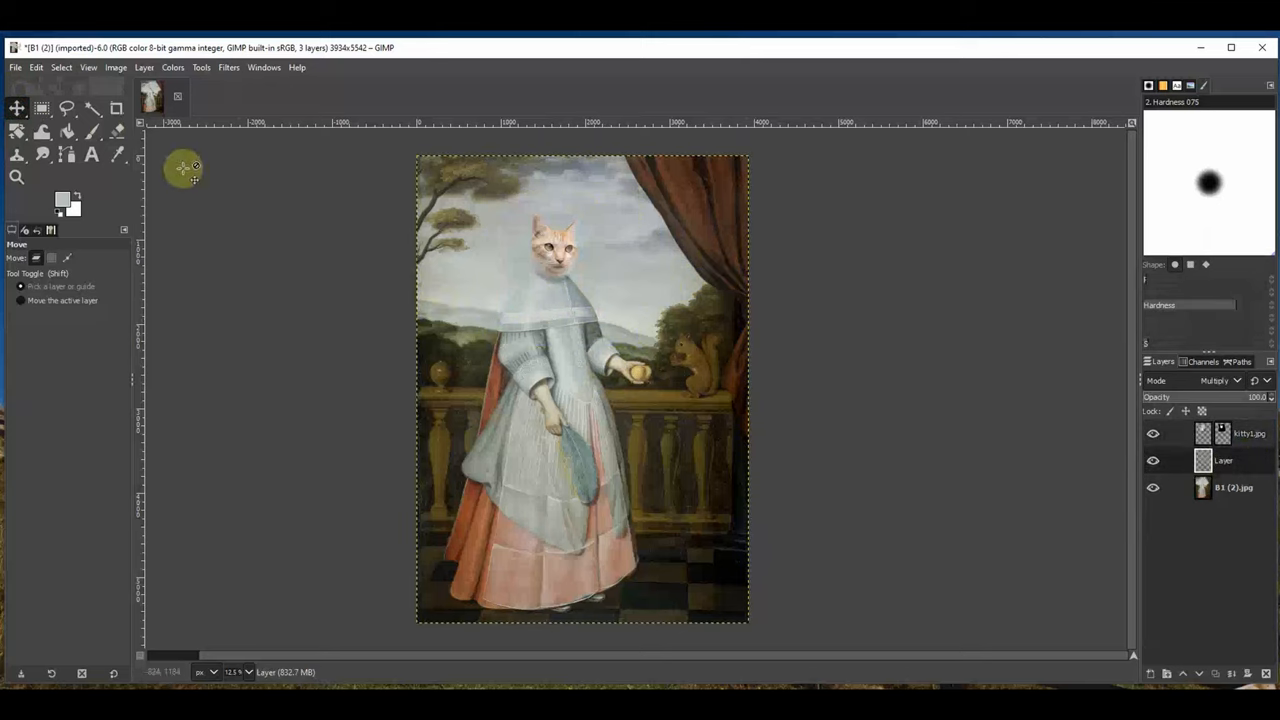
# Import texture (1) - Copy.jpg as a new layer via Open as Layers
pyautogui.click(12, 68)
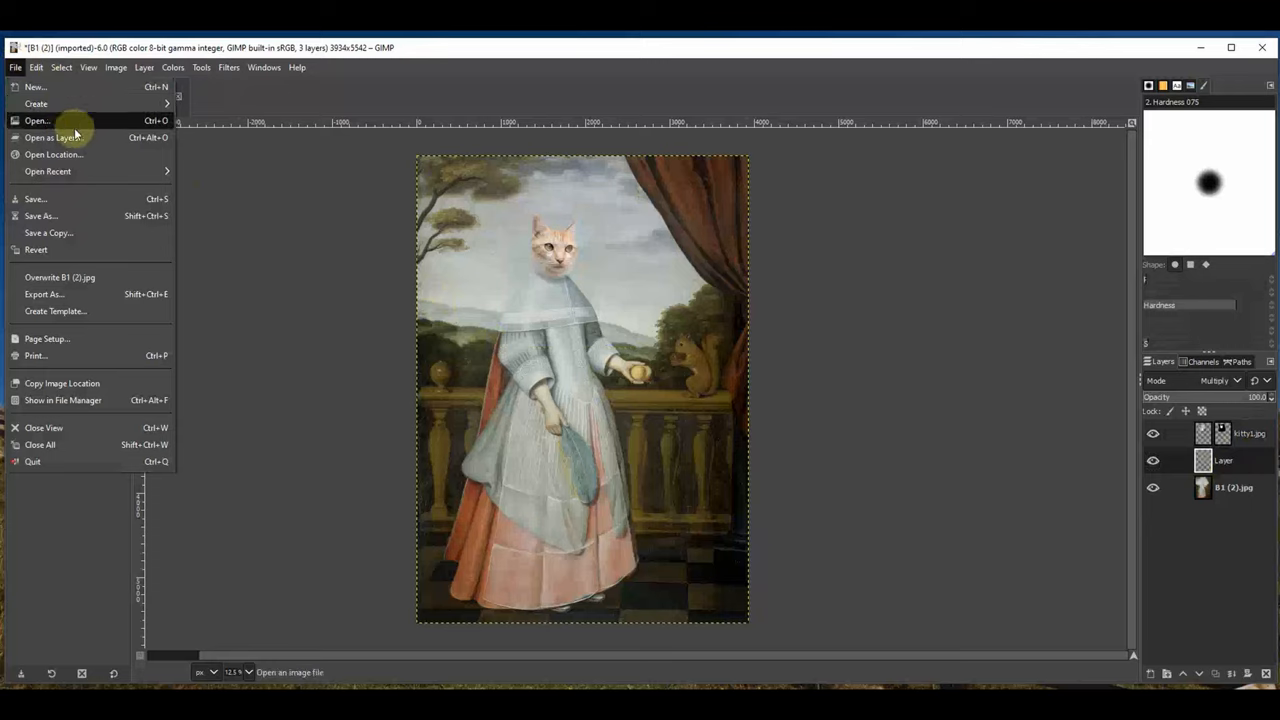
pyautogui.click(46, 136)
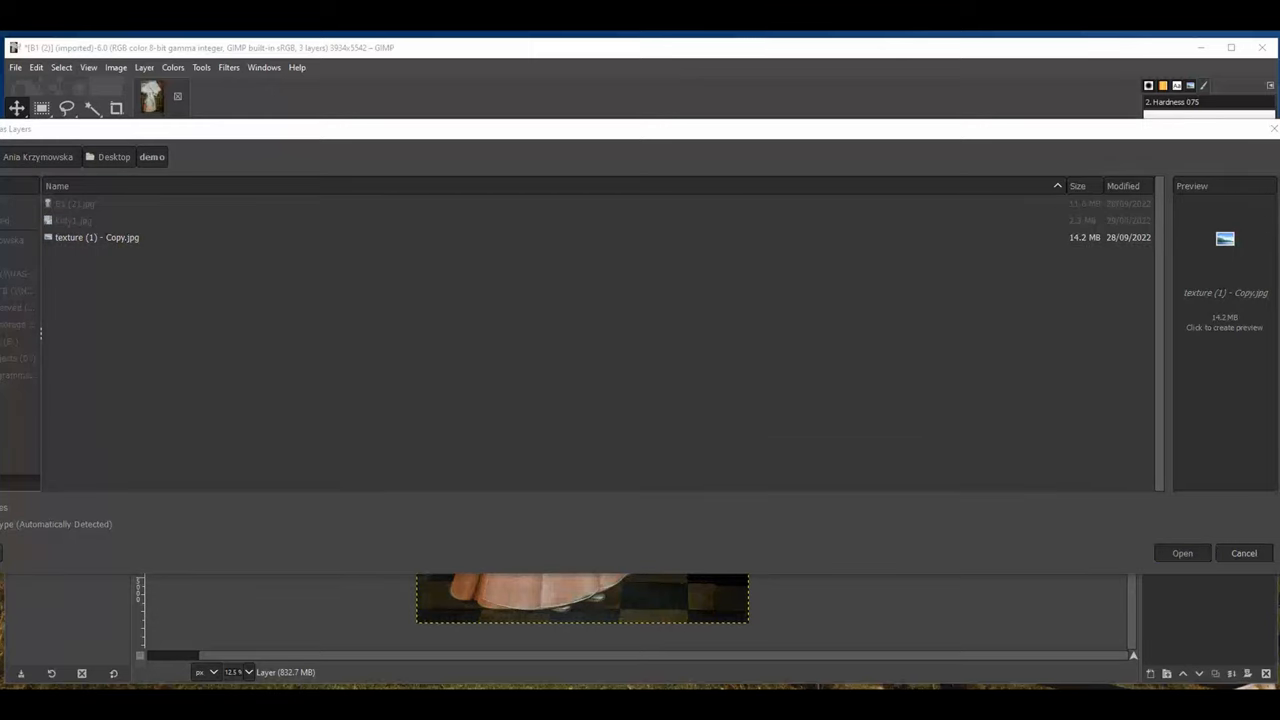
pyautogui.click(1182, 552)
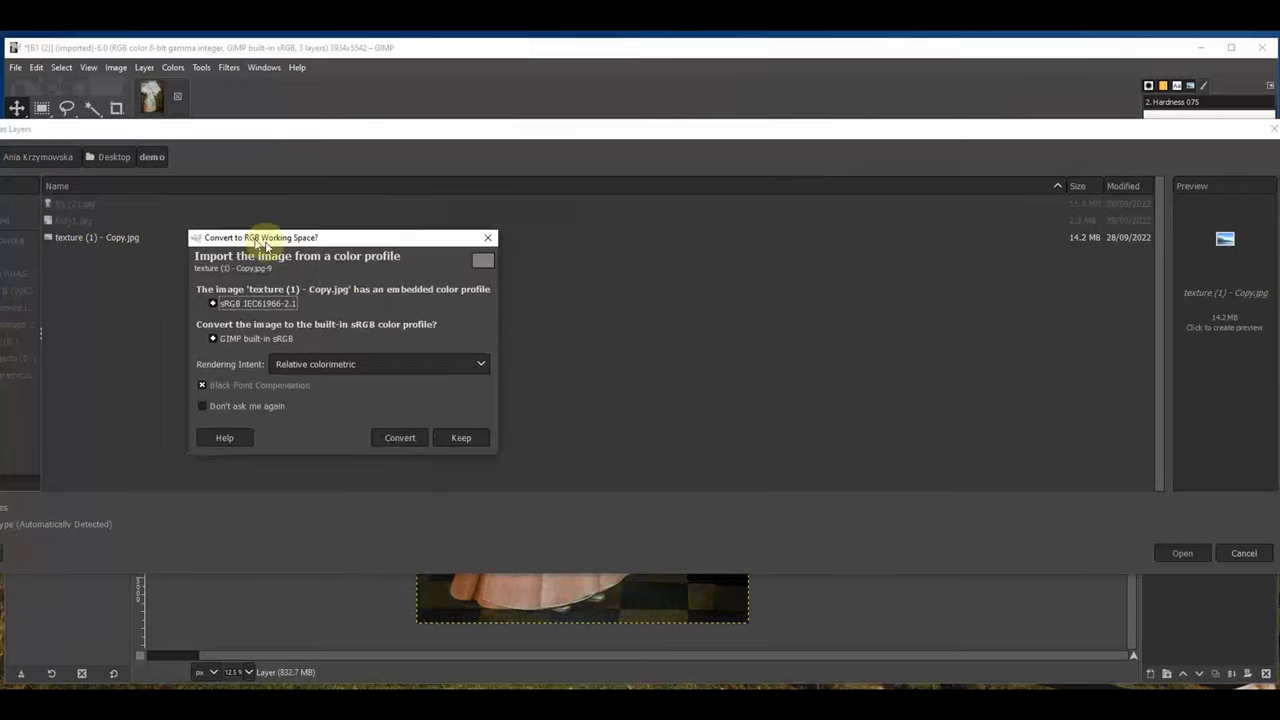
pyautogui.moveTo(396, 316)
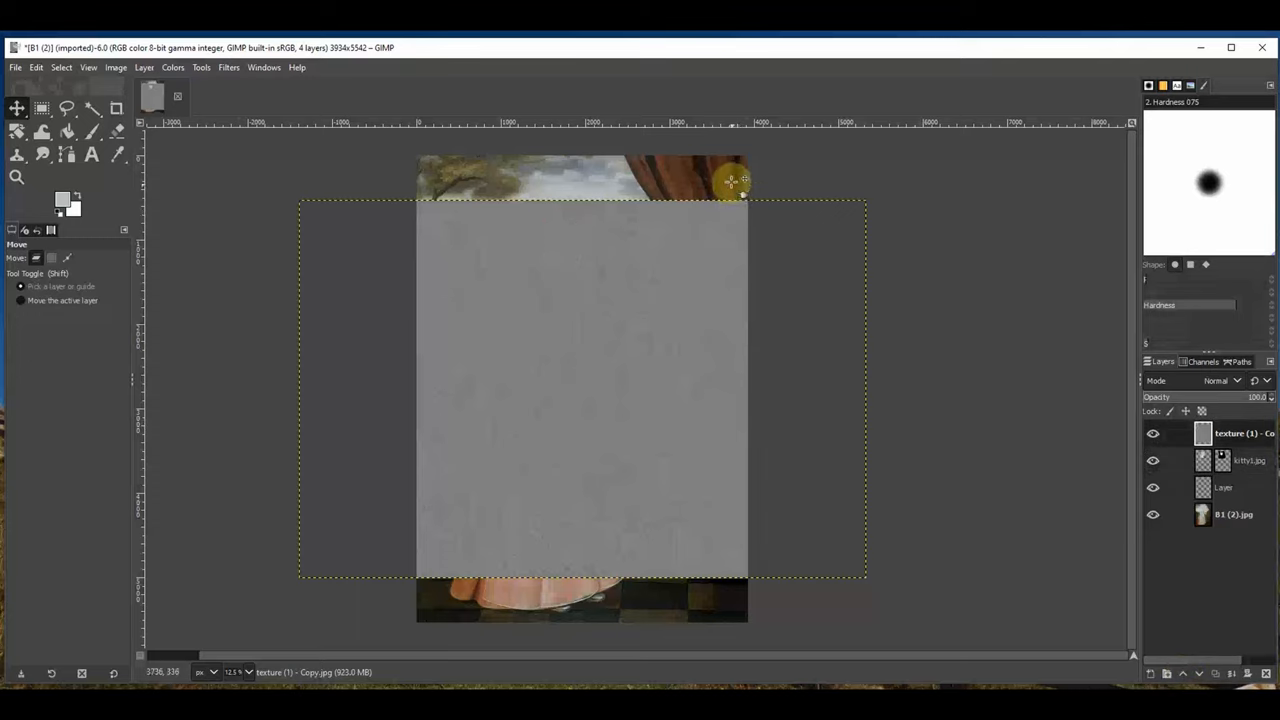
pyautogui.moveTo(150, 336)
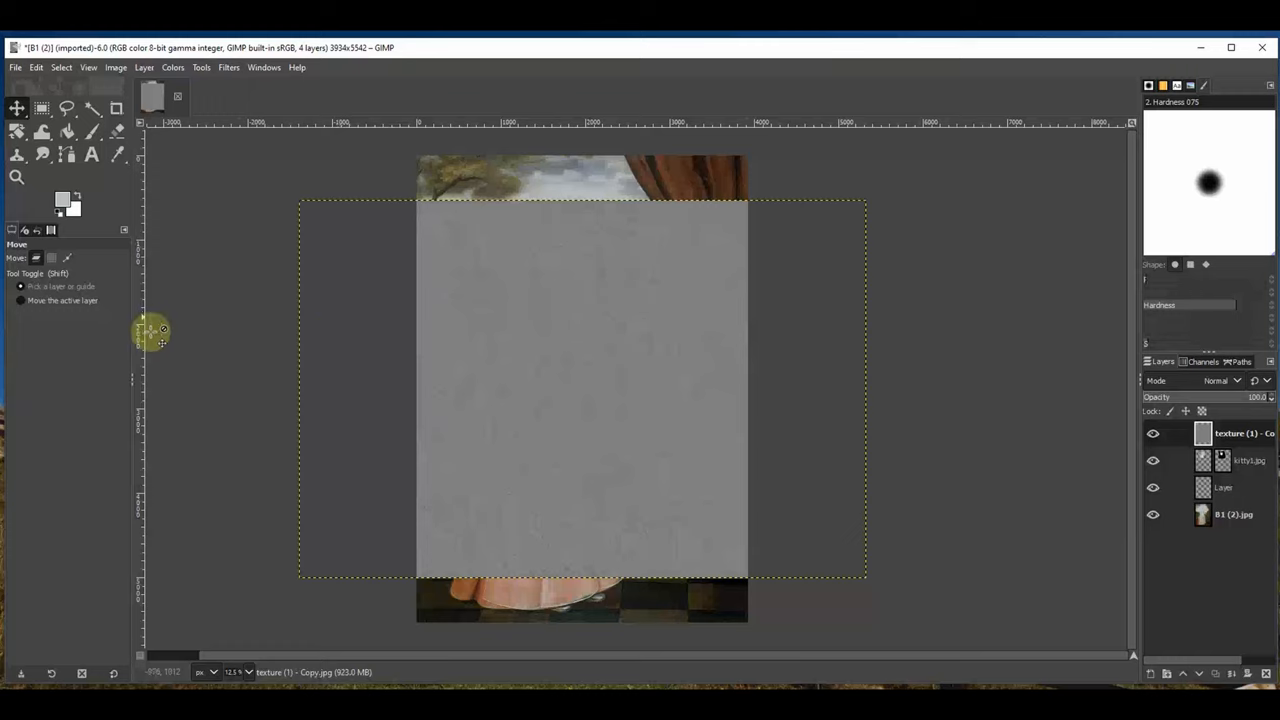
# Rotate the texture layer about 90° so it stands upright over the whole canvas
pyautogui.click(12, 130)
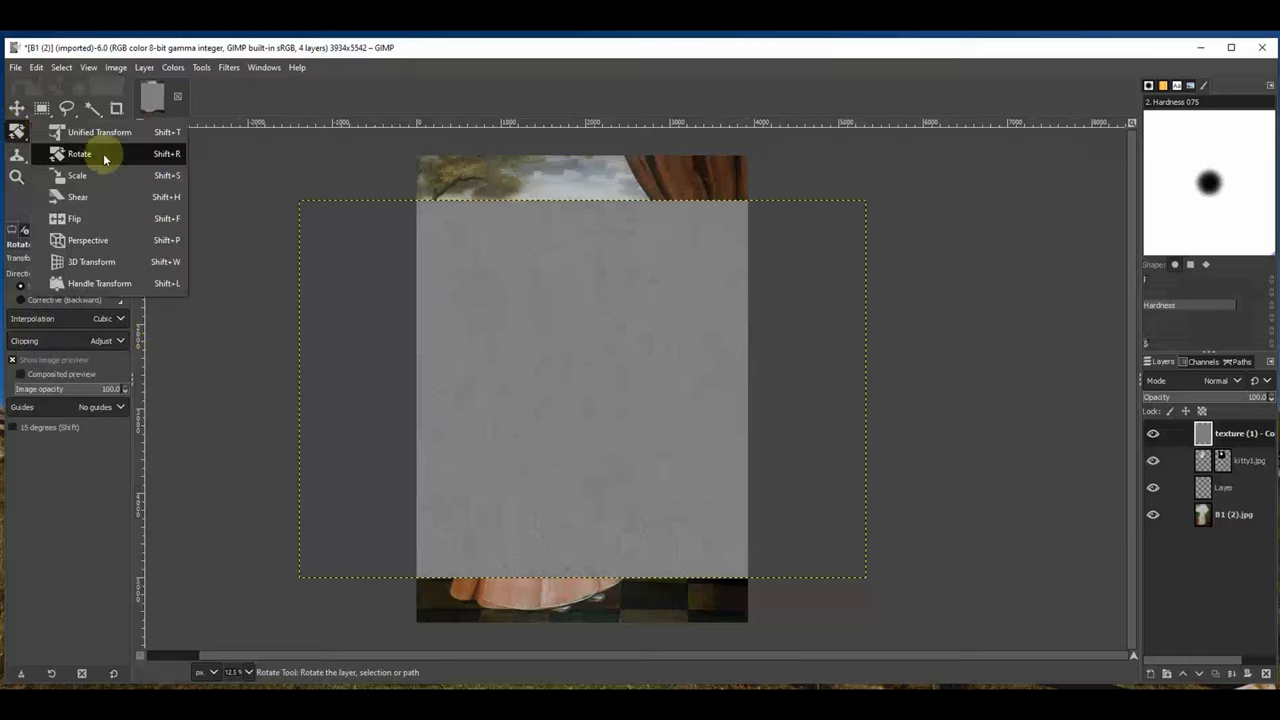
pyautogui.click(76, 156)
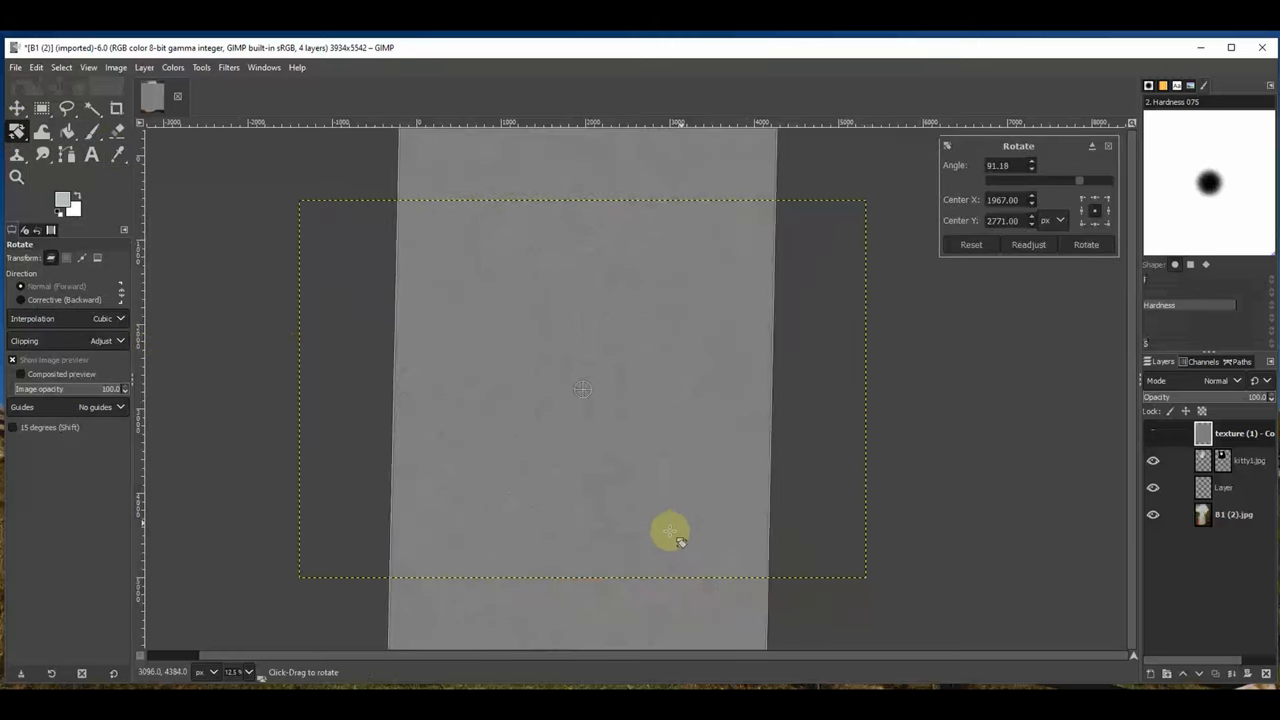
pyautogui.moveTo(670, 532); pyautogui.dragTo(840, 420)
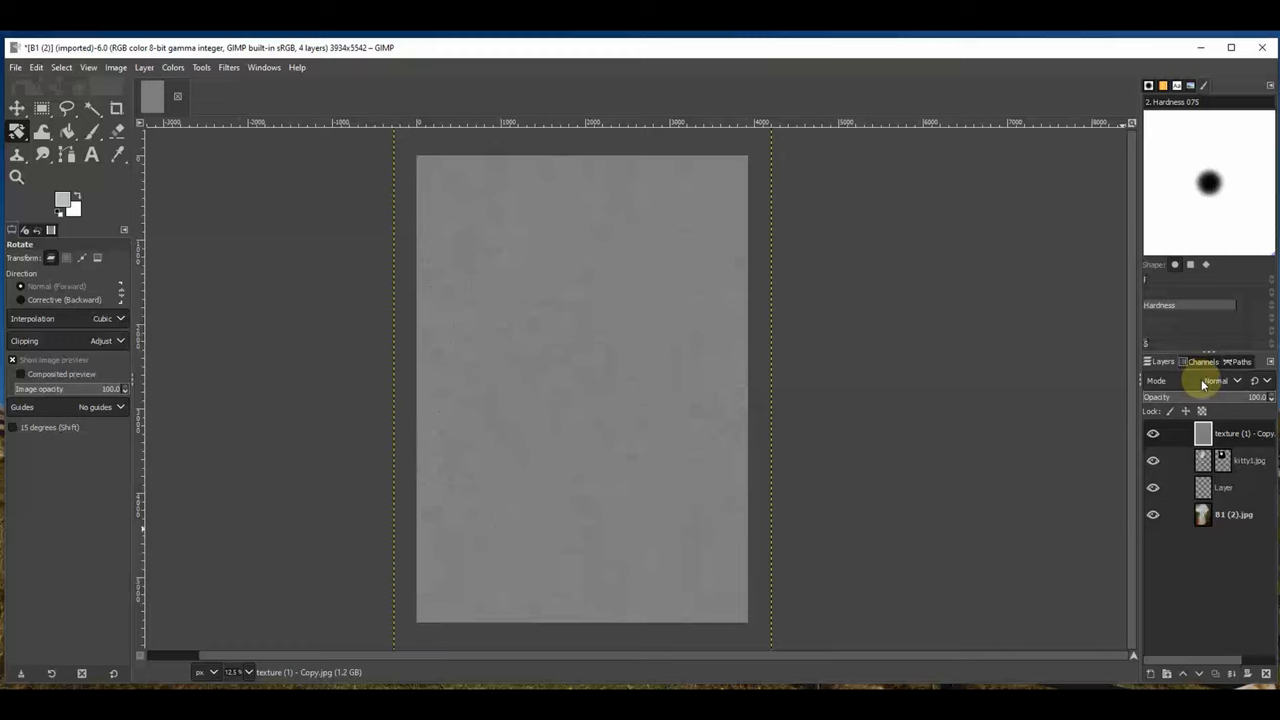
# Try an Overlay blend on the texture layer and inspect the cat's face up close
pyautogui.click(1224, 382)
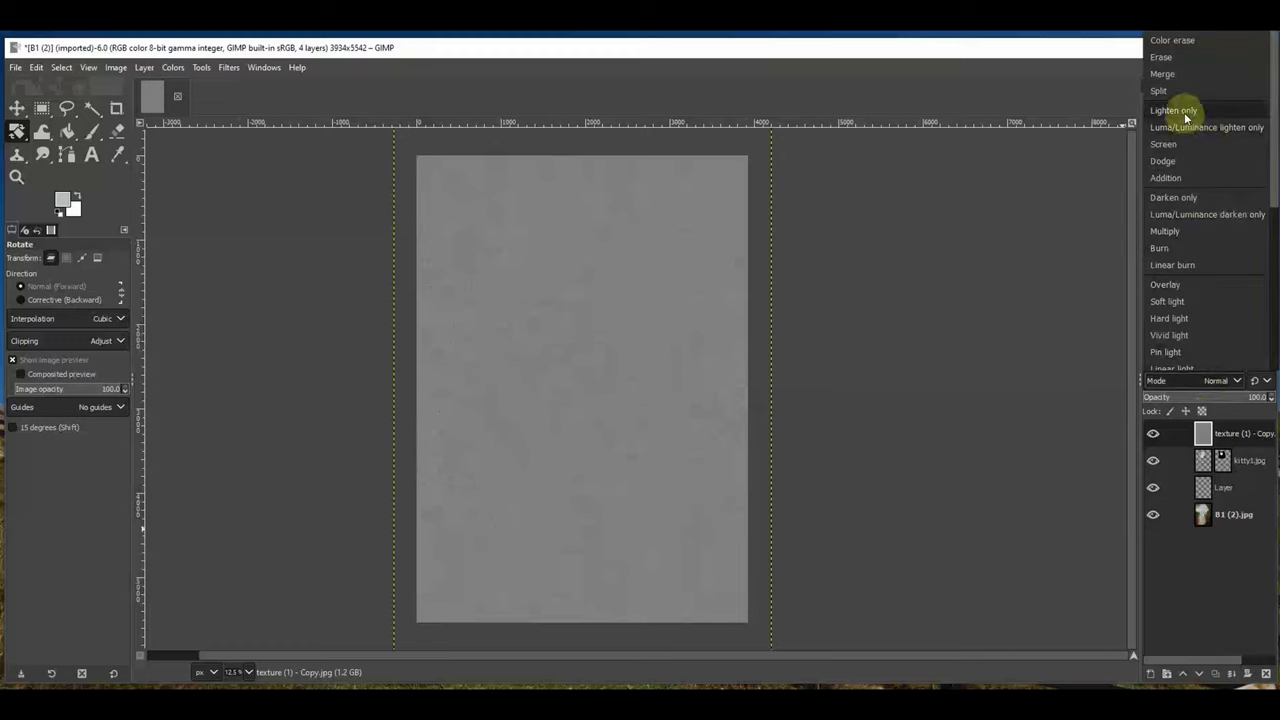
pyautogui.moveTo(1192, 288)
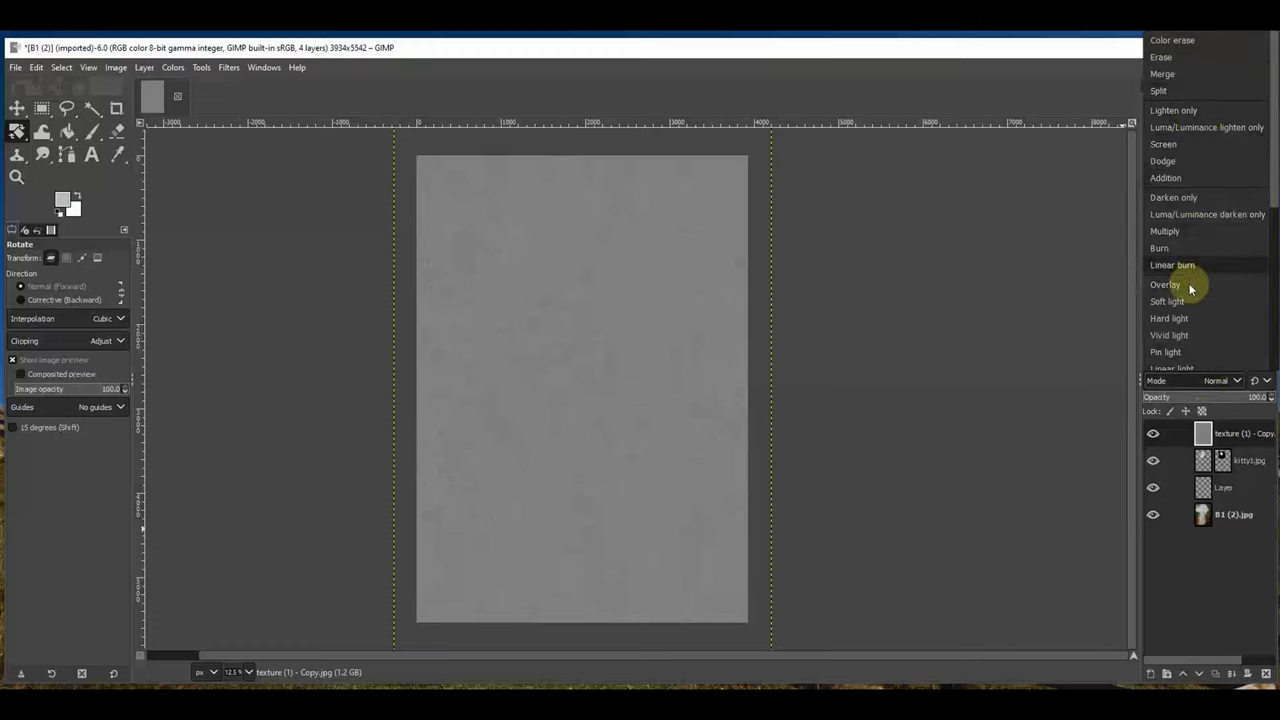
pyautogui.click(1164, 300)
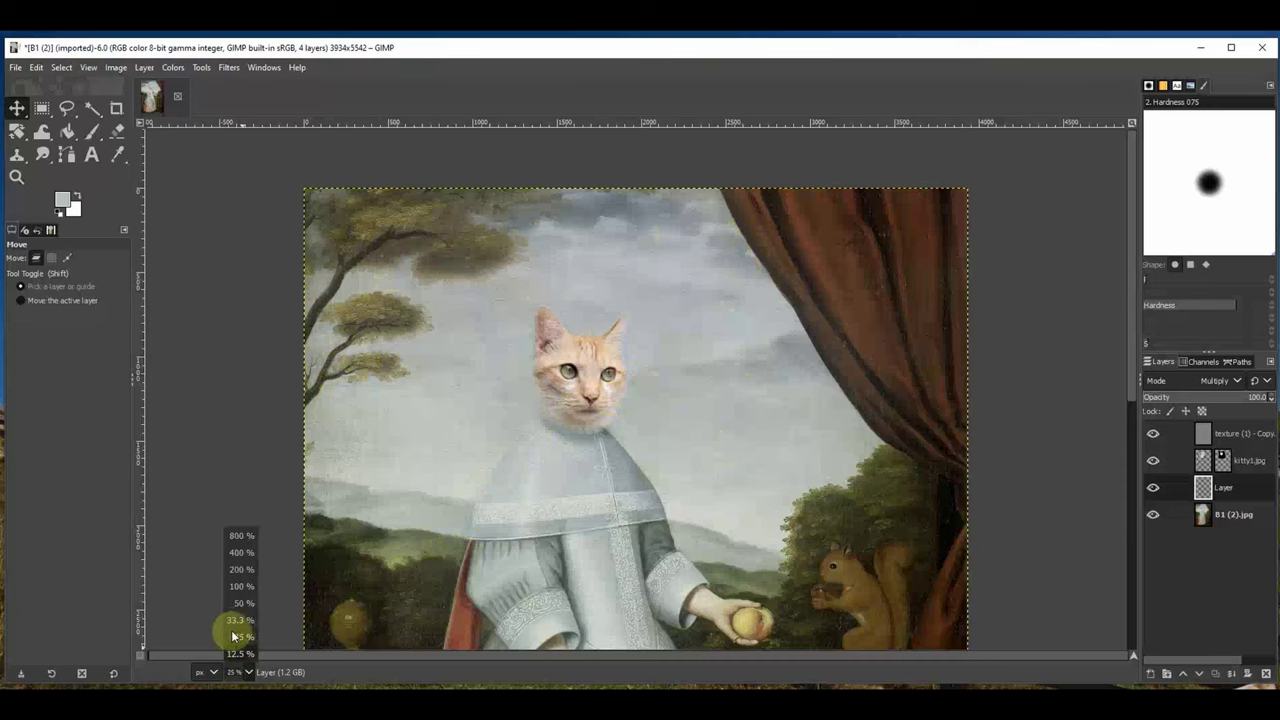
pyautogui.click(240, 632)
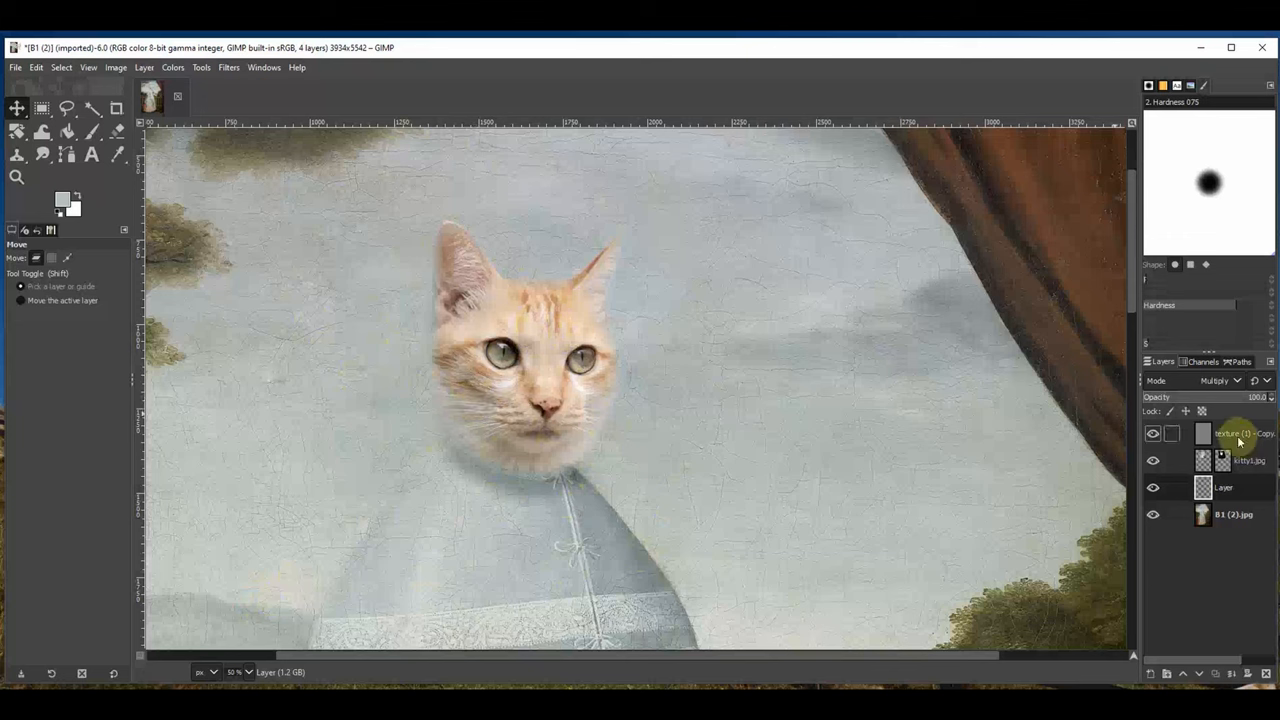
pyautogui.click(1212, 380)
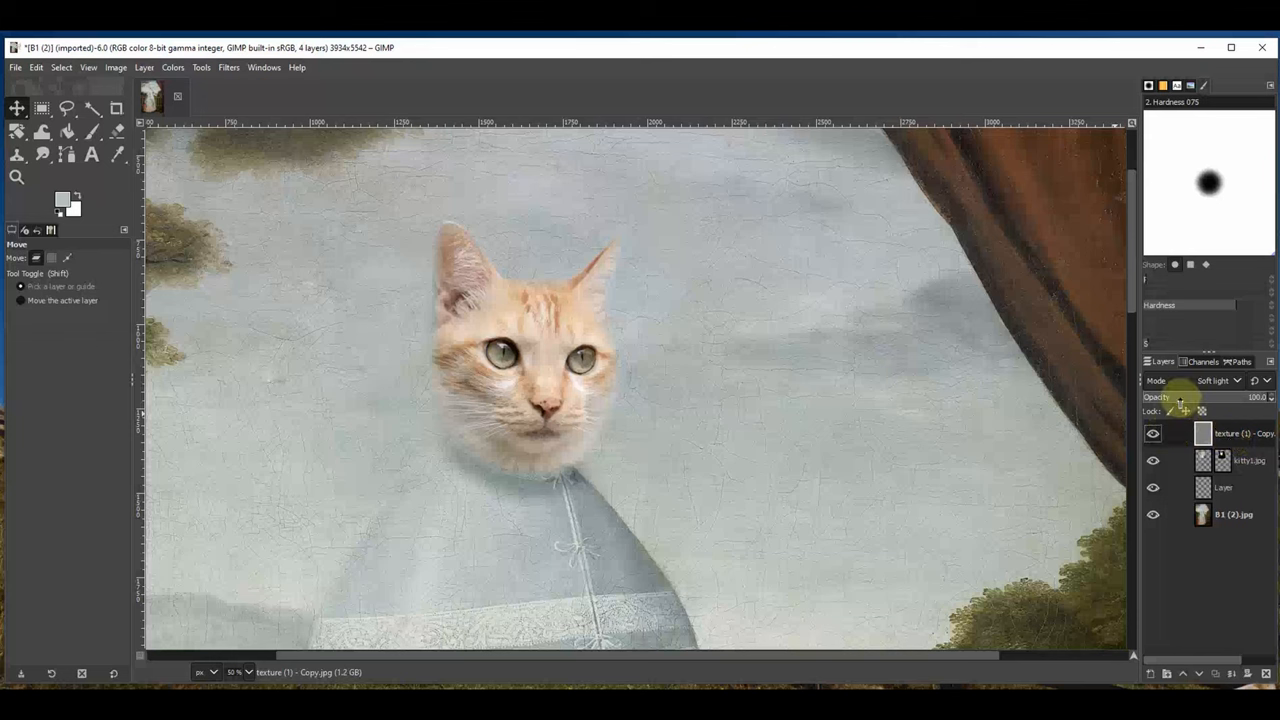
# Compare further blend modes and settle on Soft light for the texture layer
pyautogui.click(1226, 380)
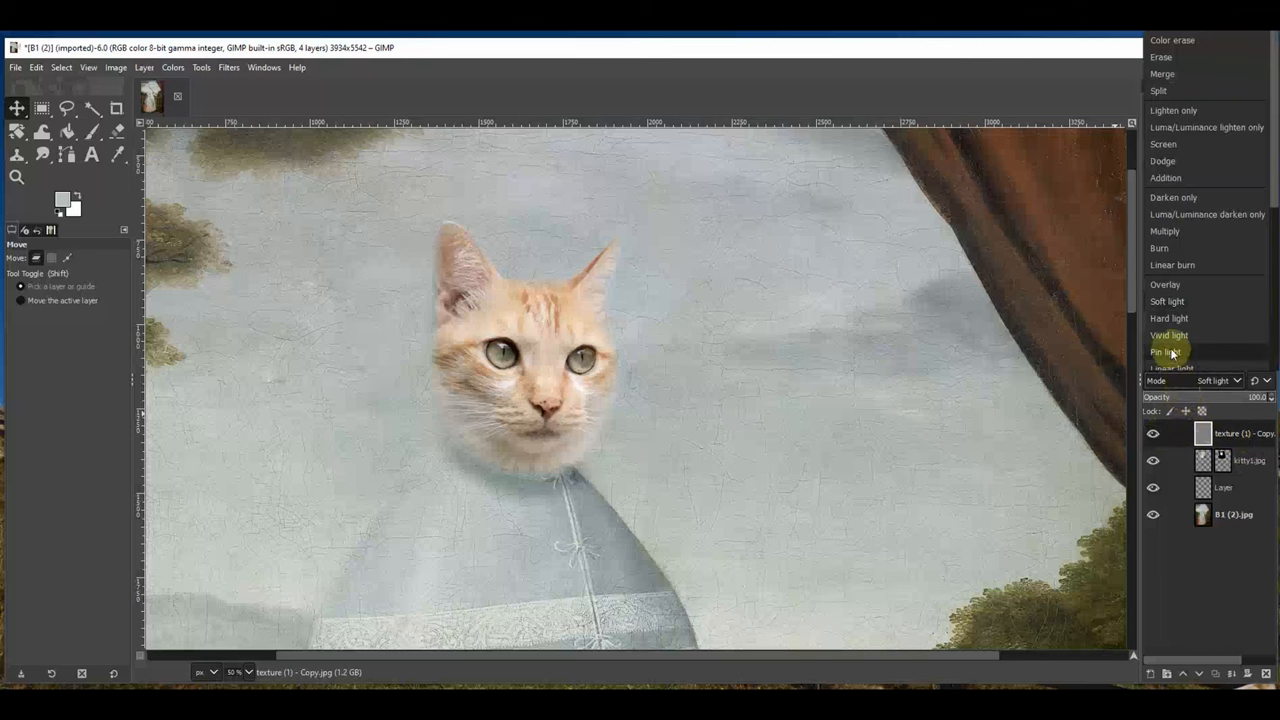
pyautogui.moveTo(1166, 170)
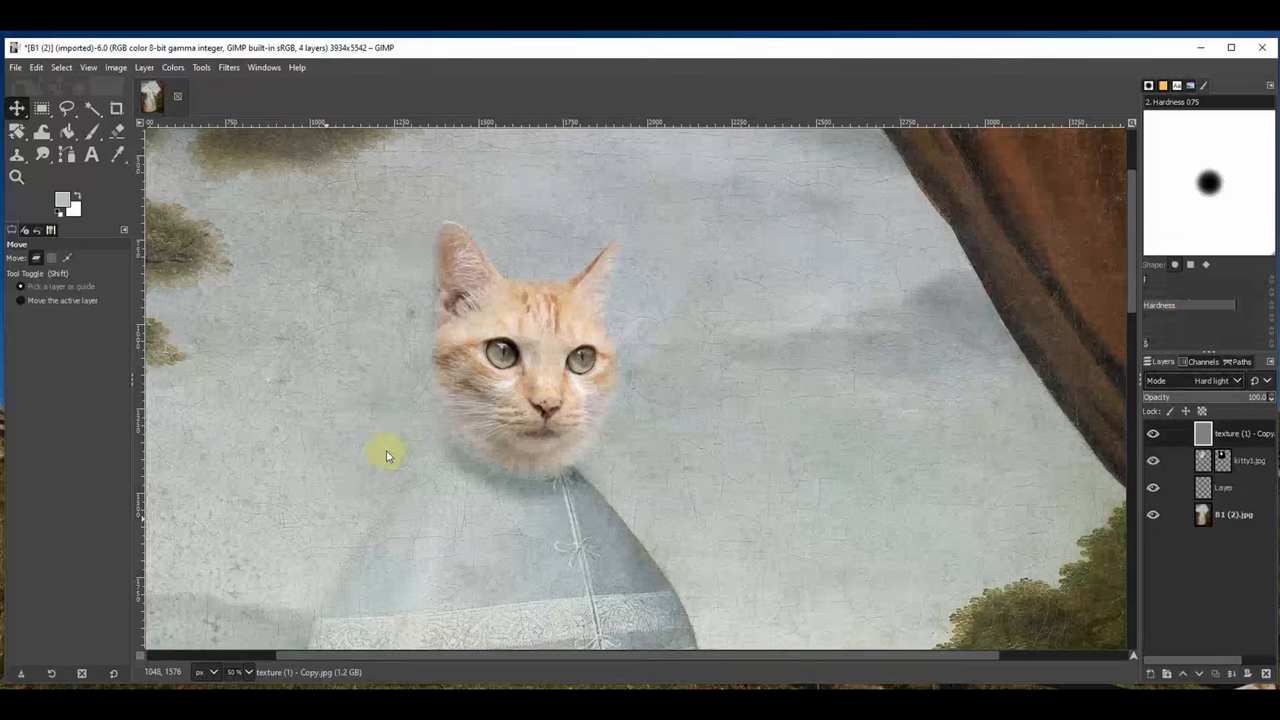
pyautogui.click(1212, 380)
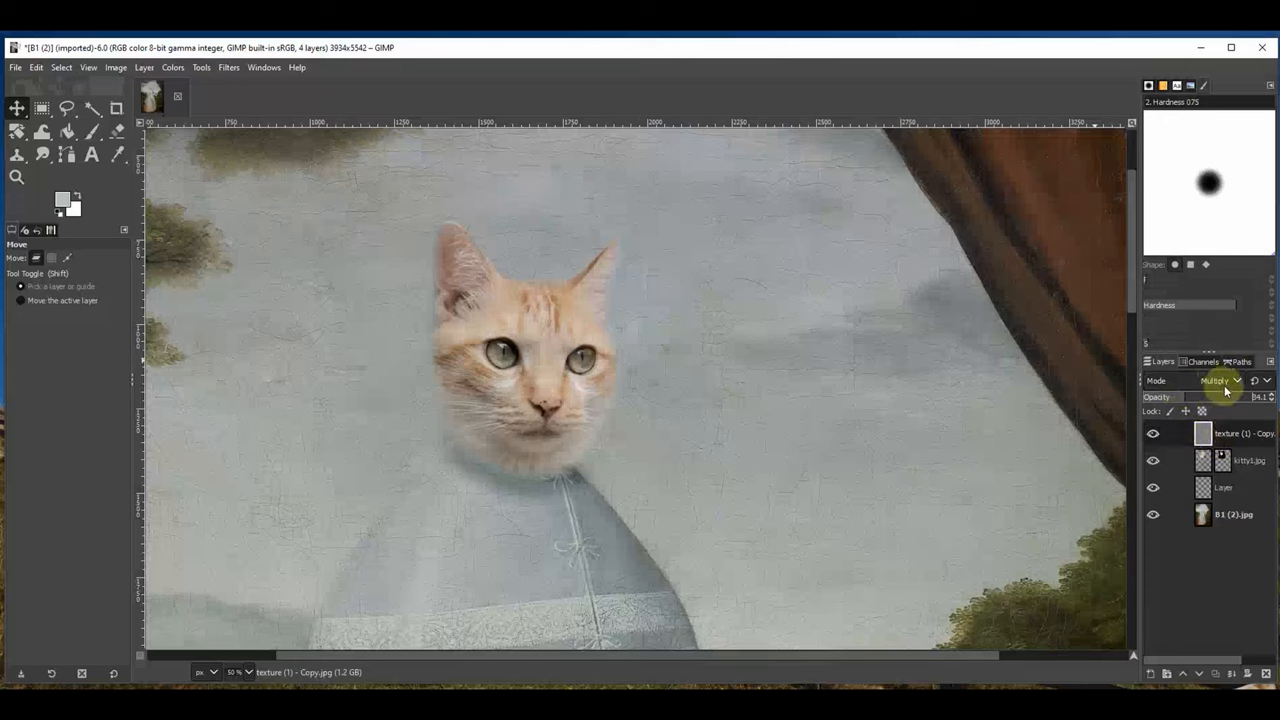
pyautogui.click(1218, 380)
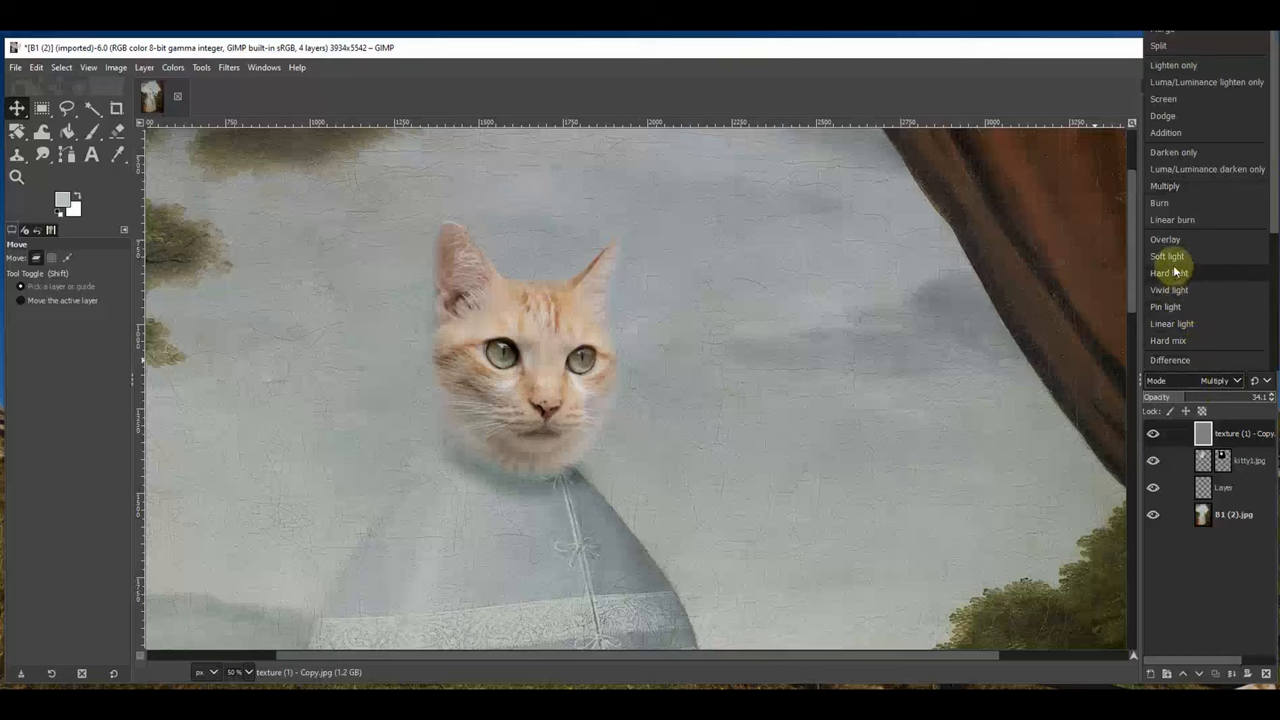
pyautogui.click(1168, 256)
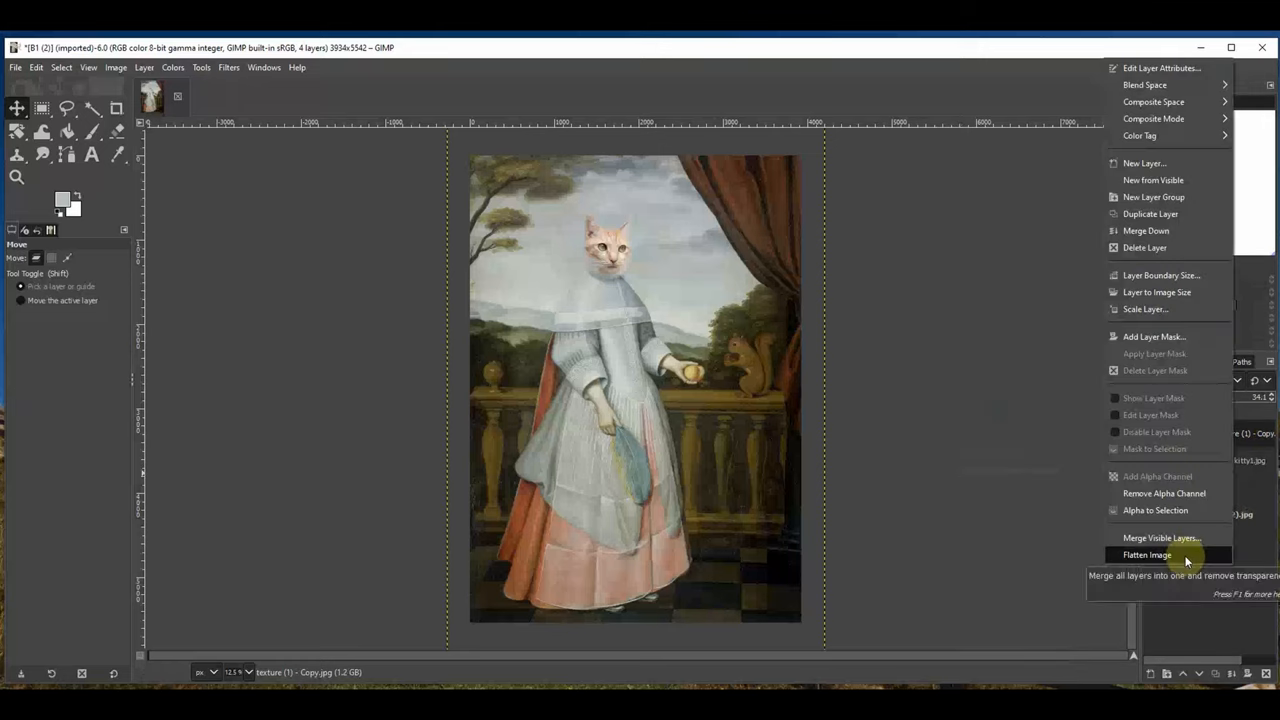
# Flatten the image into a single layer, ready for export
pyautogui.click(1140, 554)
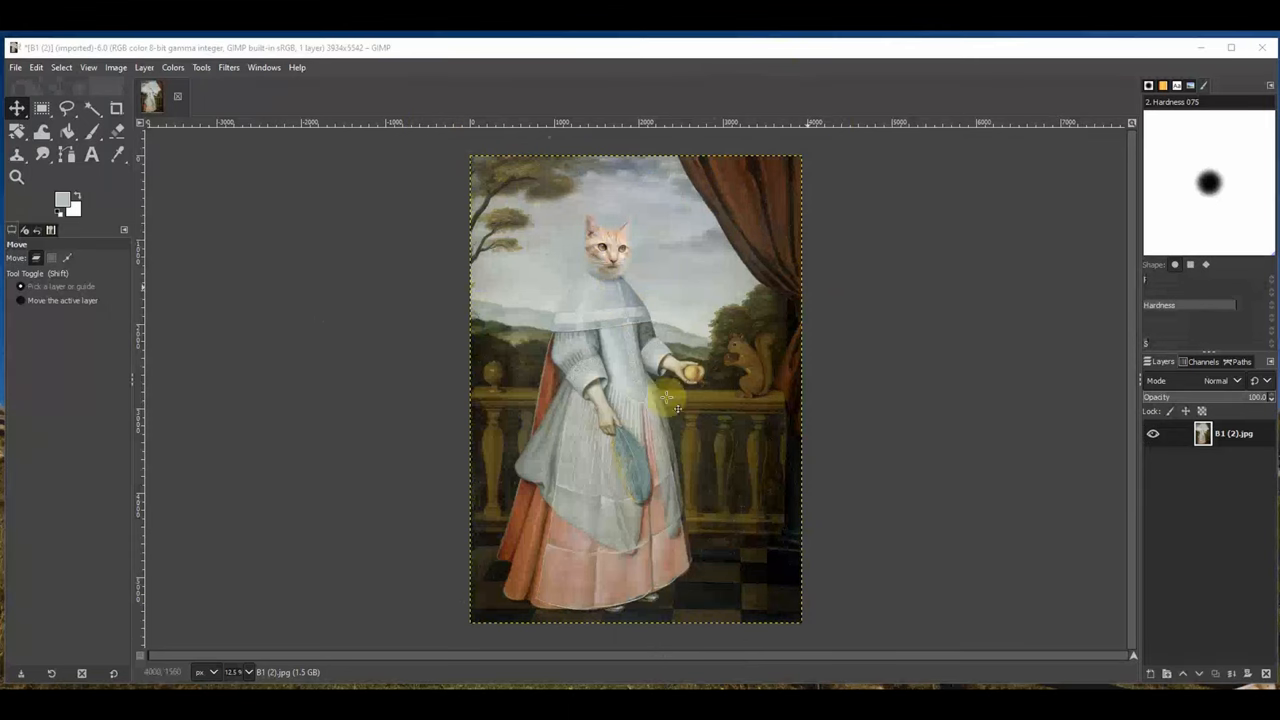
pyautogui.click(12, 68)
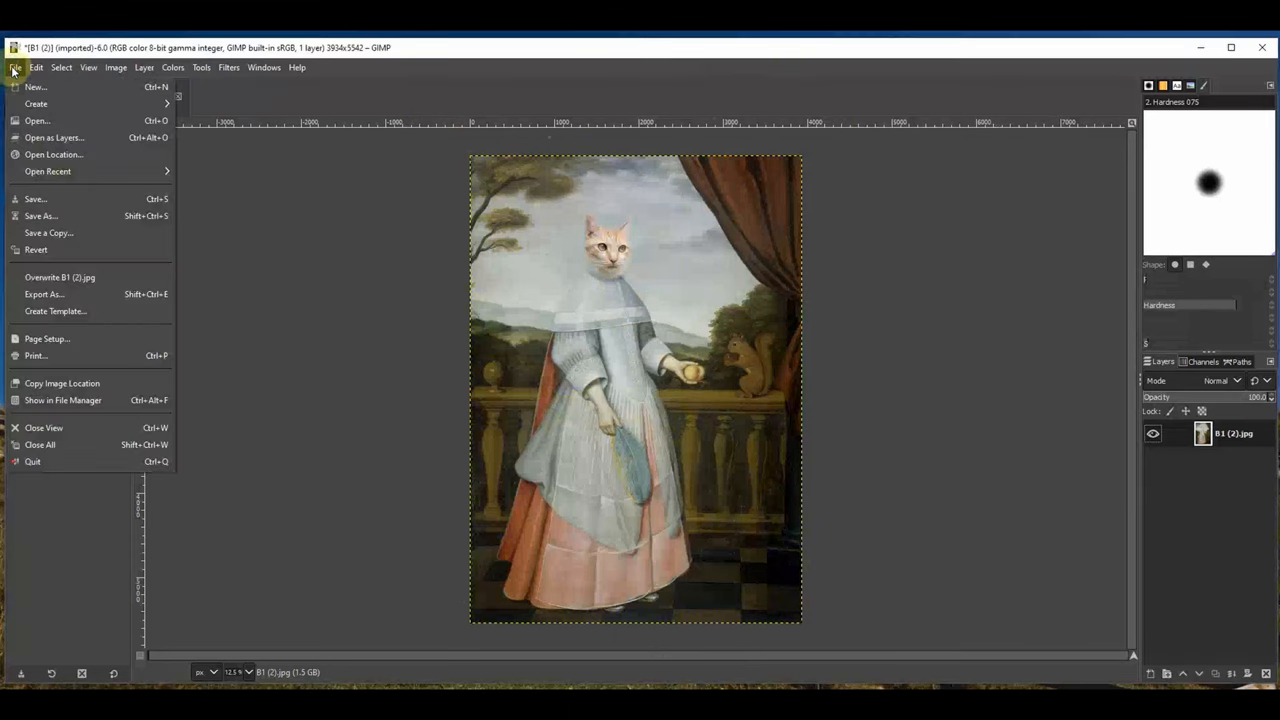
pyautogui.moveTo(68, 294)
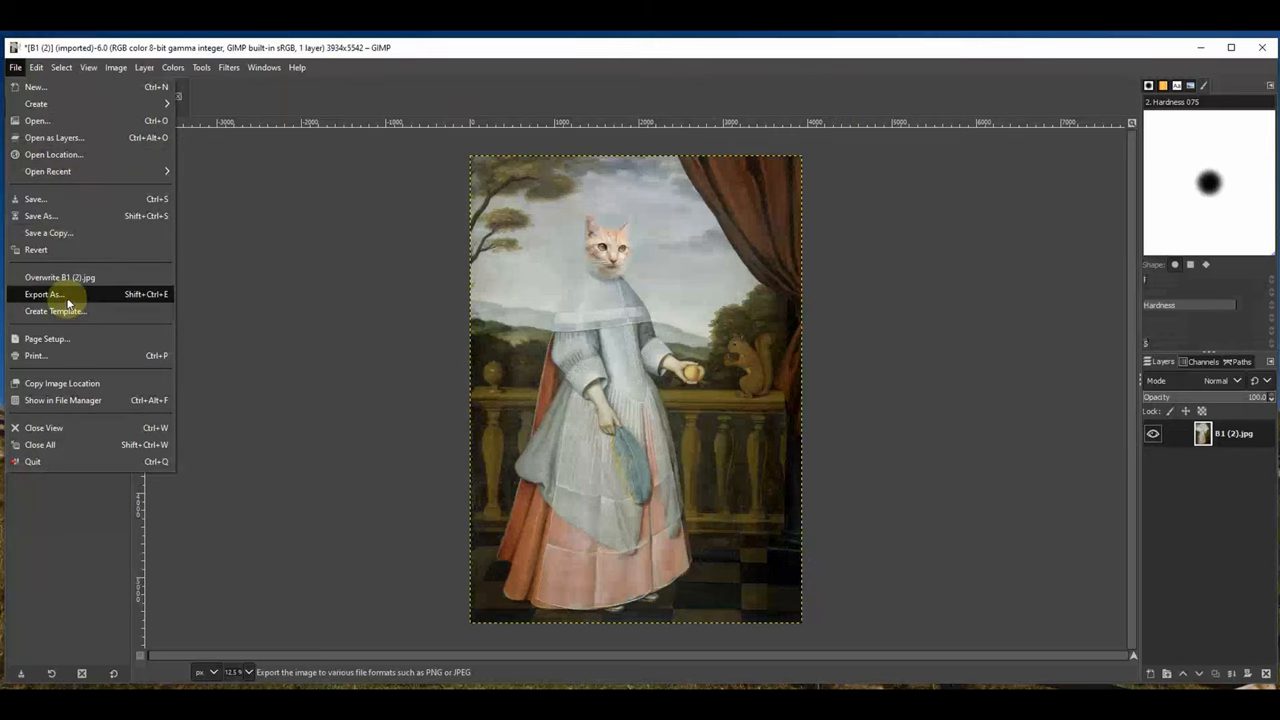
# Export the flattened portrait as JPEG, overwriting the existing B1 (2).jpg with default settings
pyautogui.click(42, 296)
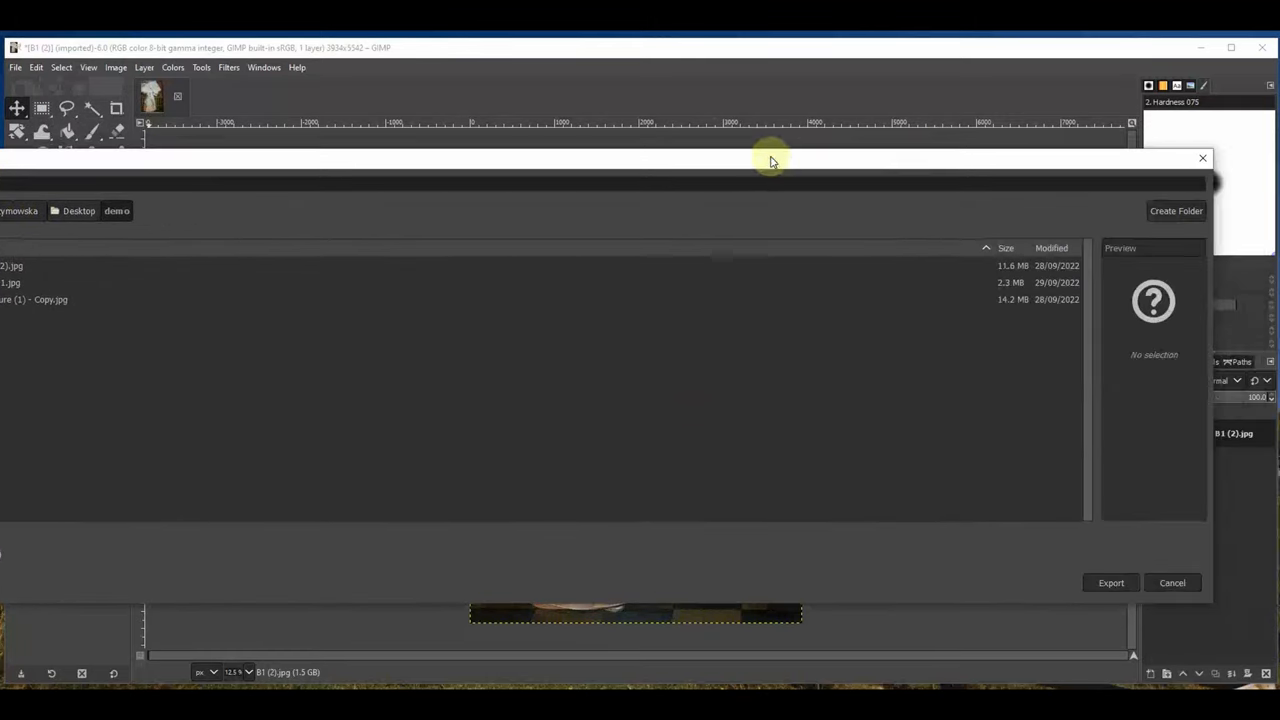
pyautogui.click(1108, 584)
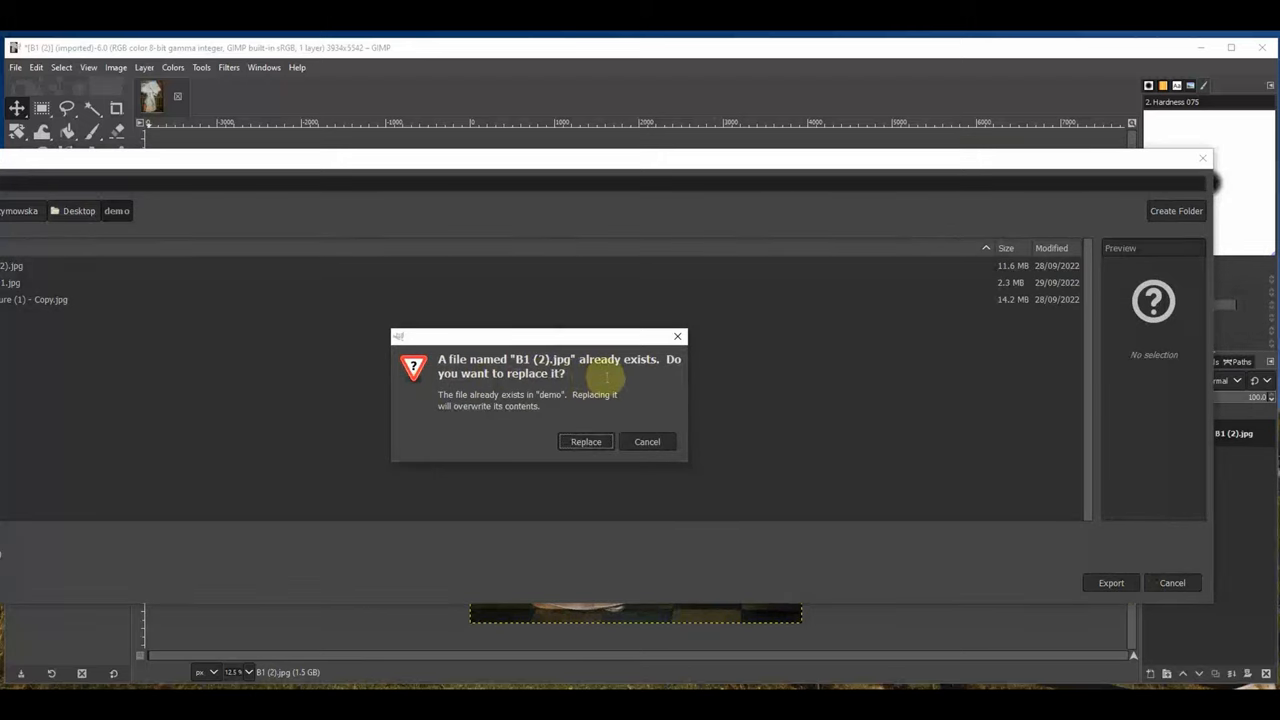
pyautogui.click(584, 442)
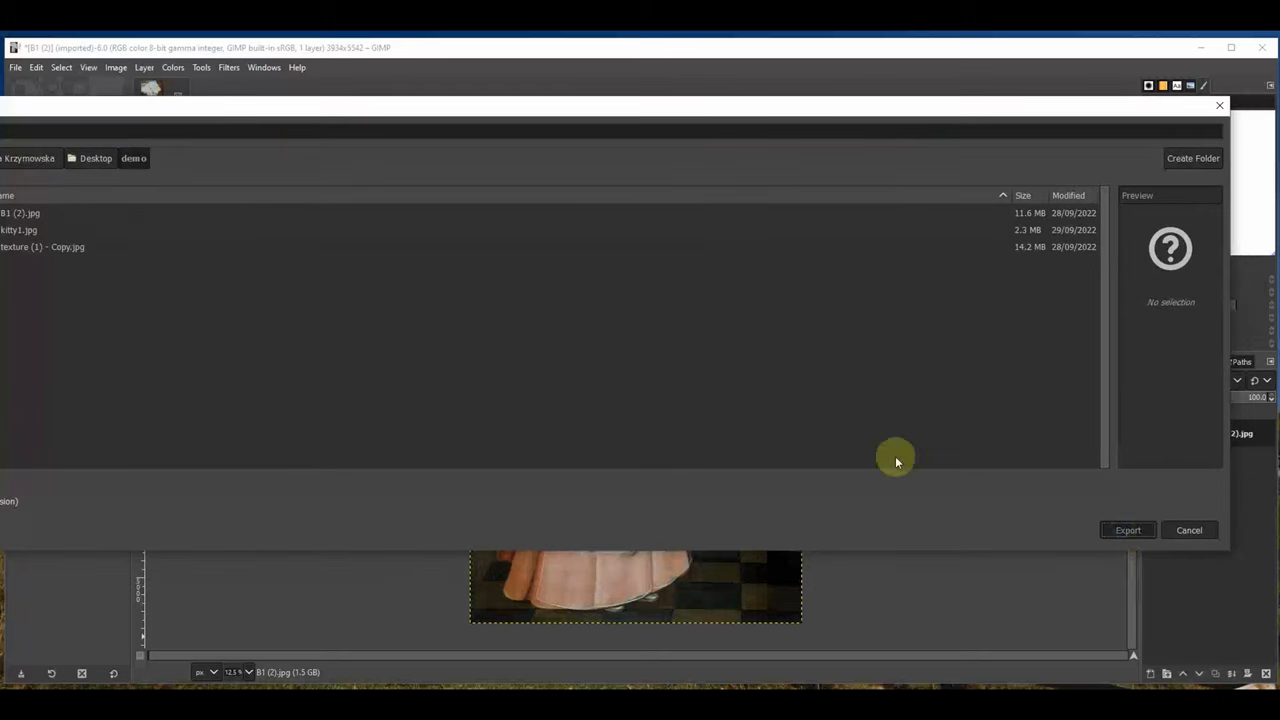
pyautogui.click(1128, 530)
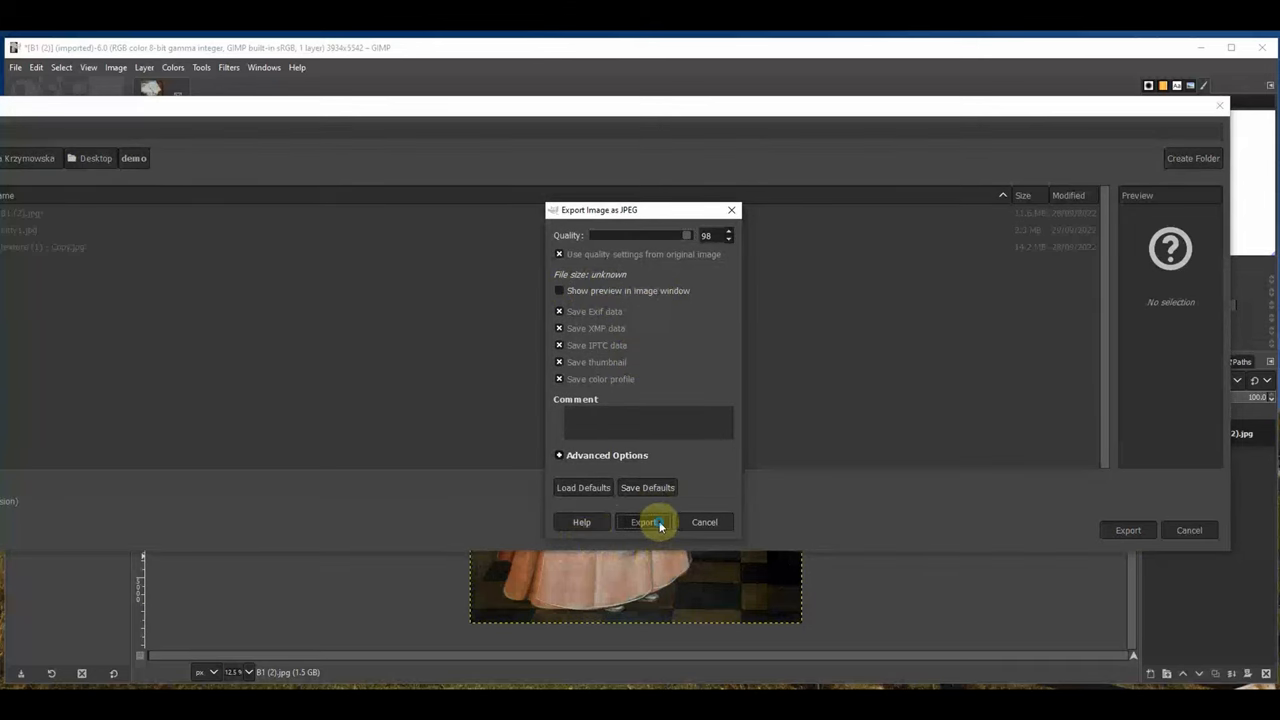
pyautogui.click(644, 522)
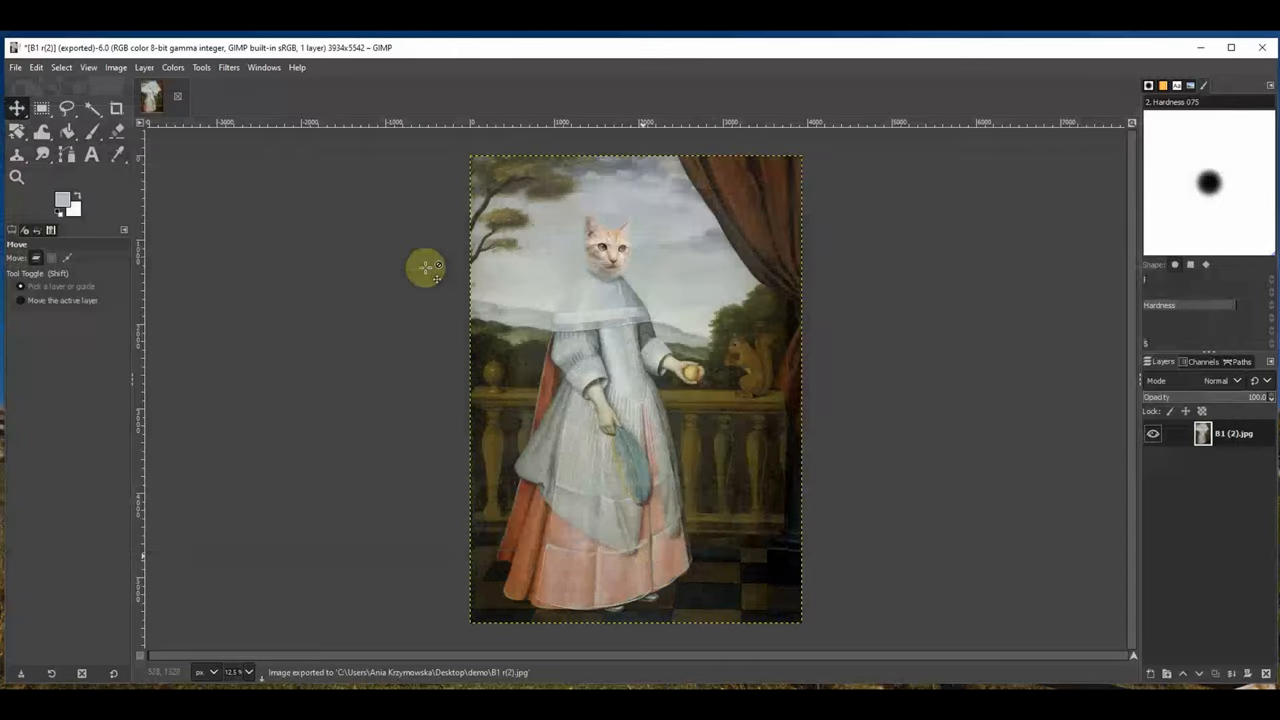